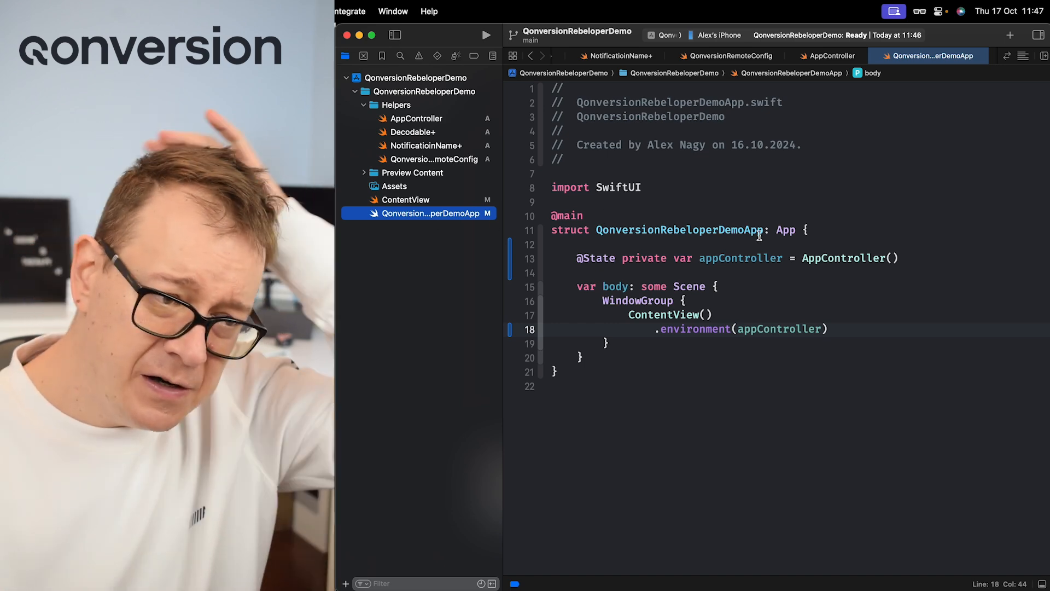
Bring up ContentView.swift and highlight the word 'world' in the greeting.
{"action": "left_click", "coordinate": [404, 199]}
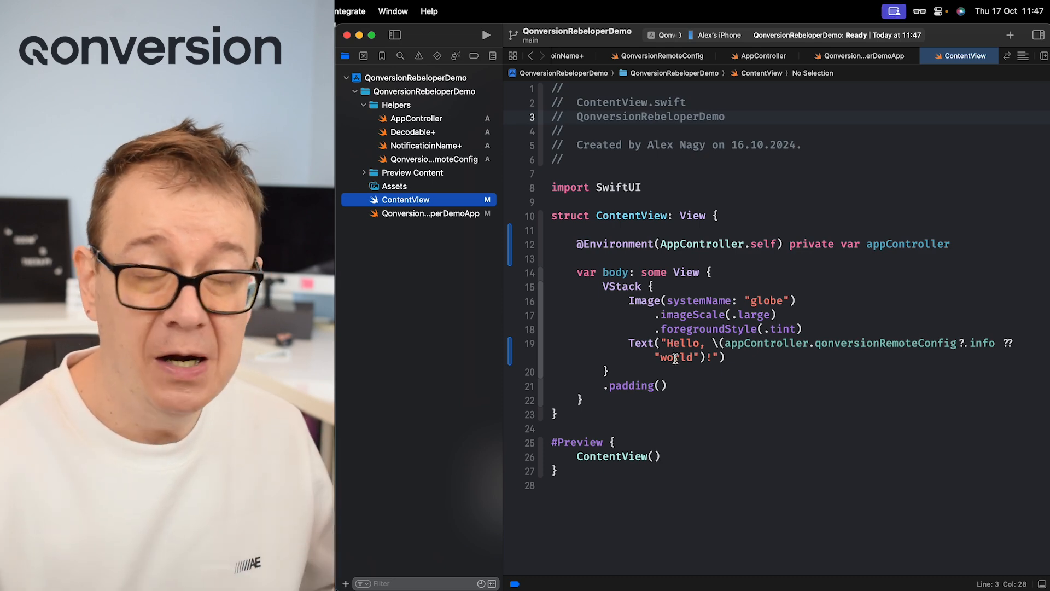
{"action": "double_click", "coordinate": [676, 357]}
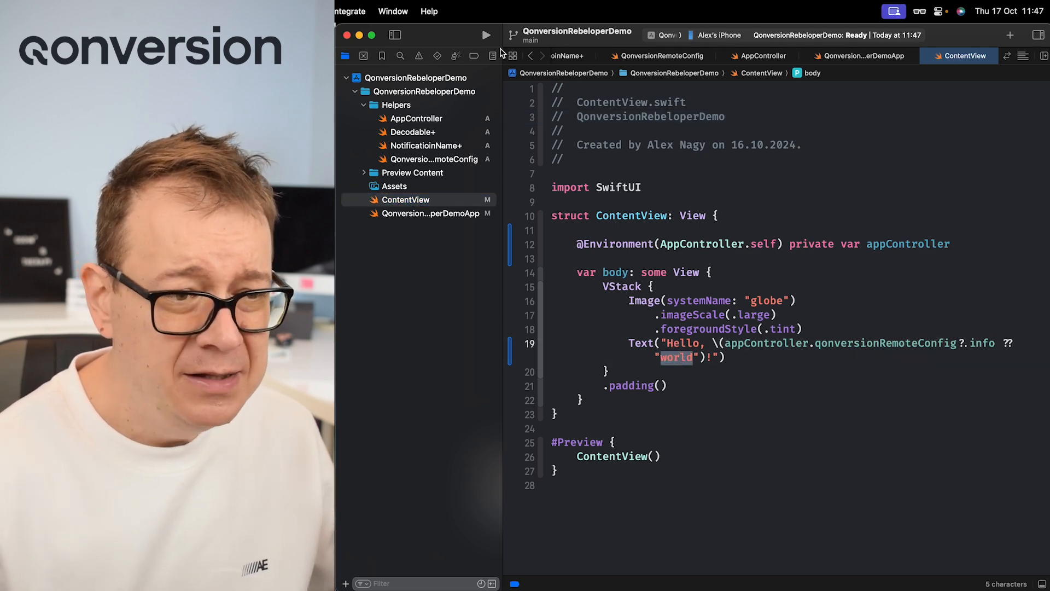
Run the demo app on the iPhone 16 simulator destination.
{"action": "left_click", "coordinate": [719, 35]}
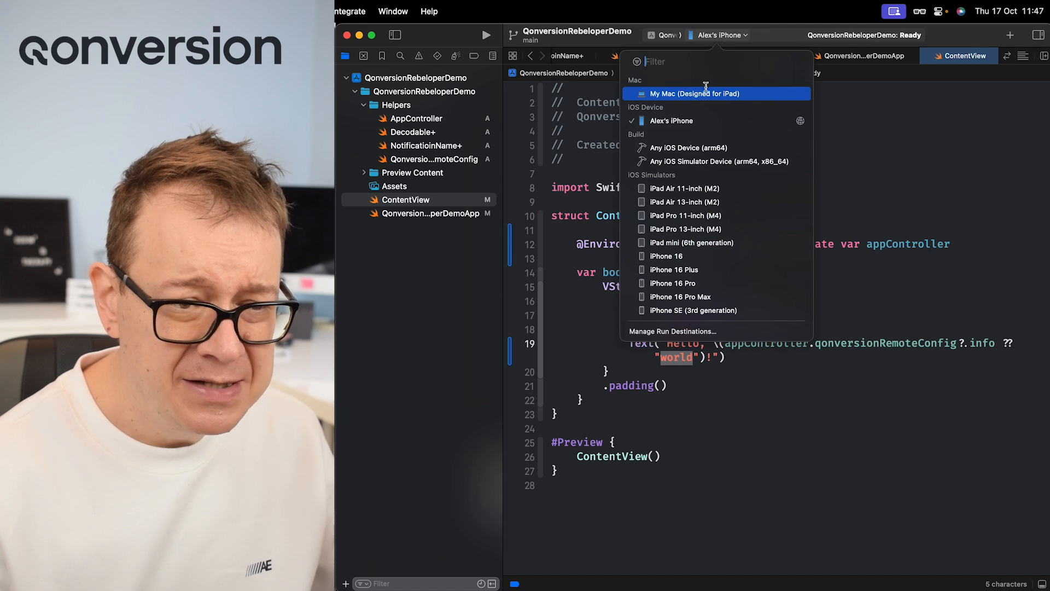
{"action": "left_click", "coordinate": [667, 256]}
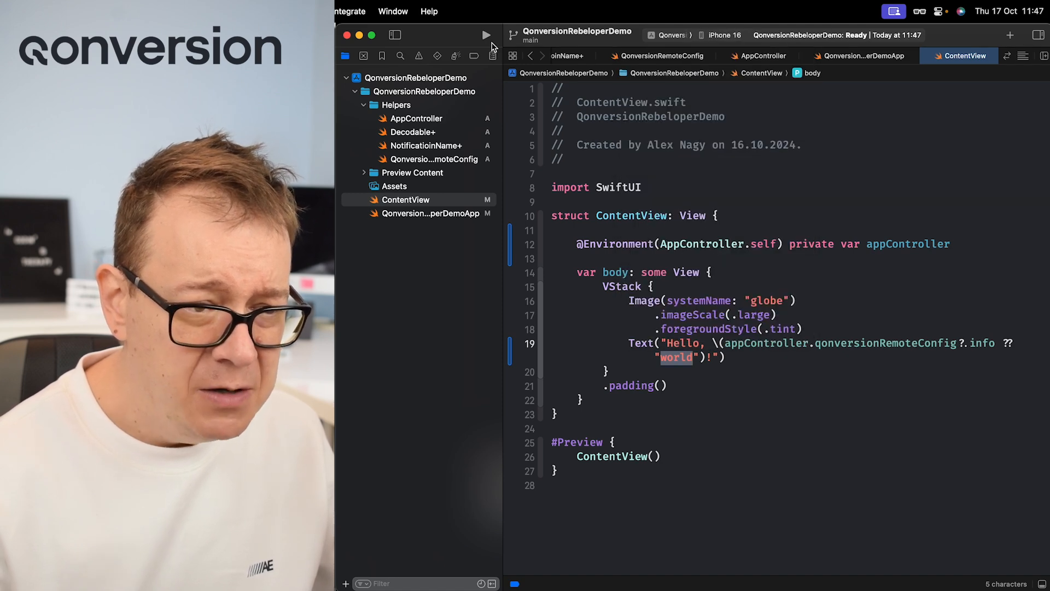
{"action": "left_click", "coordinate": [487, 35]}
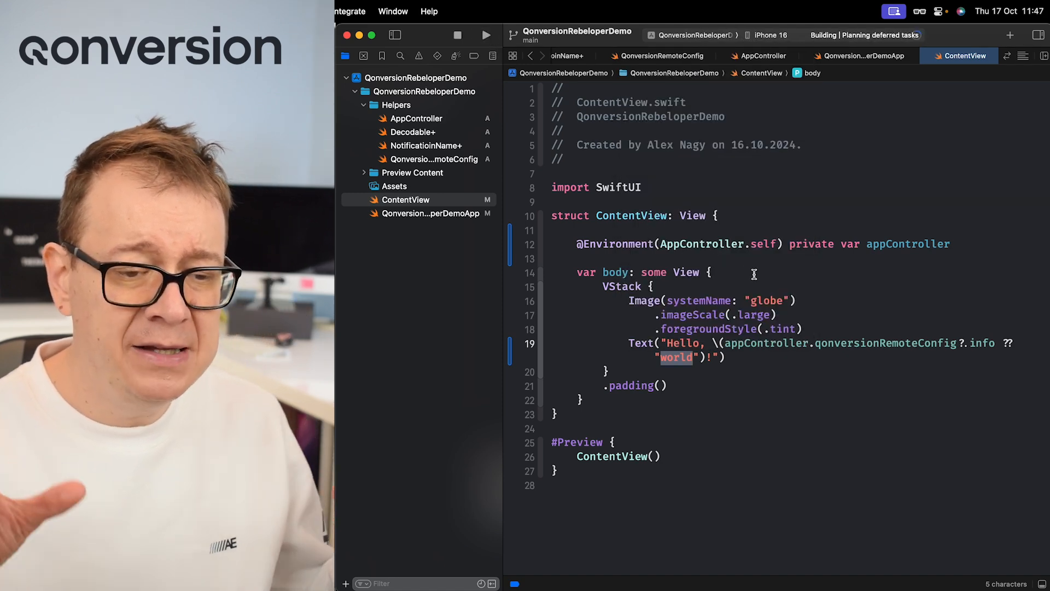
{"action": "left_click", "coordinate": [485, 35]}
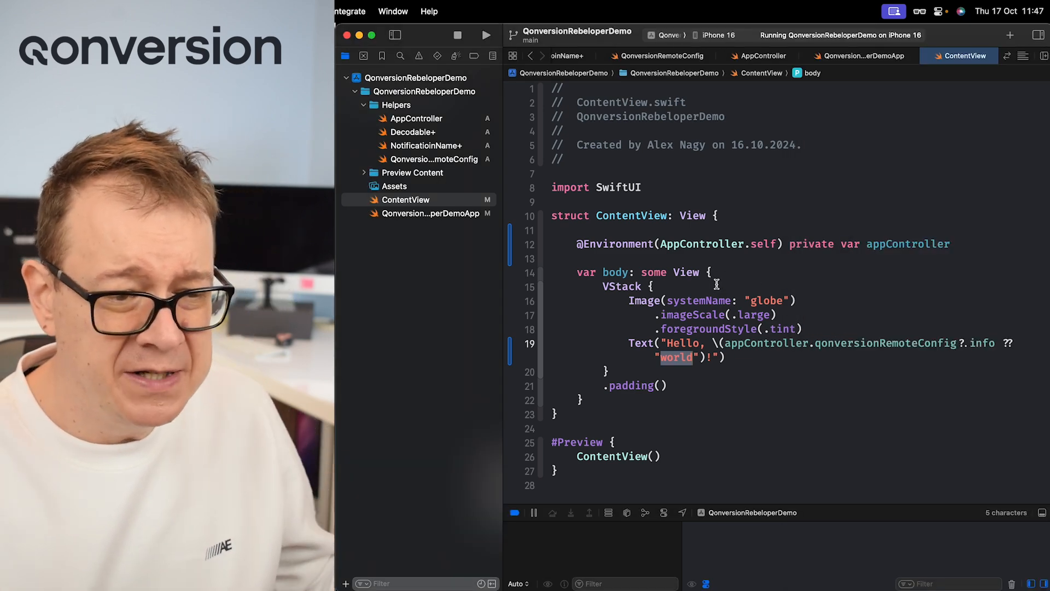
{"action": "left_click", "coordinate": [416, 118]}
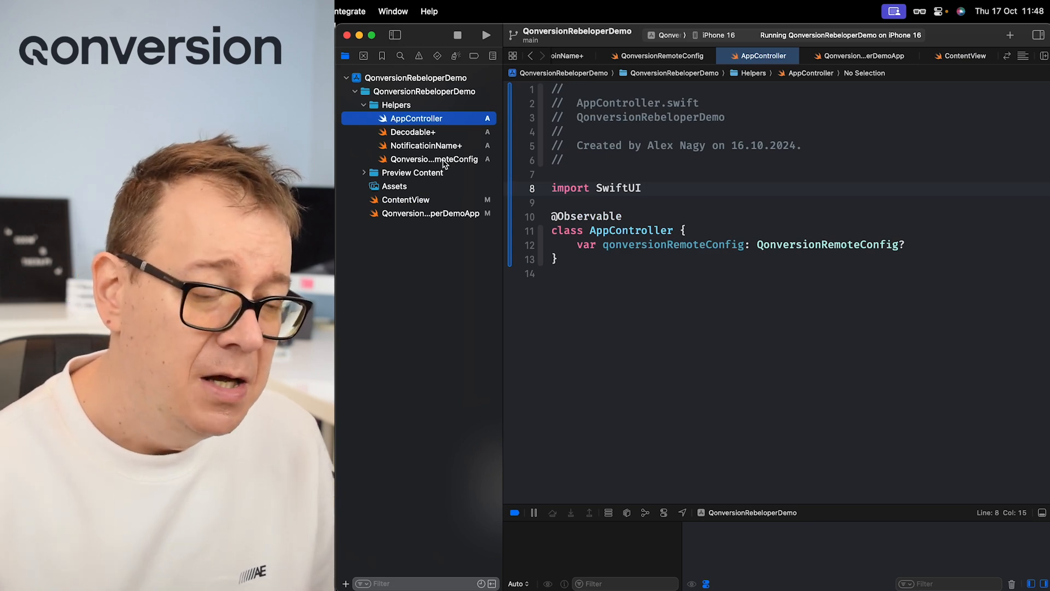
{"action": "left_click", "coordinate": [434, 159]}
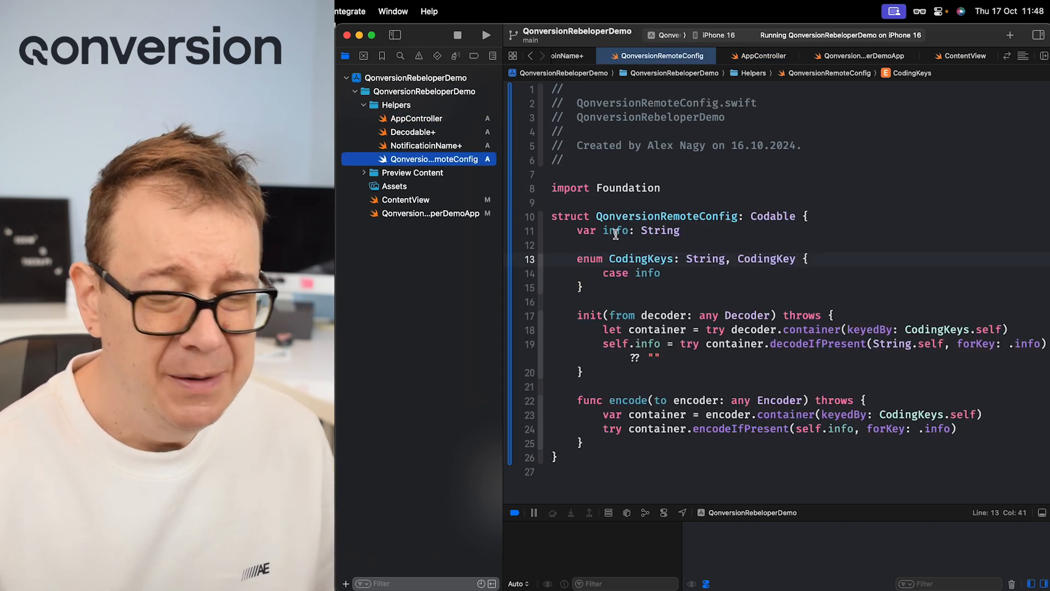
{"action": "double_click", "coordinate": [613, 231]}
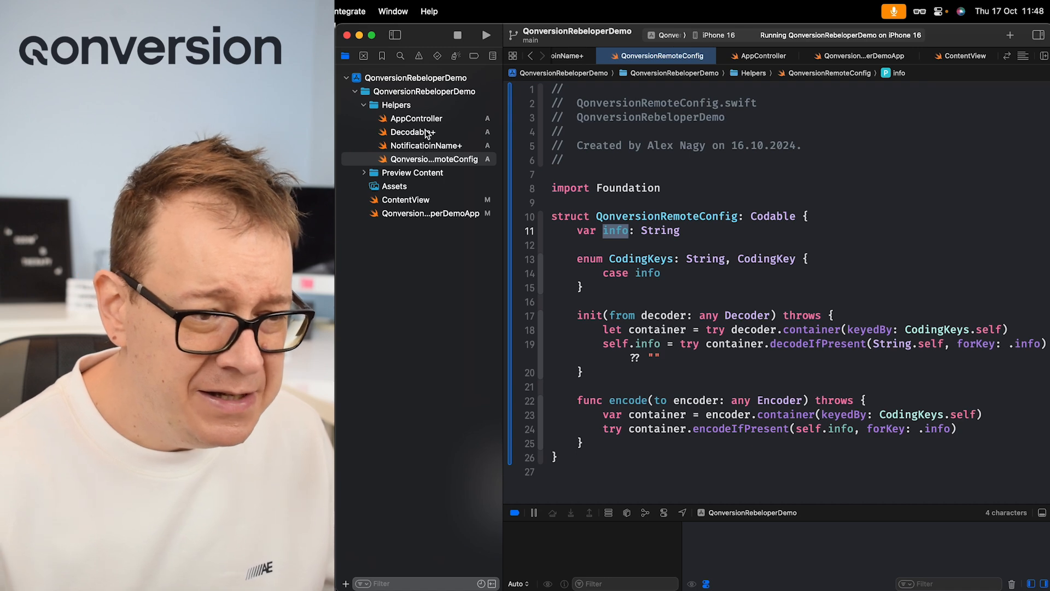
{"action": "left_click", "coordinate": [412, 132]}
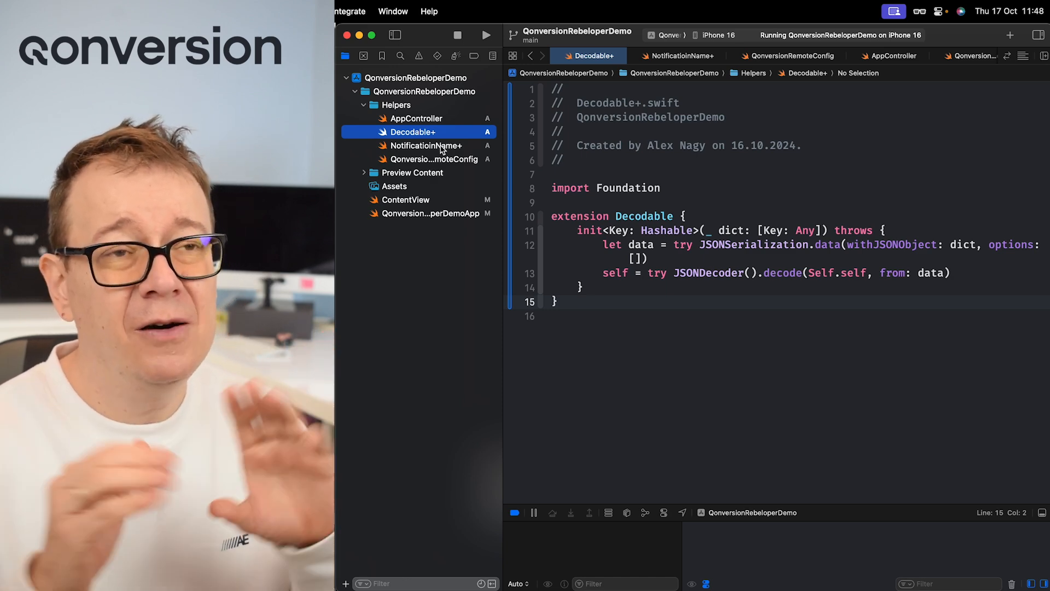
{"action": "left_click", "coordinate": [424, 146]}
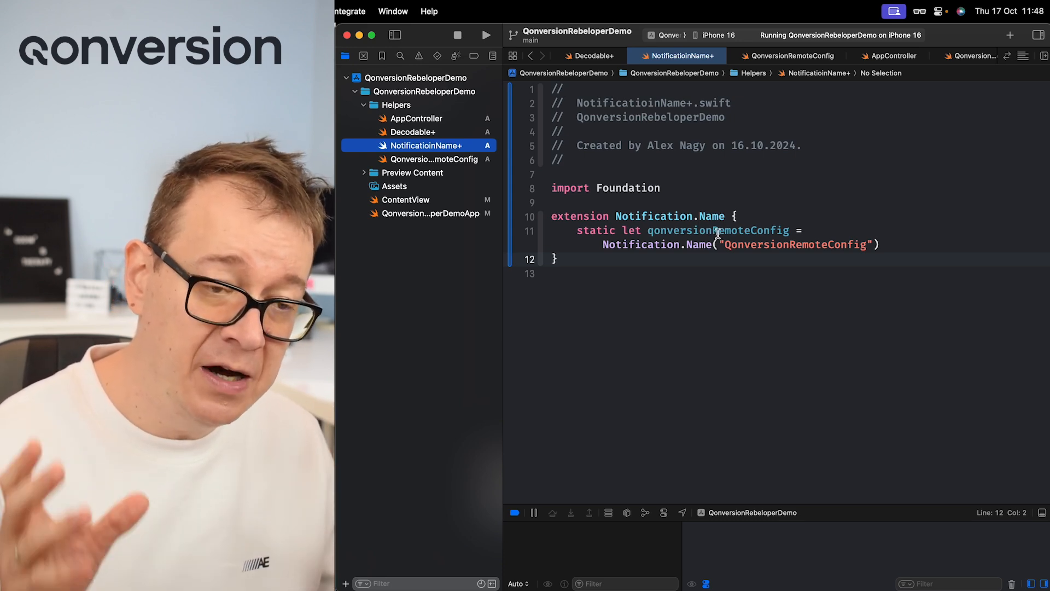
{"action": "left_click", "coordinate": [416, 118]}
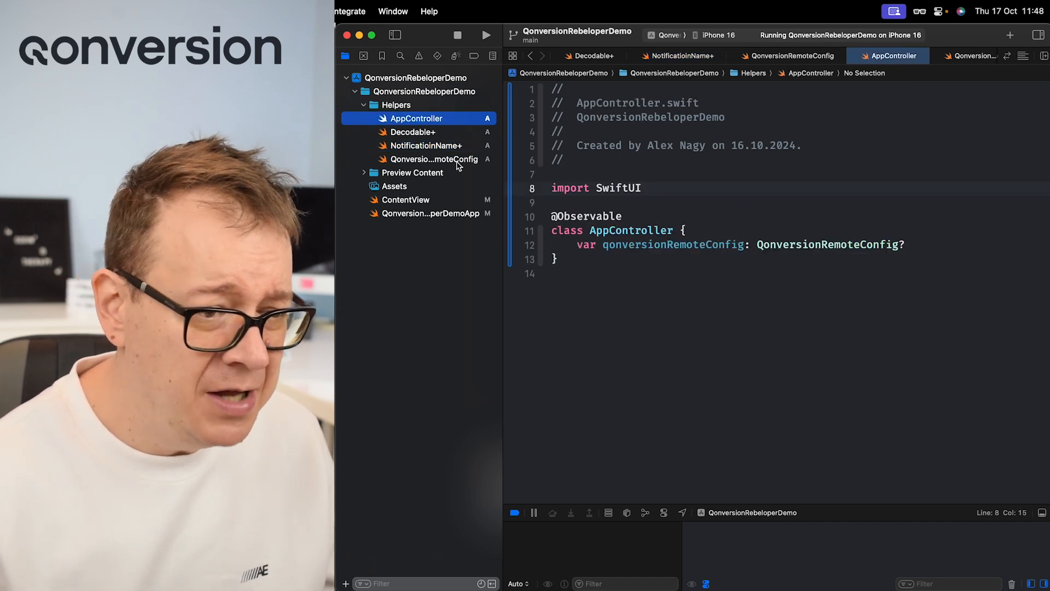
{"action": "left_click", "coordinate": [405, 199]}
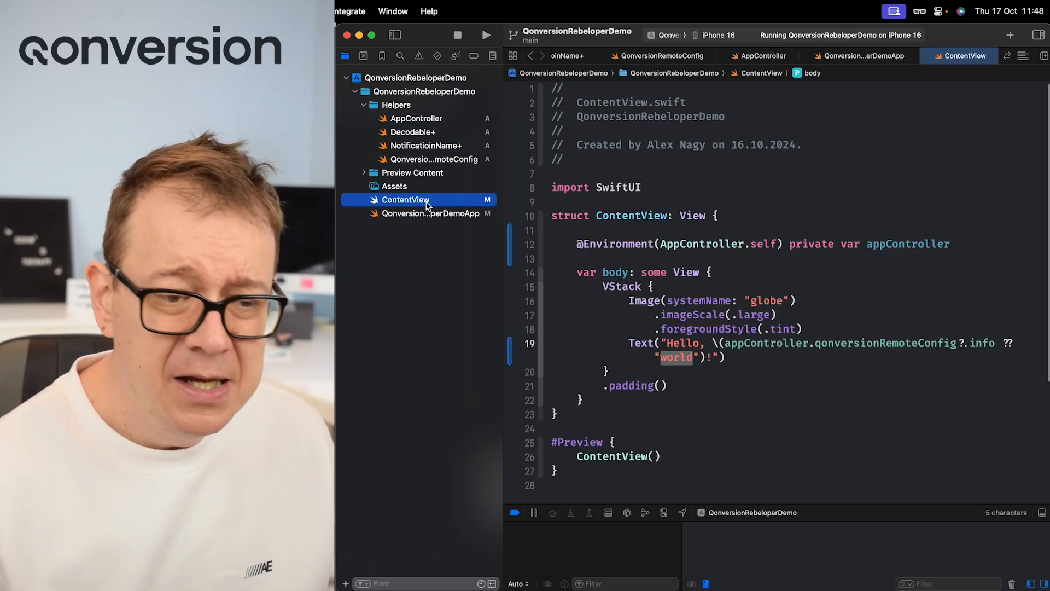
{"action": "left_click", "coordinate": [429, 214]}
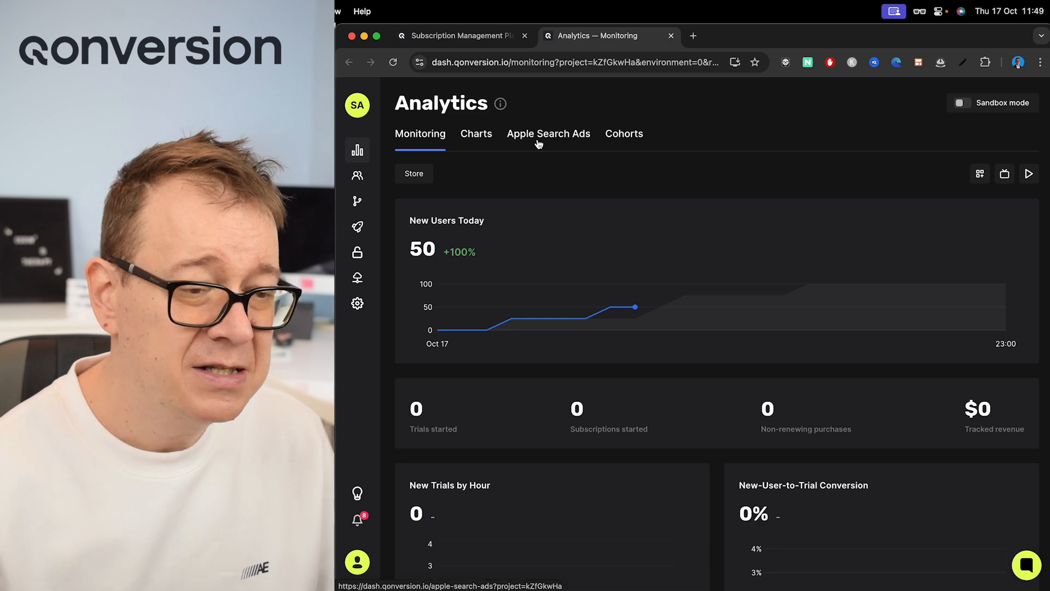
Start adding a new project from the dashboard's project switcher.
{"action": "left_click", "coordinate": [357, 105]}
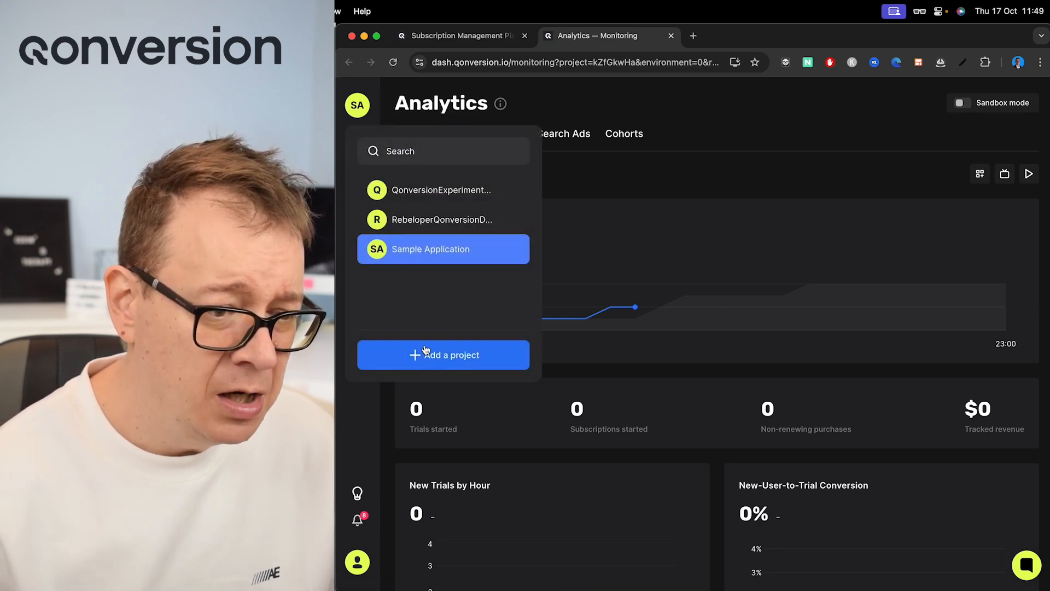
{"action": "left_click", "coordinate": [443, 355]}
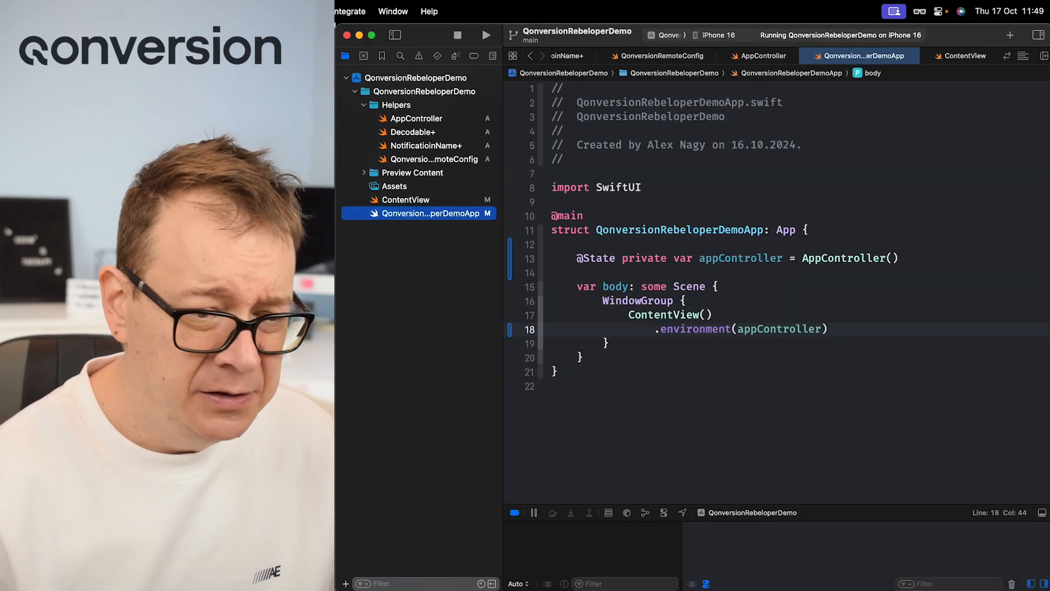
Select the bundle identifier com.rebeloper.QonversionRebeloperDemo in the target's Signing & Capabilities settings.
{"action": "left_click", "coordinate": [416, 77]}
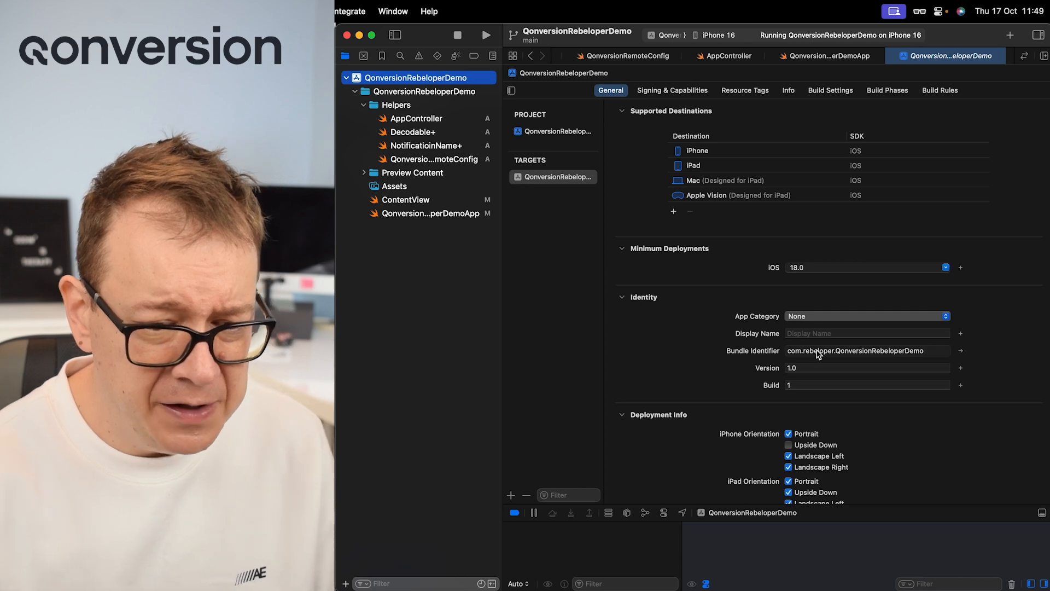
{"action": "left_click", "coordinate": [671, 90]}
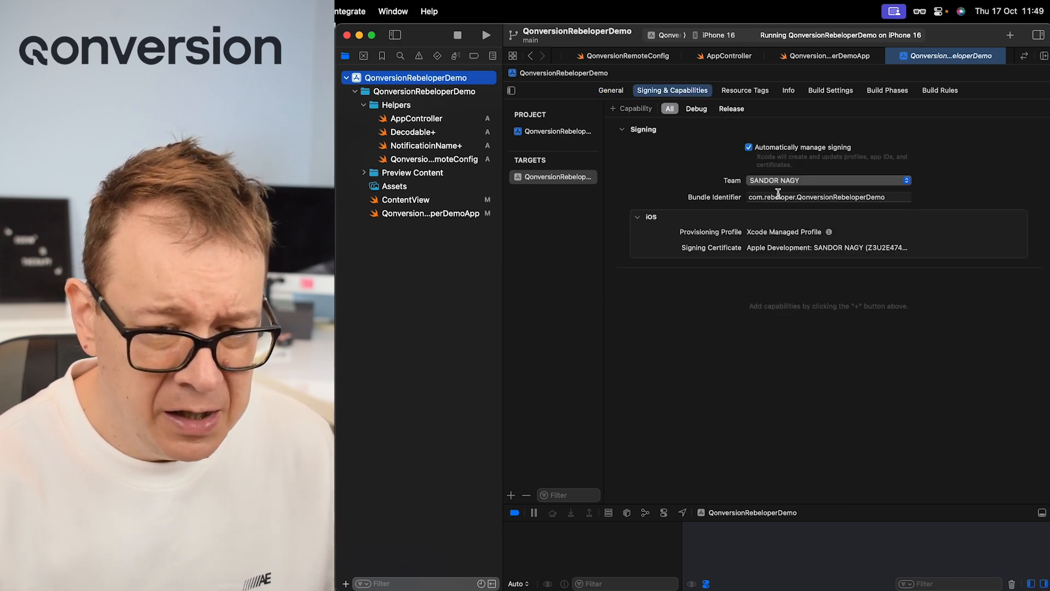
{"action": "triple_click", "coordinate": [816, 197]}
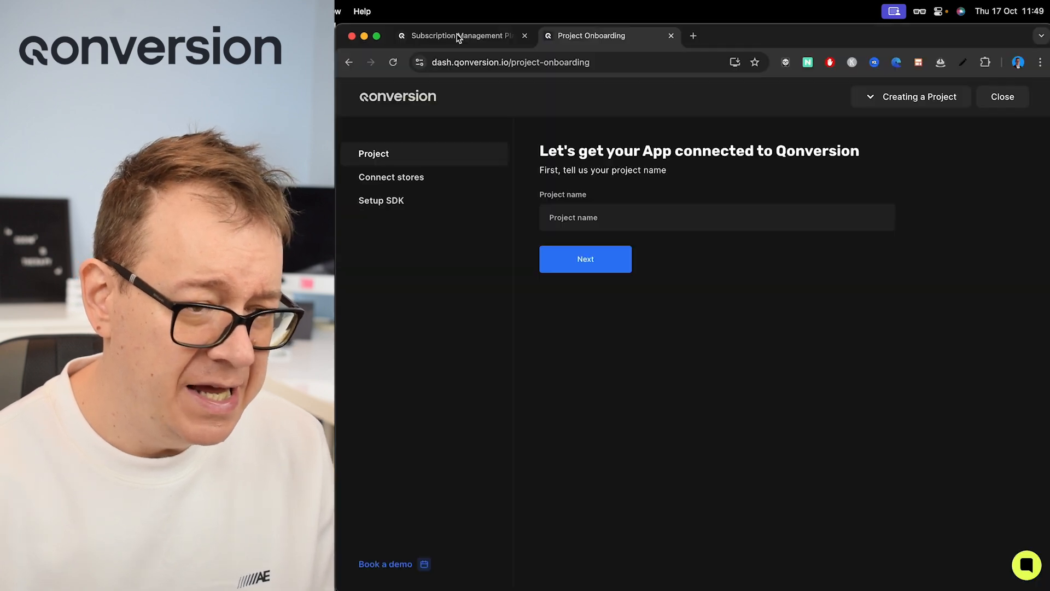
Name the new project com.rebeloper.QonversionRebeloperDemo and submit it.
{"action": "left_click", "coordinate": [716, 216]}
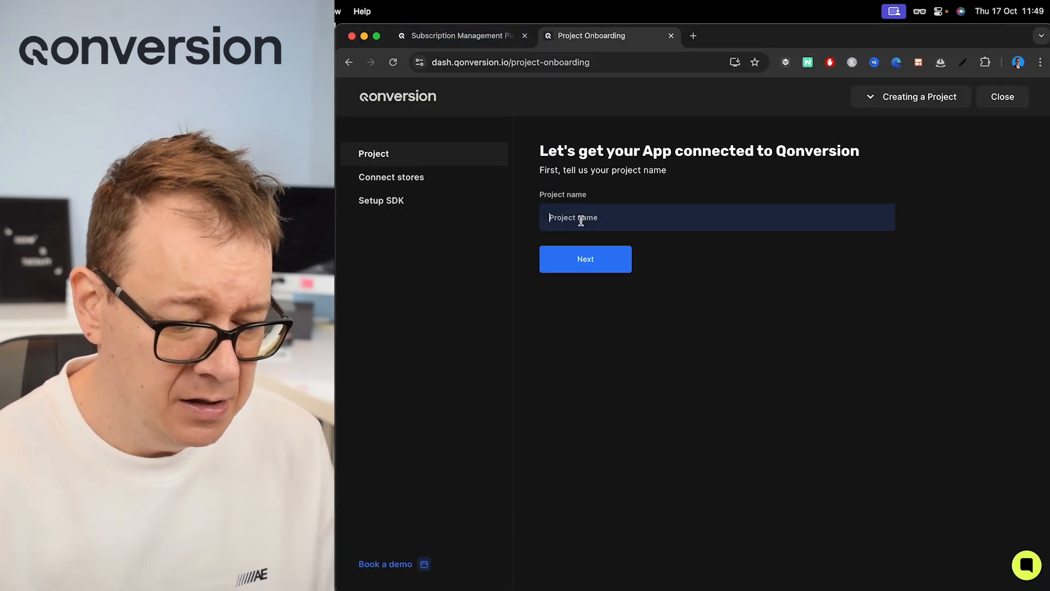
{"action": "type", "text": "com.rebeloper.QonversionRebeloperDemo"}
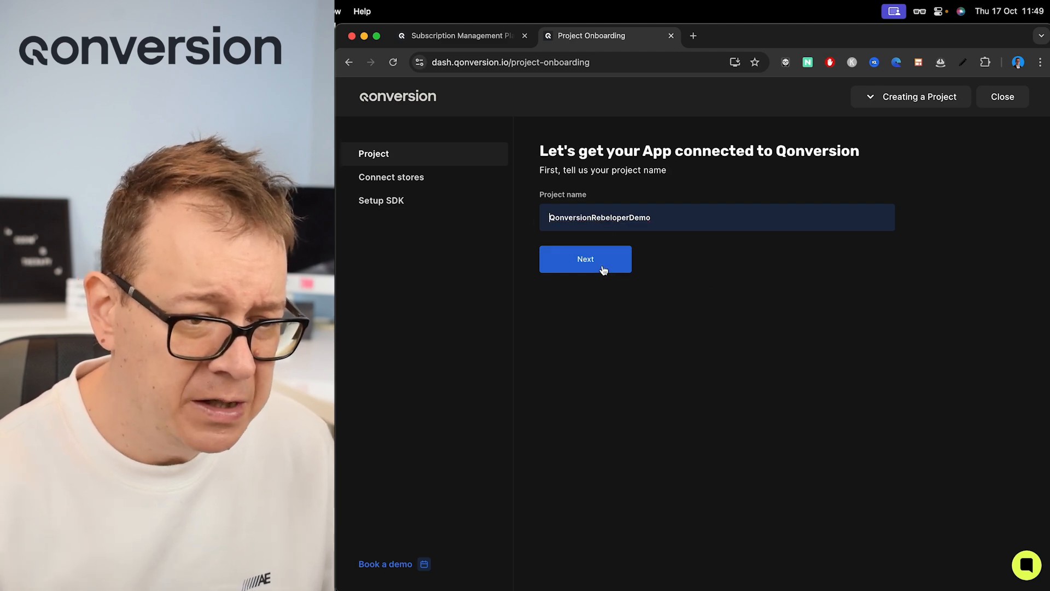
{"action": "left_click", "coordinate": [584, 259]}
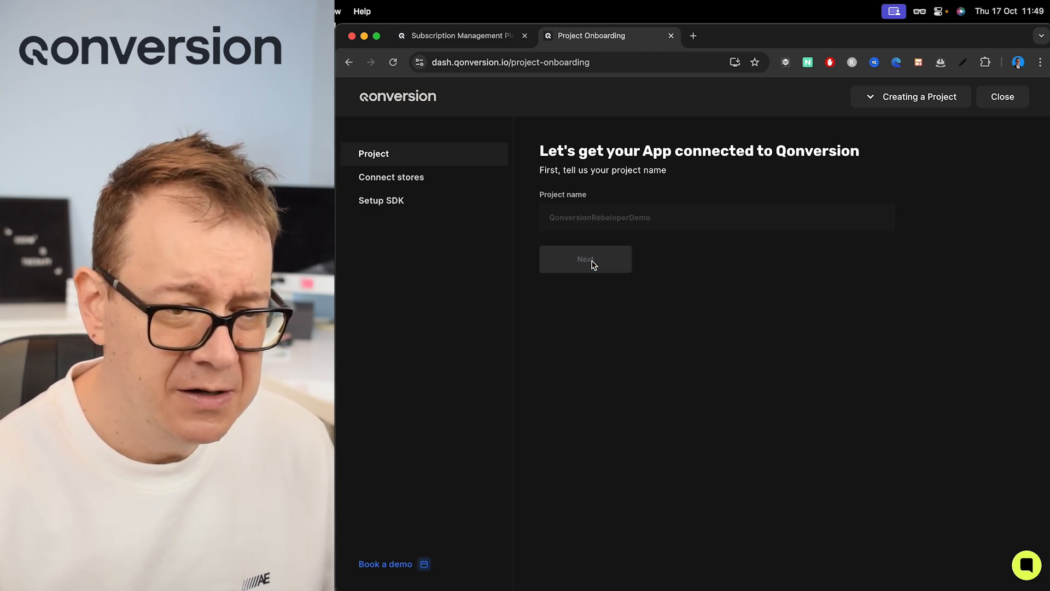
{"action": "left_click", "coordinate": [584, 259]}
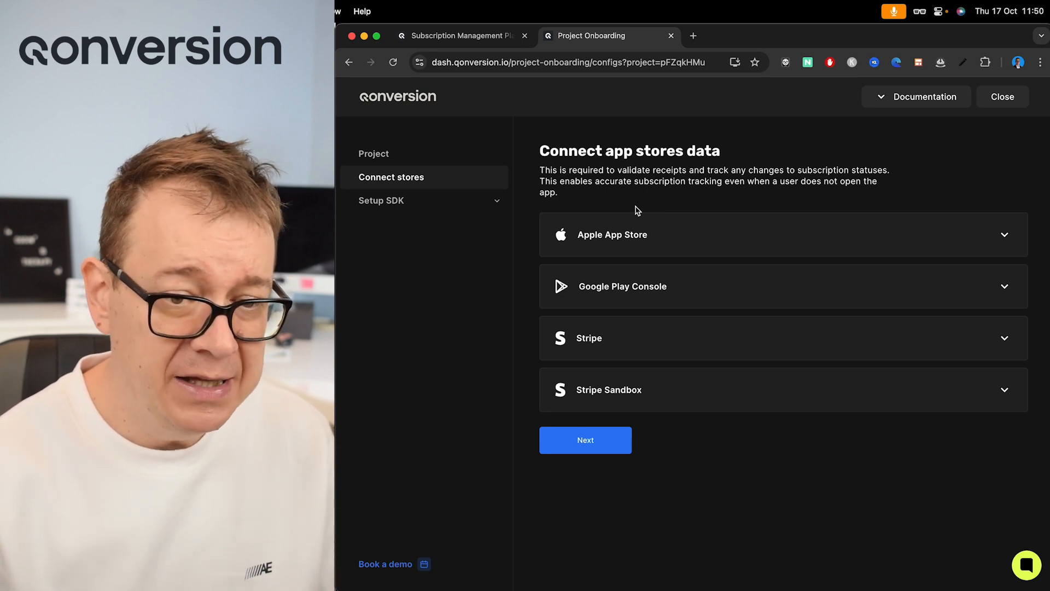
{"action": "mouse_move", "coordinate": [586, 443]}
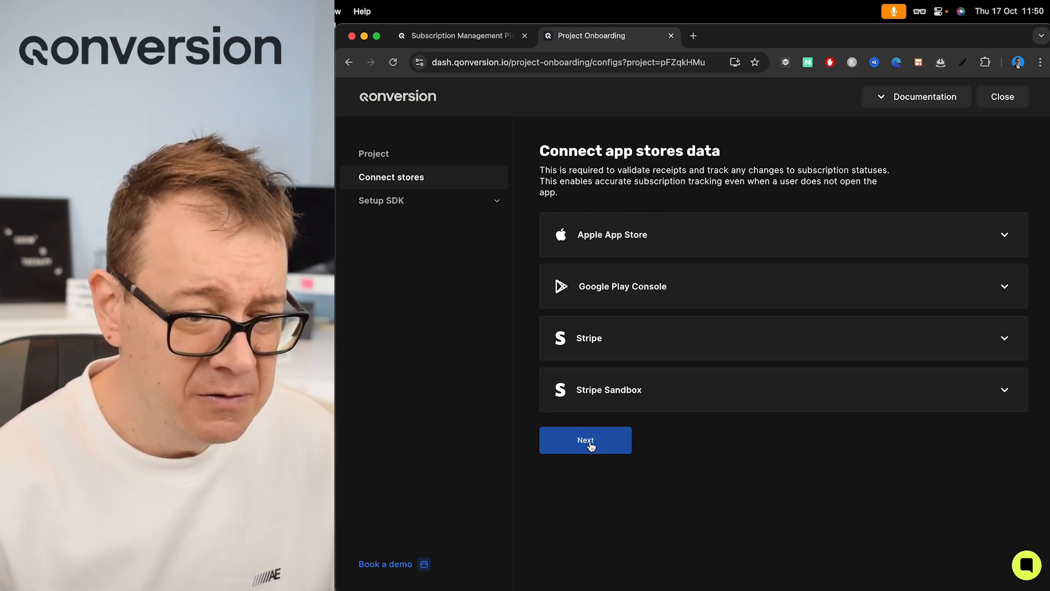
Skip connecting stores and select the SDK repository line on the Install SDK page.
{"action": "left_click", "coordinate": [584, 440]}
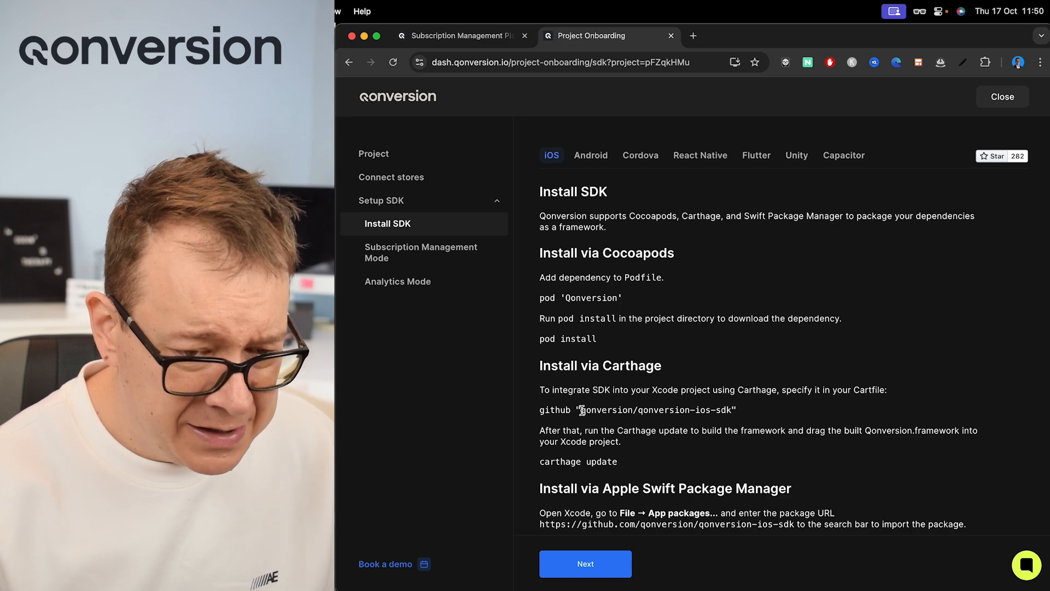
{"action": "double_click", "coordinate": [554, 409]}
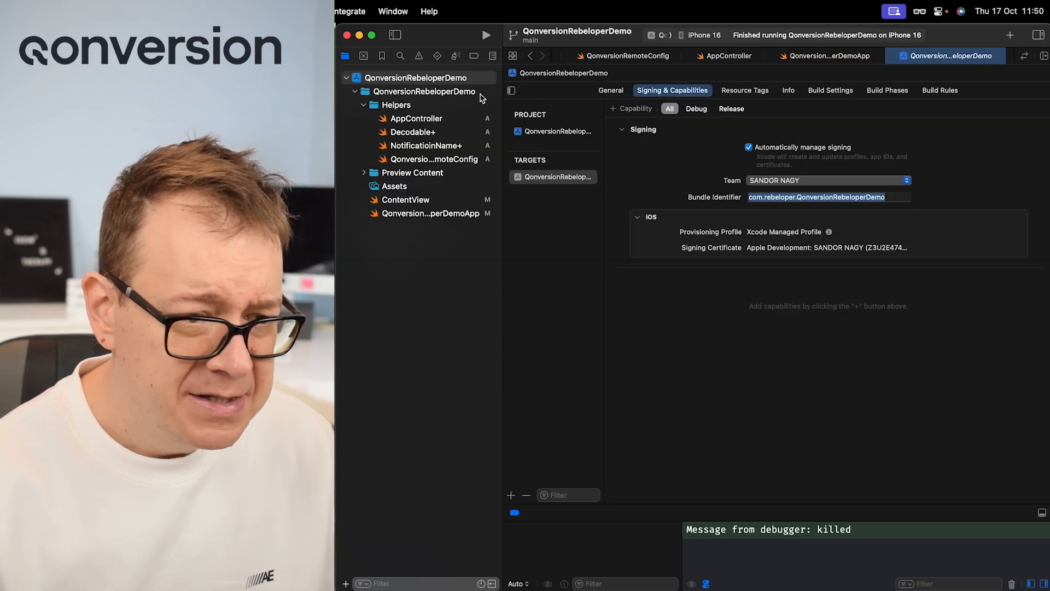
{"action": "left_click", "coordinate": [819, 91]}
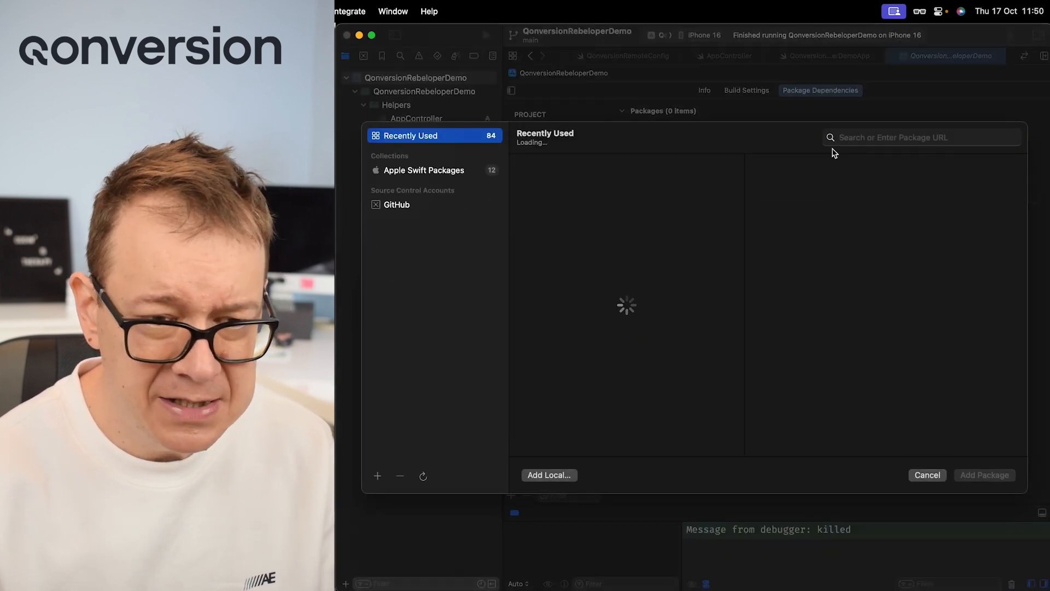
{"action": "type", "text": "https://github.com/qonversion/qonversion-ios-sdk"}
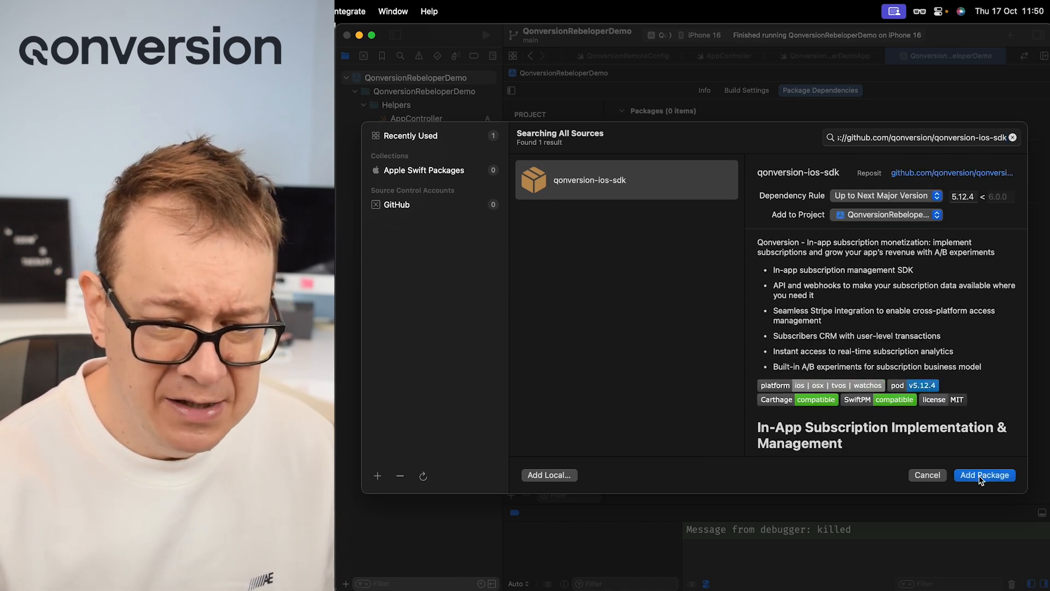
{"action": "left_click", "coordinate": [983, 475]}
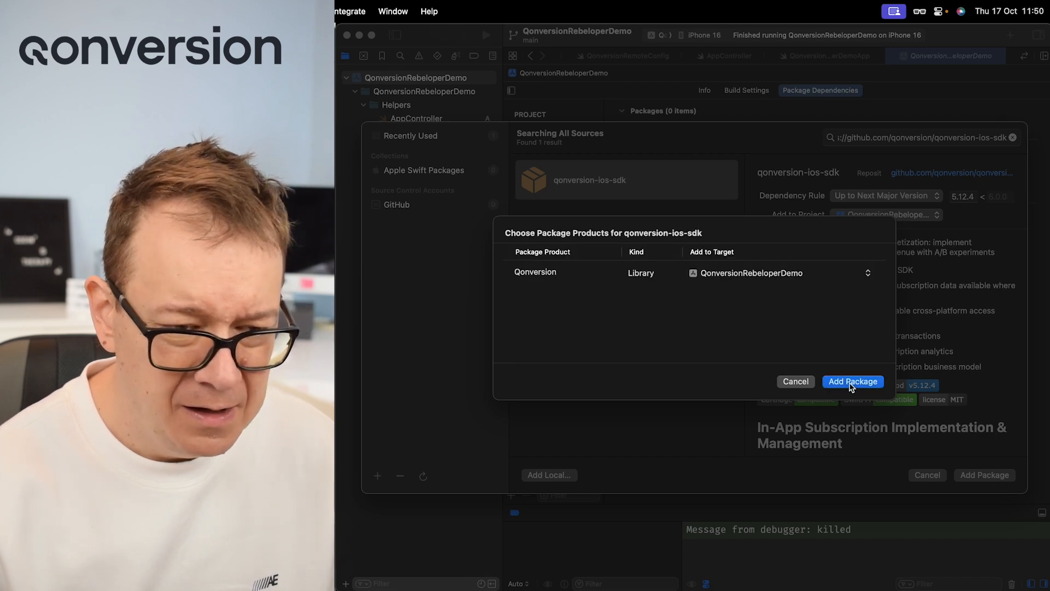
{"action": "left_click", "coordinate": [852, 381]}
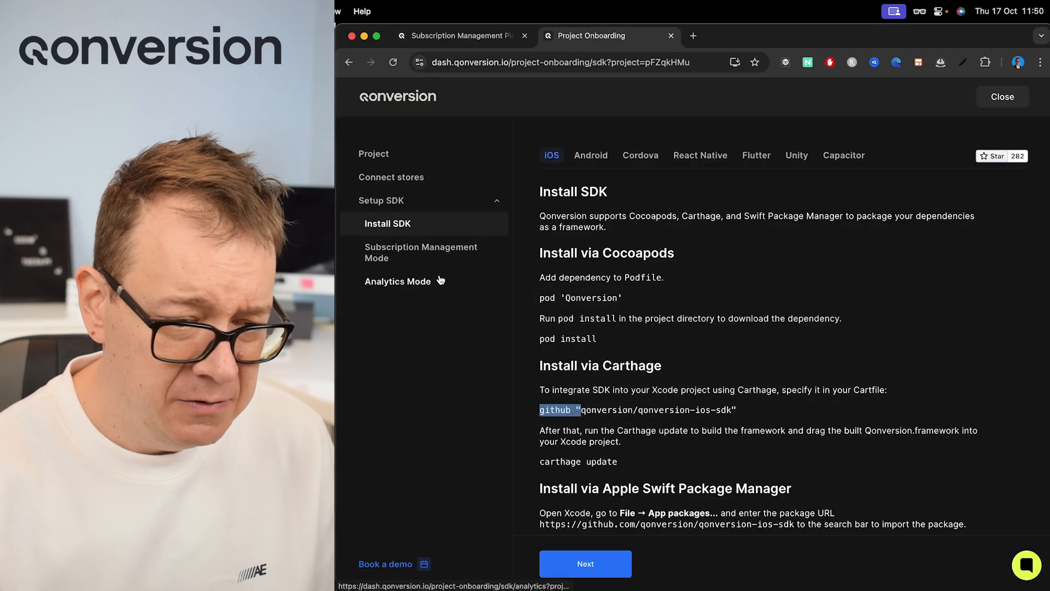
Leave onboarding via Products & Entitlements and go to the project's Remote Config section.
{"action": "left_click", "coordinate": [421, 253]}
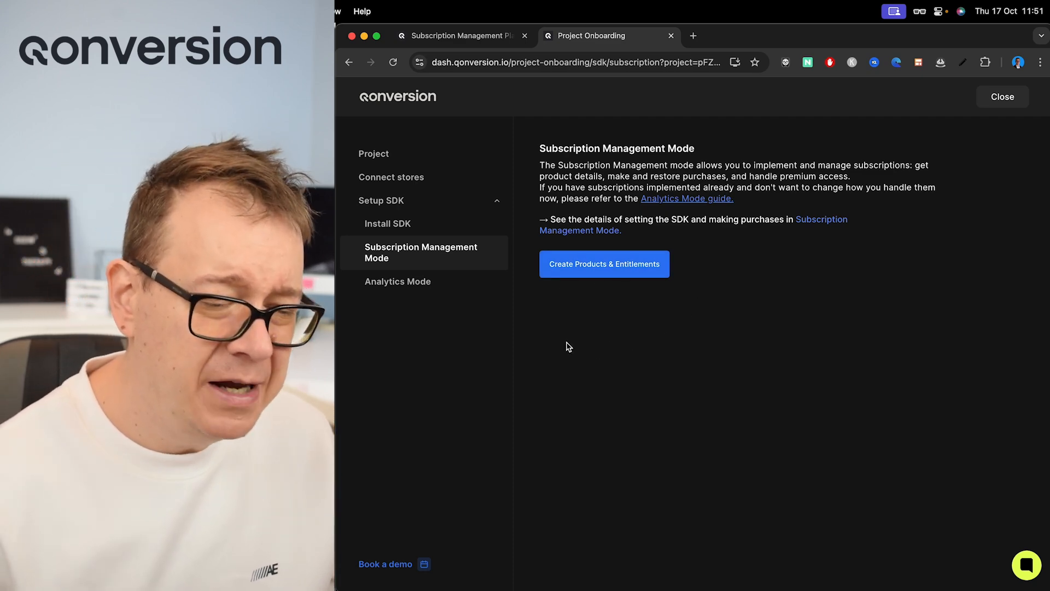
{"action": "mouse_move", "coordinate": [655, 298]}
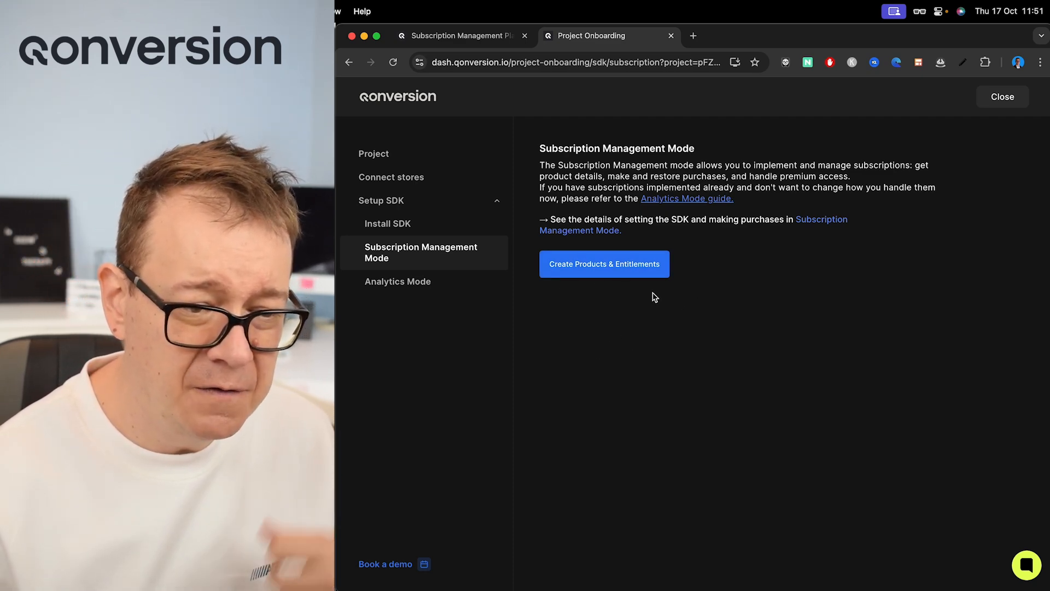
{"action": "left_click", "coordinate": [603, 264]}
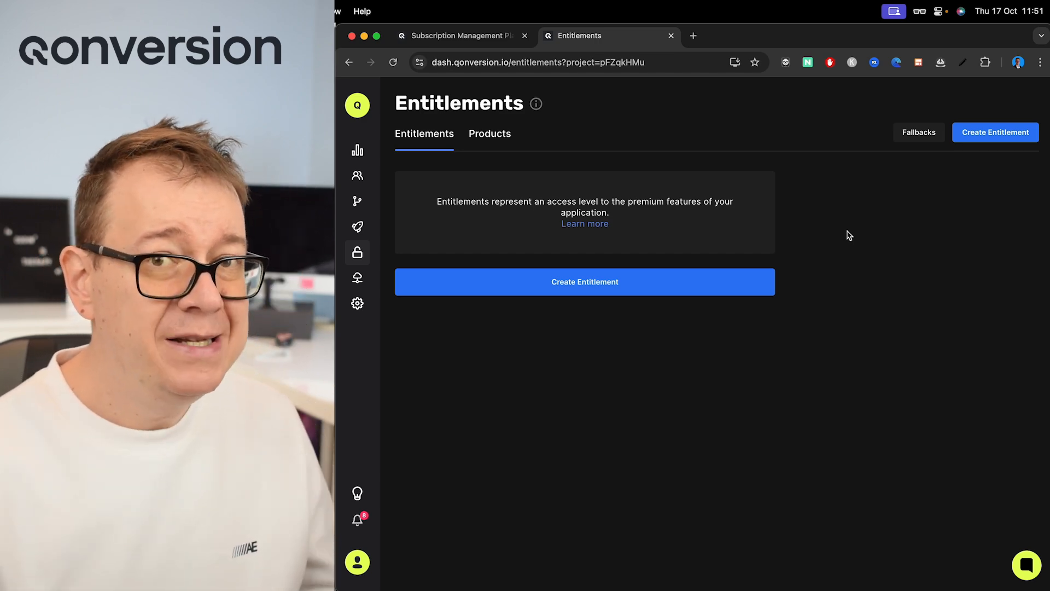
{"action": "mouse_move", "coordinate": [357, 201]}
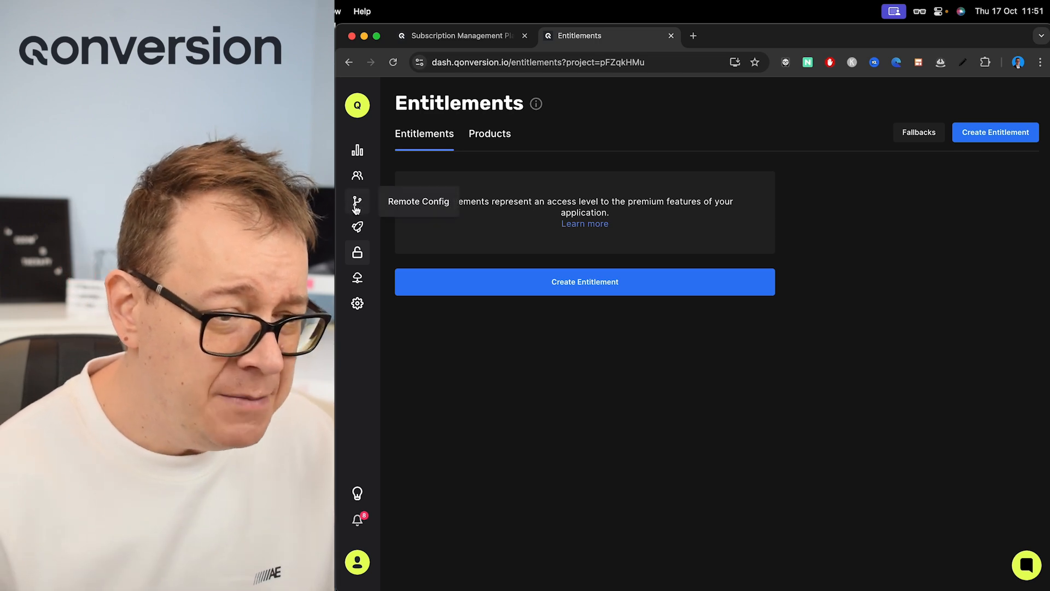
{"action": "left_click", "coordinate": [356, 201]}
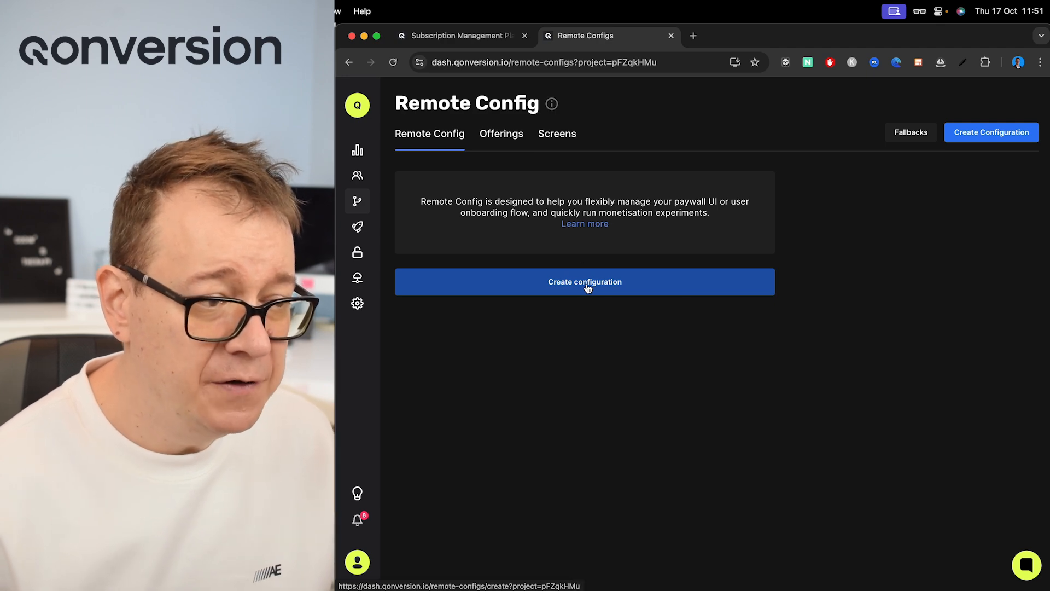
Create a remote configuration named 'main paywall' with context key 'main_paywall'.
{"action": "left_click", "coordinate": [583, 281]}
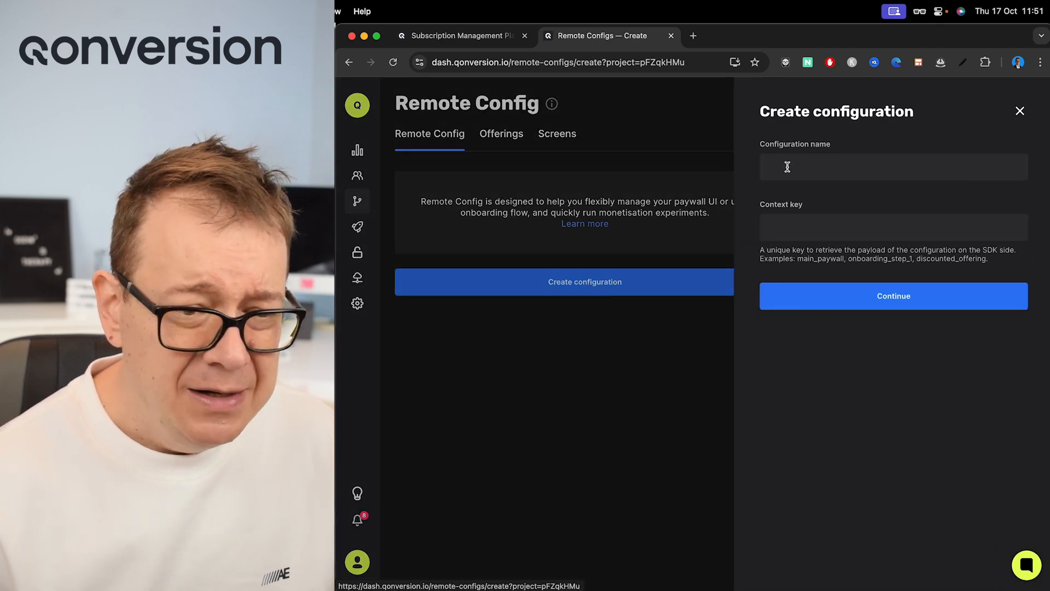
{"action": "left_click", "coordinate": [892, 167]}
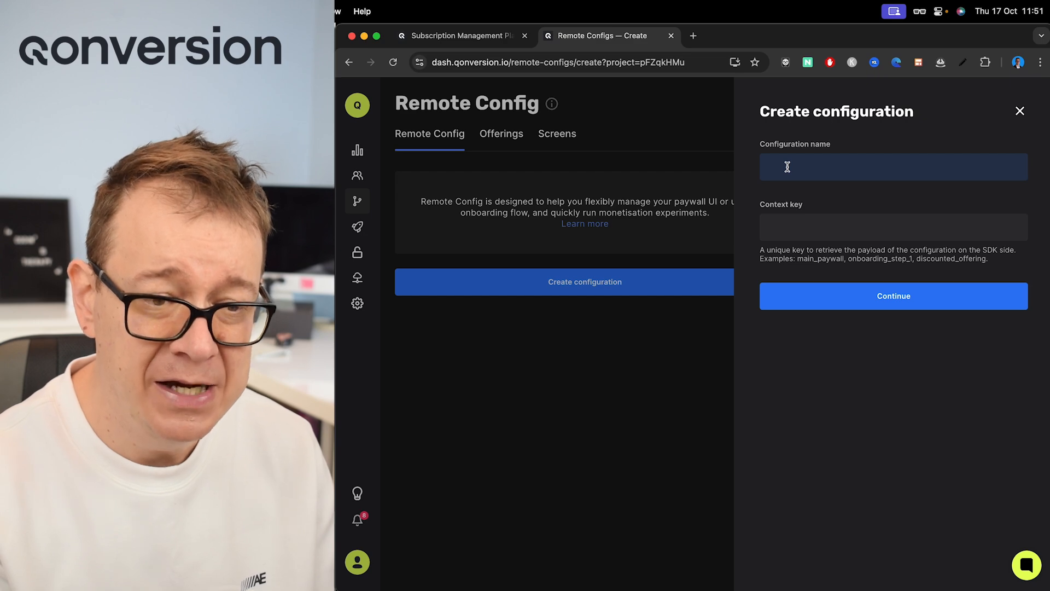
{"action": "type", "text": "main pay"}
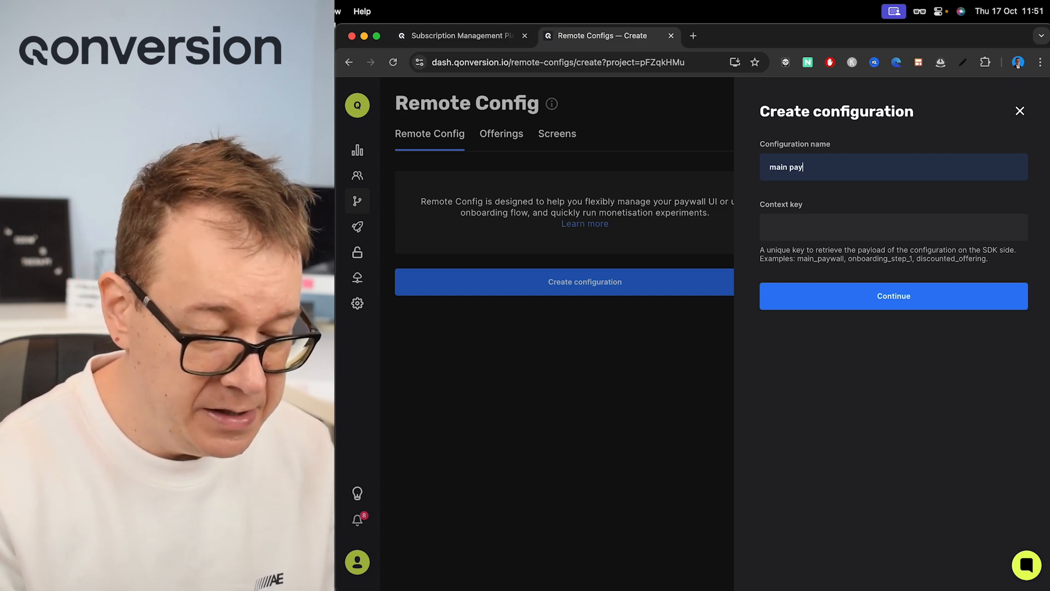
{"action": "type", "text": "wall"}
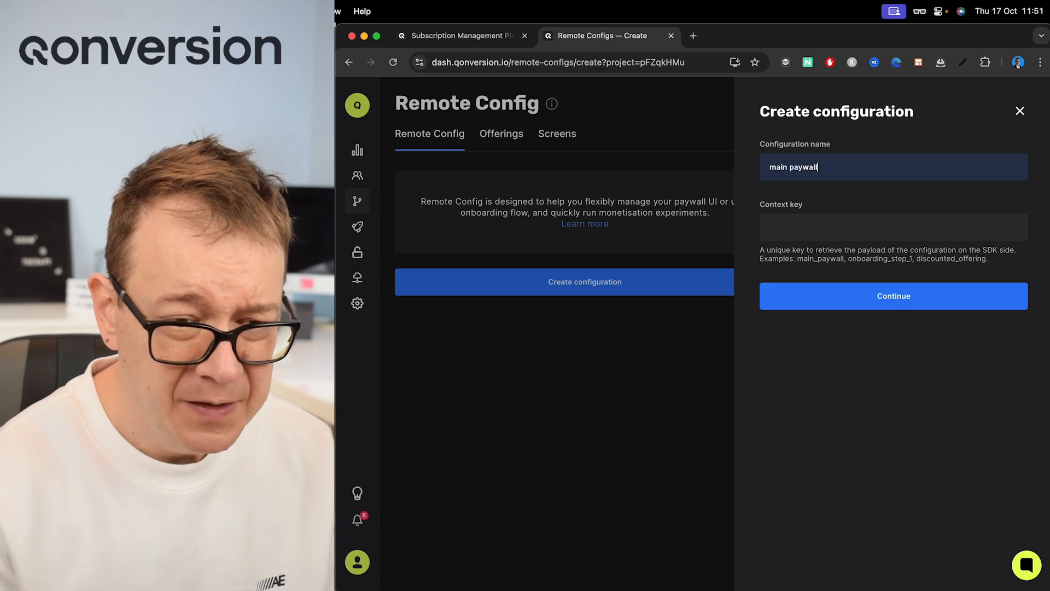
{"action": "left_click", "coordinate": [893, 228]}
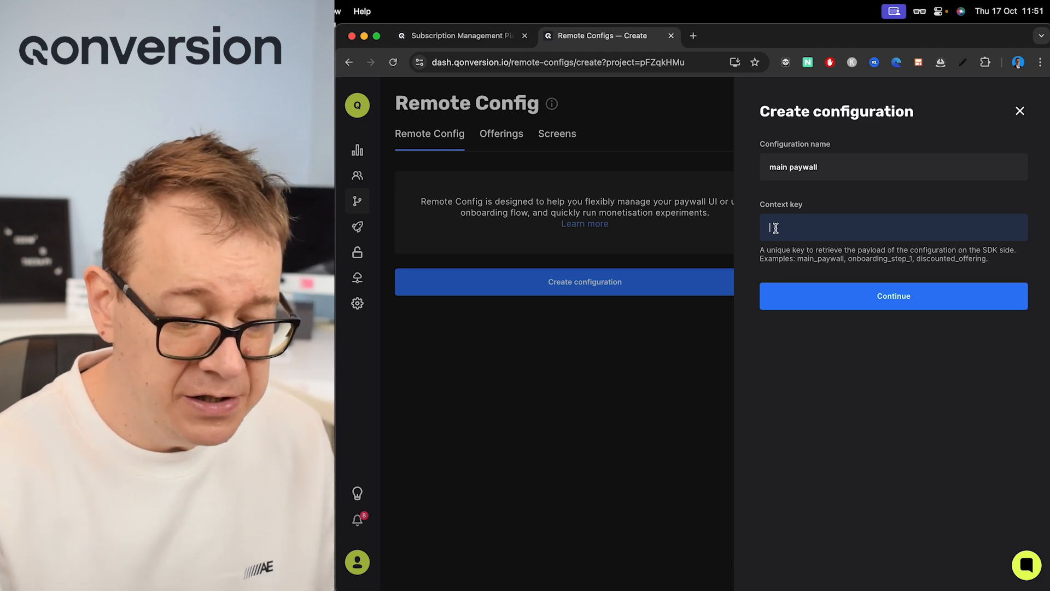
{"action": "type", "text": "main_paywall"}
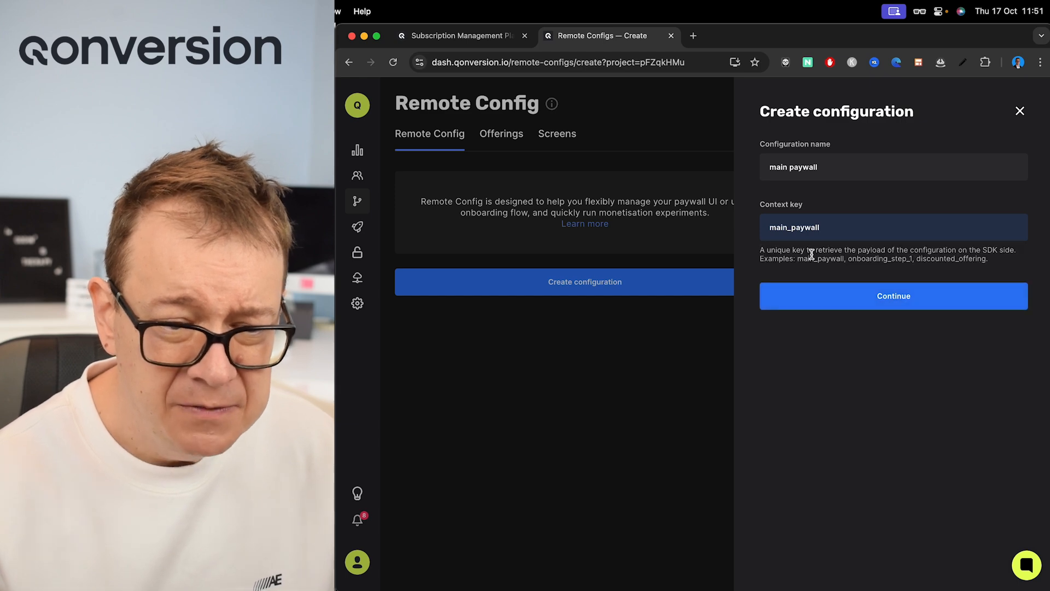
{"action": "left_click", "coordinate": [892, 296]}
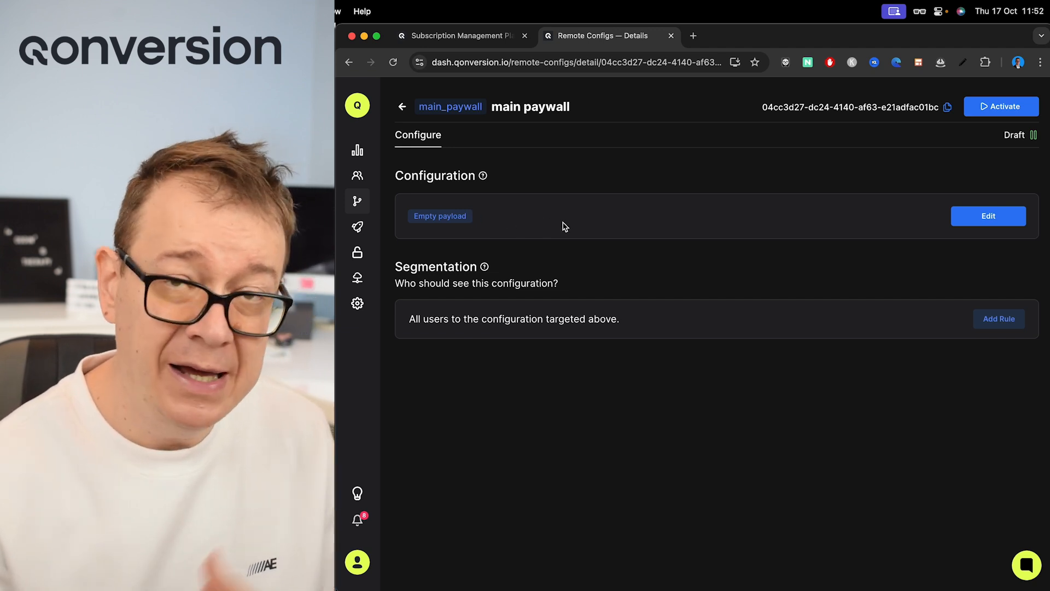
Save a string payload variable 'info' with value 'Qonversion' on the main paywall configuration.
{"action": "left_click", "coordinate": [987, 216]}
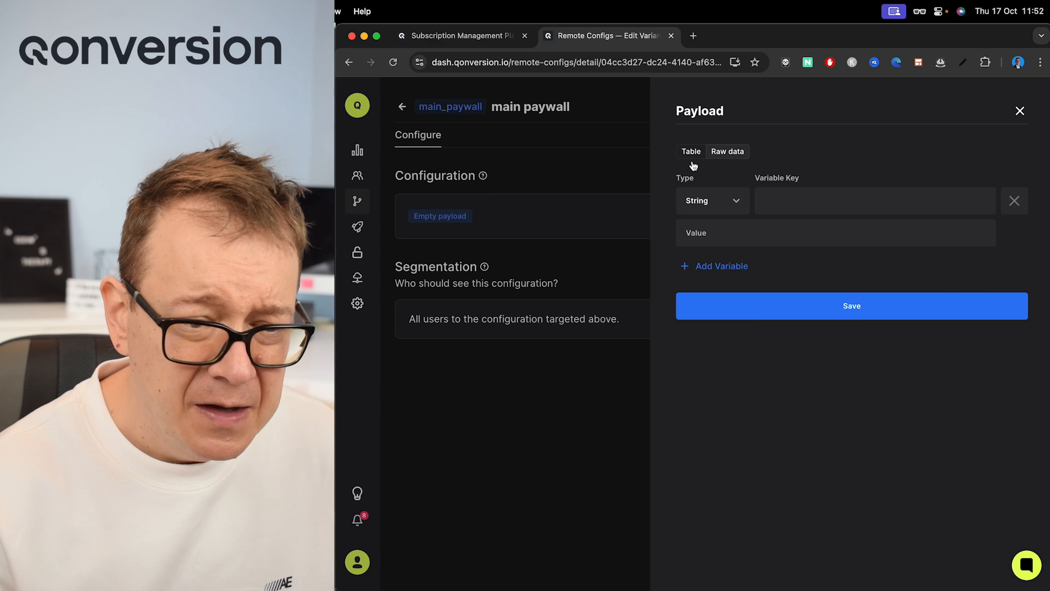
{"action": "left_click", "coordinate": [871, 200]}
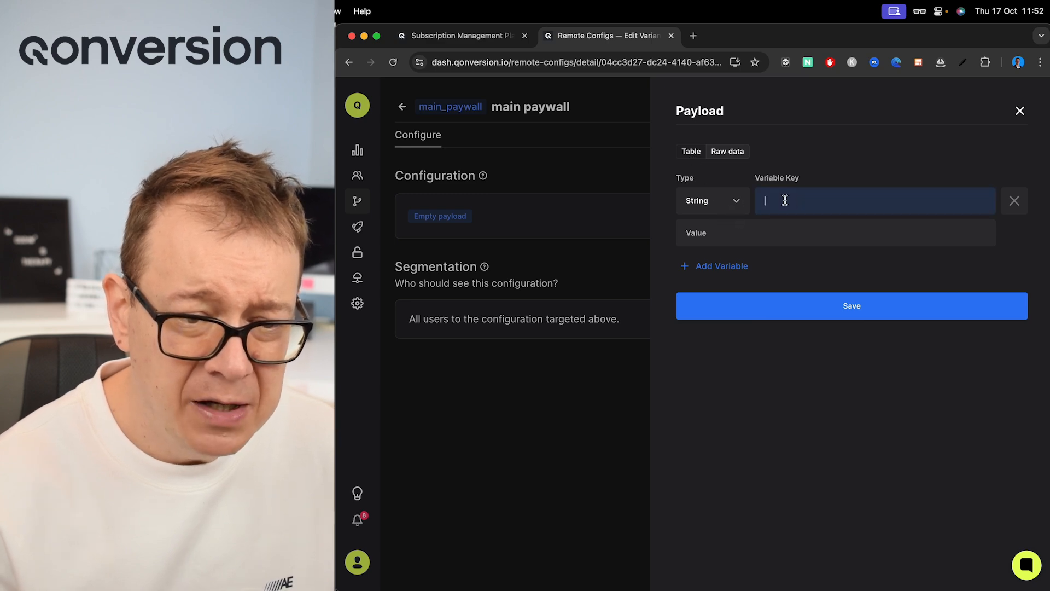
{"action": "type", "text": "info"}
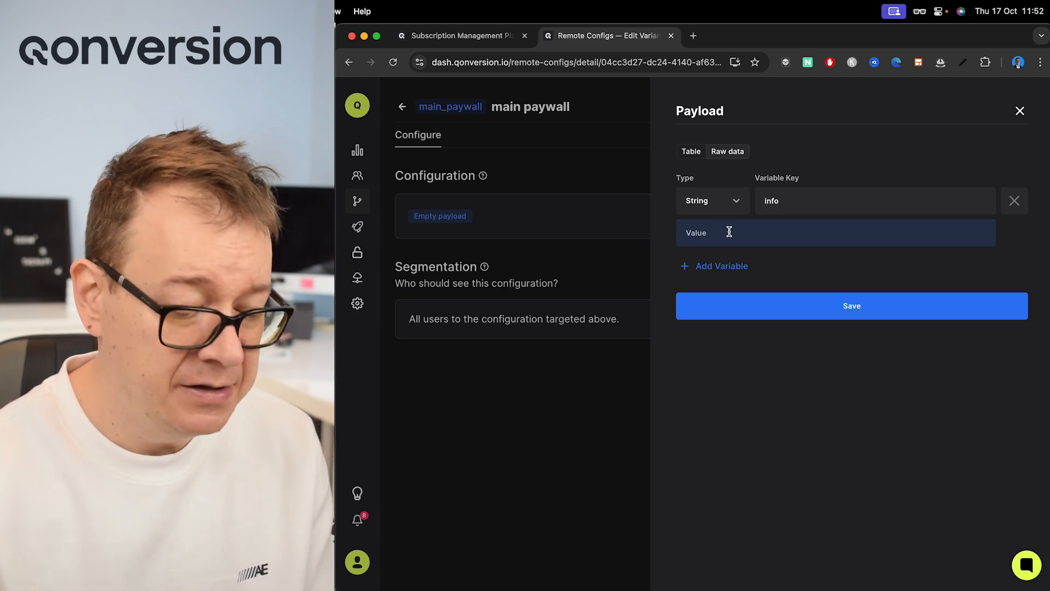
{"action": "type", "text": "Qonversion"}
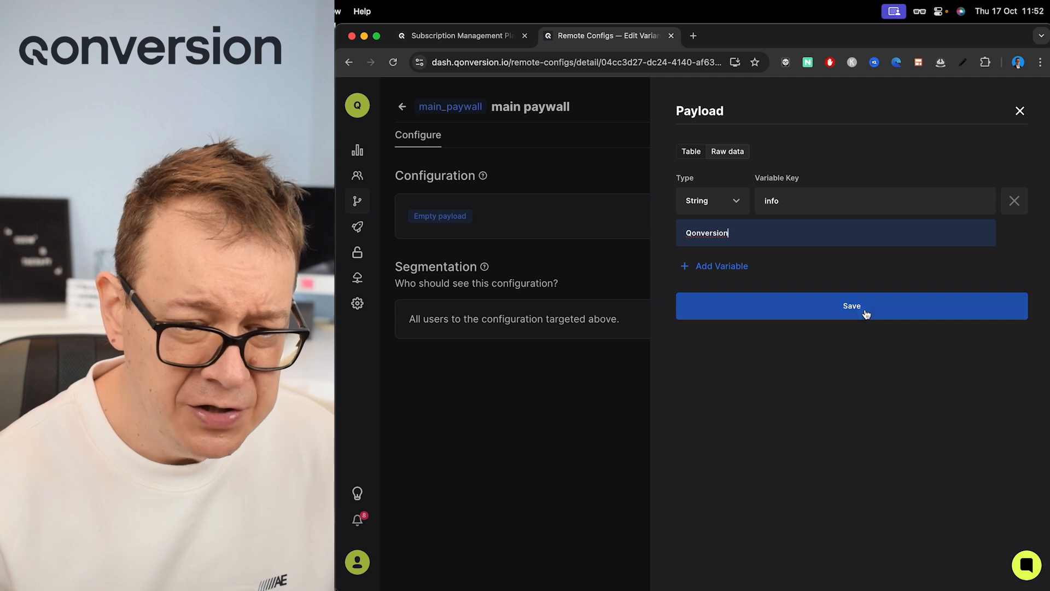
{"action": "left_click", "coordinate": [851, 306]}
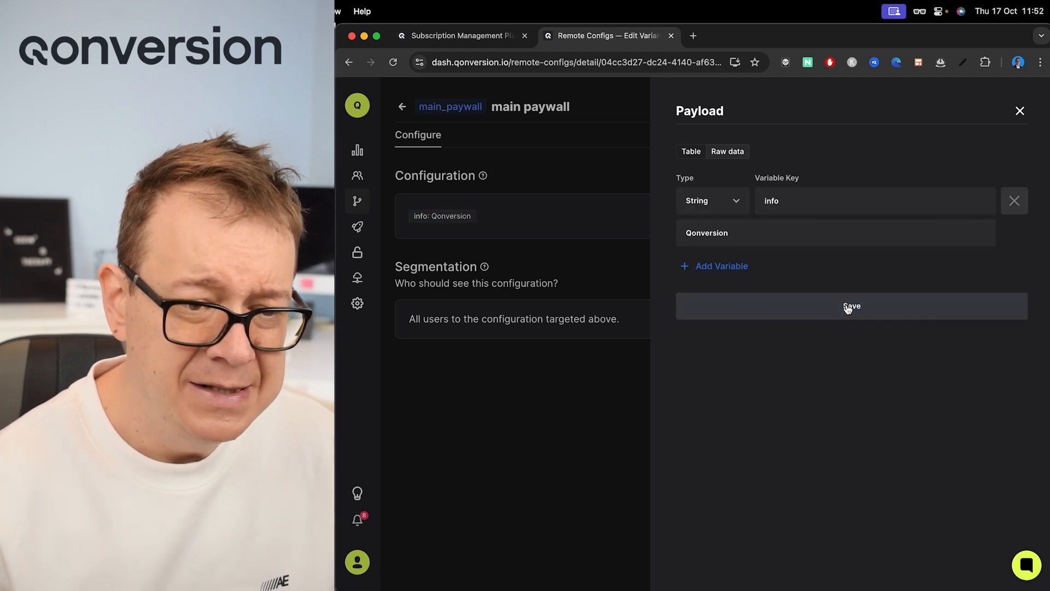
Return to Xcode and view the QonversionRemoteConfig source file.
{"action": "left_click", "coordinate": [851, 306]}
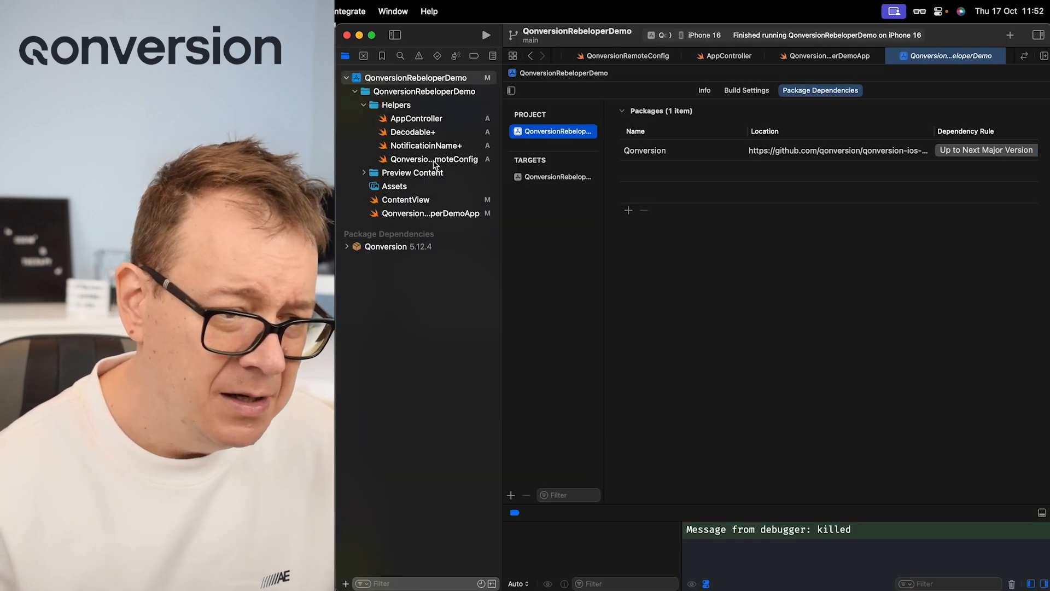
{"action": "left_click", "coordinate": [433, 158]}
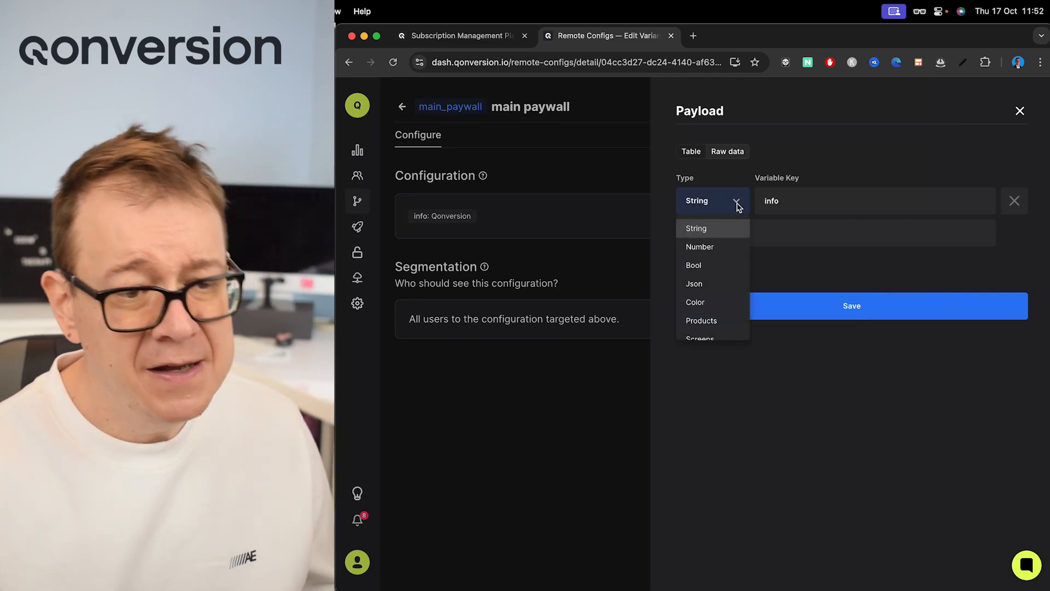
{"action": "mouse_move", "coordinate": [712, 313]}
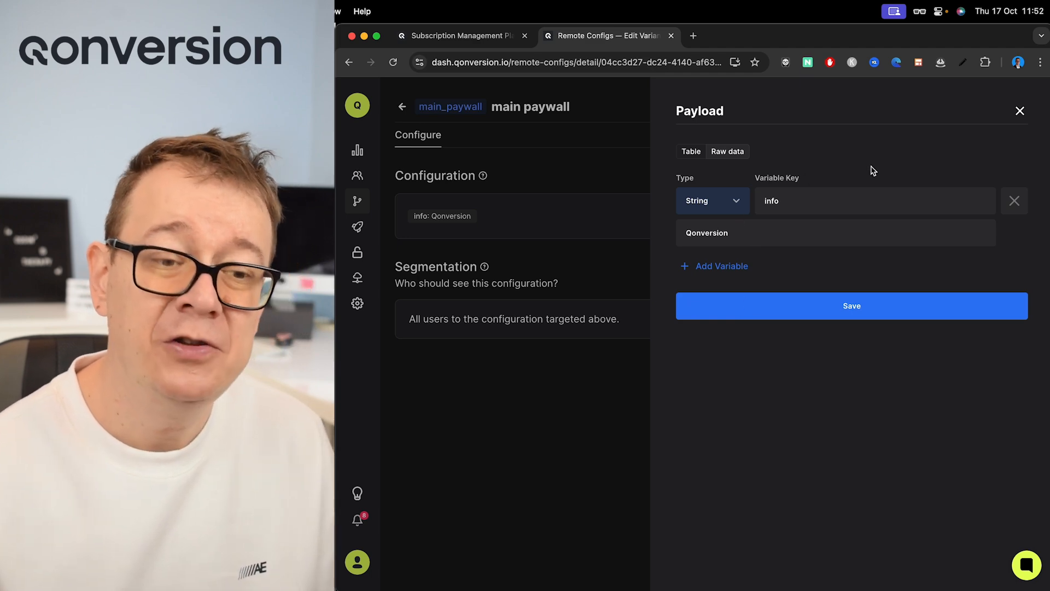
{"action": "mouse_move", "coordinate": [693, 179]}
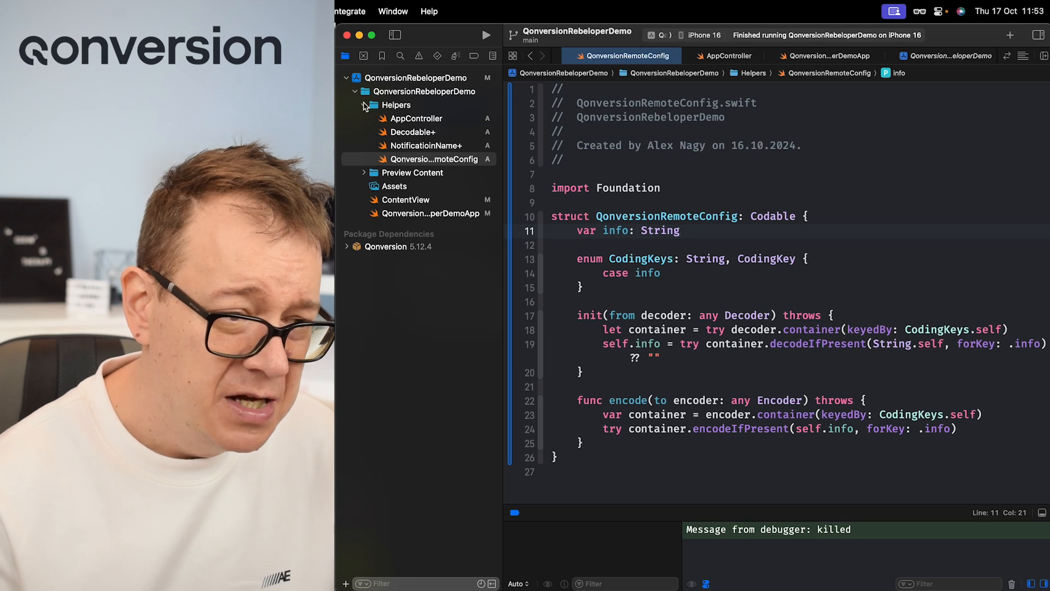
Create a new empty AppDelegate file next to QonversionRebeloperDemoApp and start its import lines.
{"action": "left_click", "coordinate": [431, 213]}
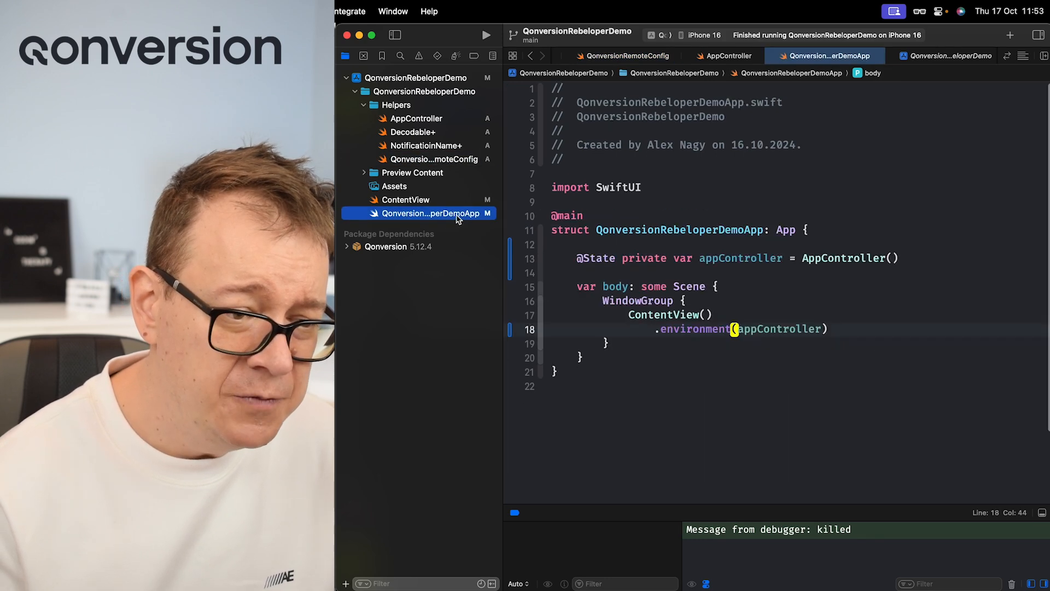
{"action": "right_click", "coordinate": [419, 213]}
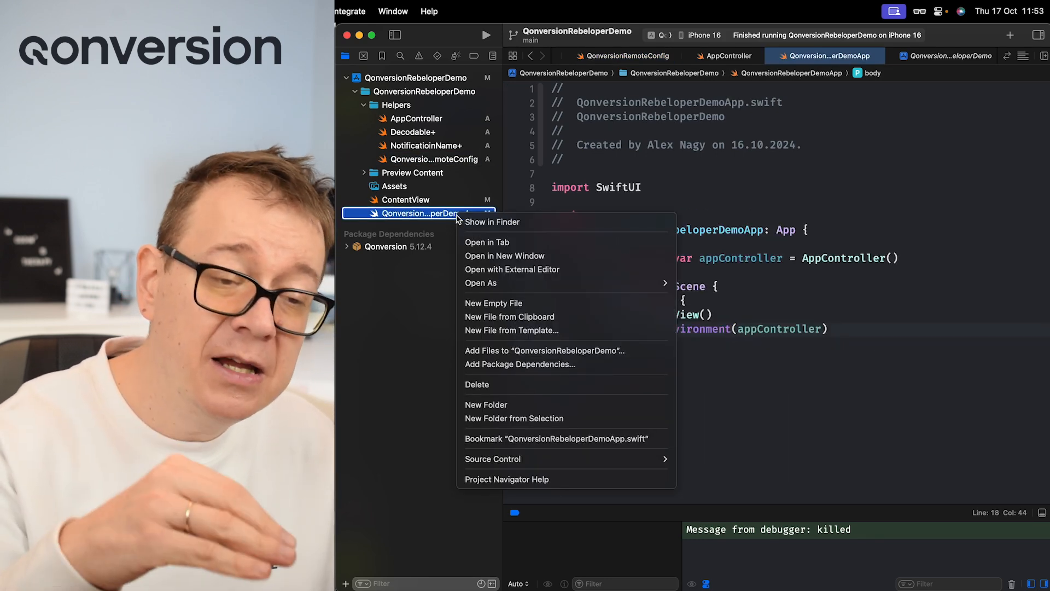
{"action": "mouse_move", "coordinate": [494, 303]}
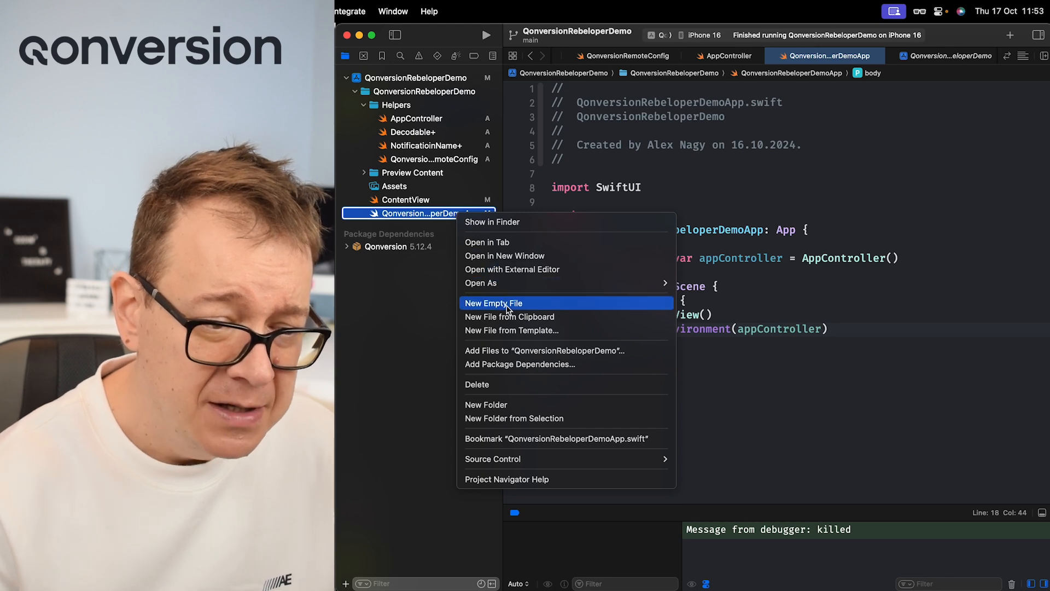
{"action": "left_click", "coordinate": [494, 303]}
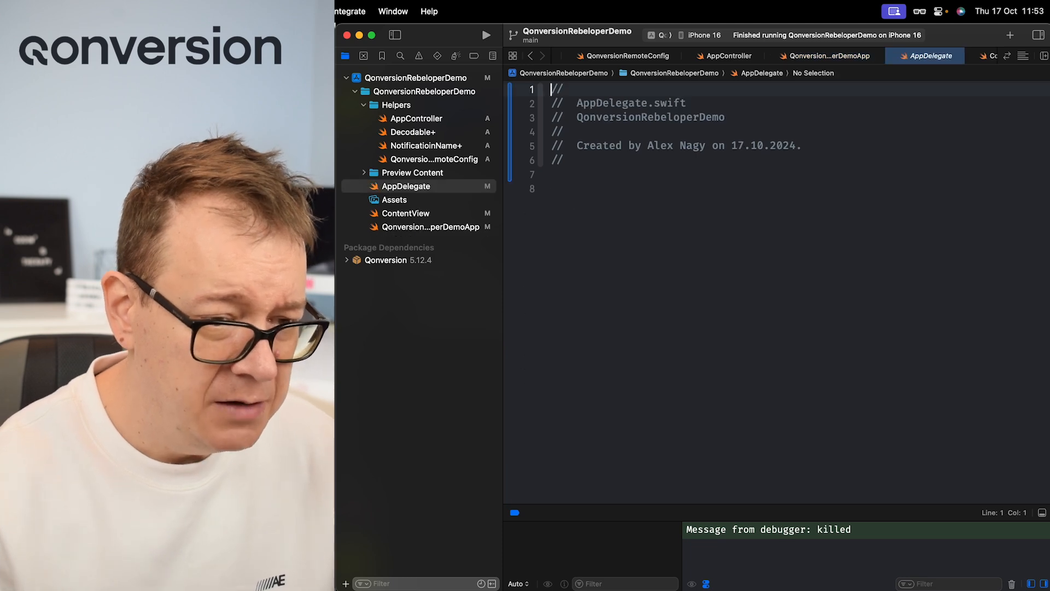
{"action": "type", "text": "imp"}
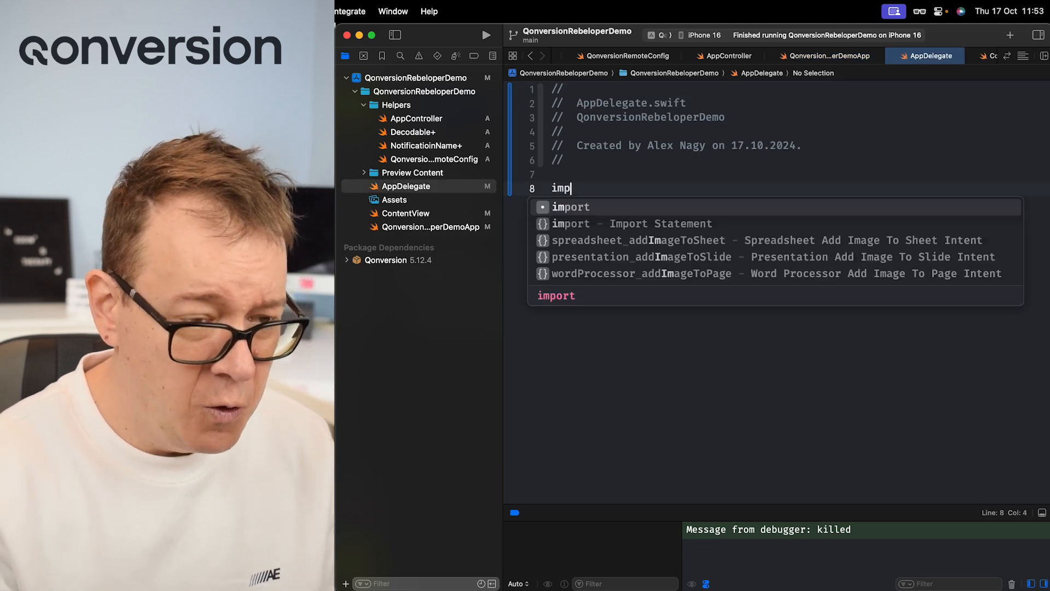
{"action": "type", "text": "ort SwiftUI"}
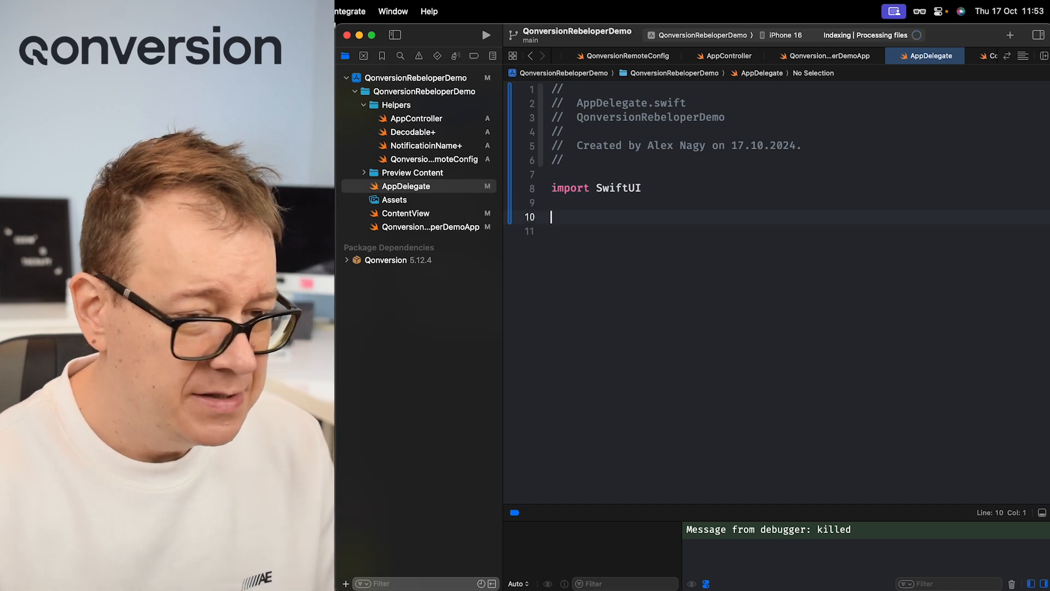
{"action": "type", "text": "import Qonversion"}
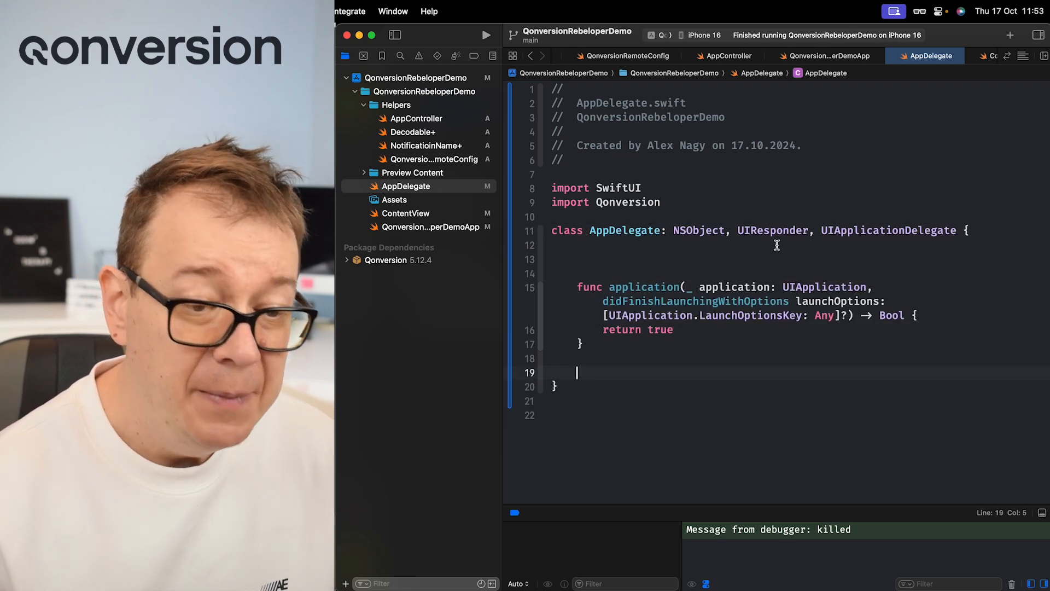
Drop the UIResponder conformance and begin the launch handler's Qonversion config constant.
{"action": "double_click", "coordinate": [773, 231]}
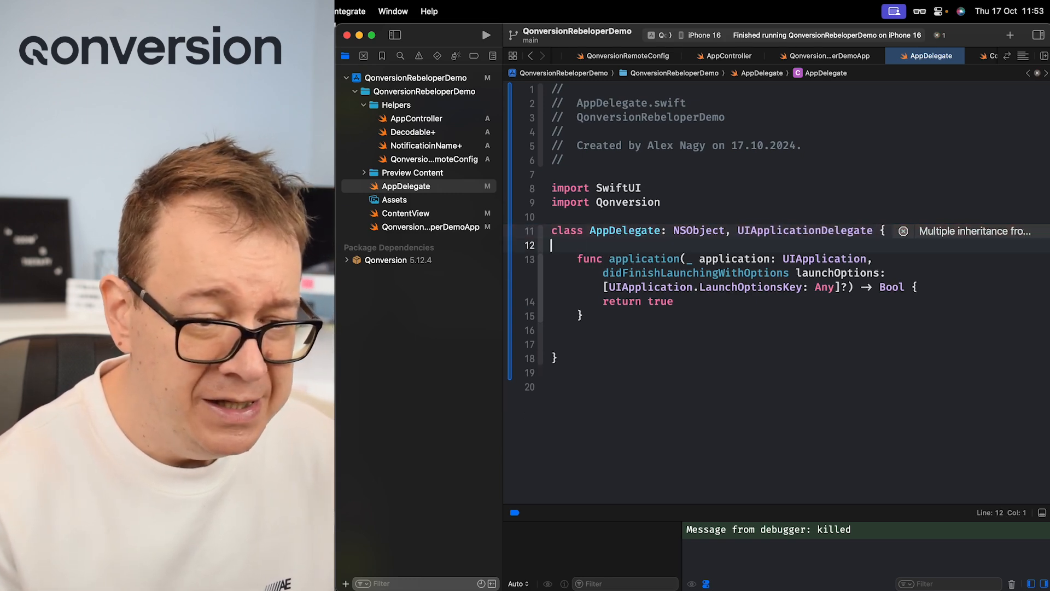
{"action": "key", "text": "Backspace"}
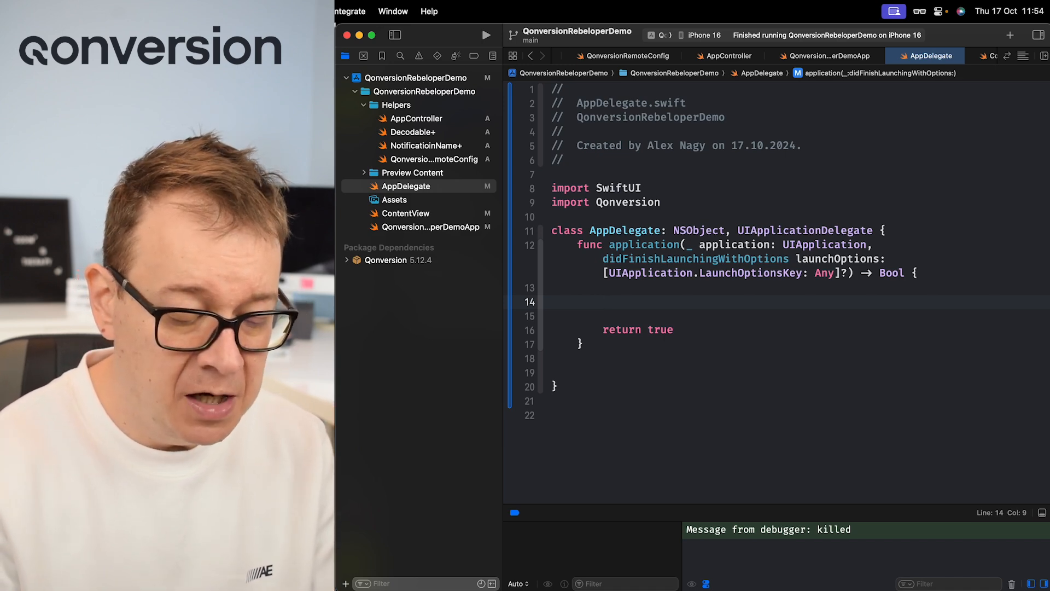
{"action": "type", "text": "let config ="}
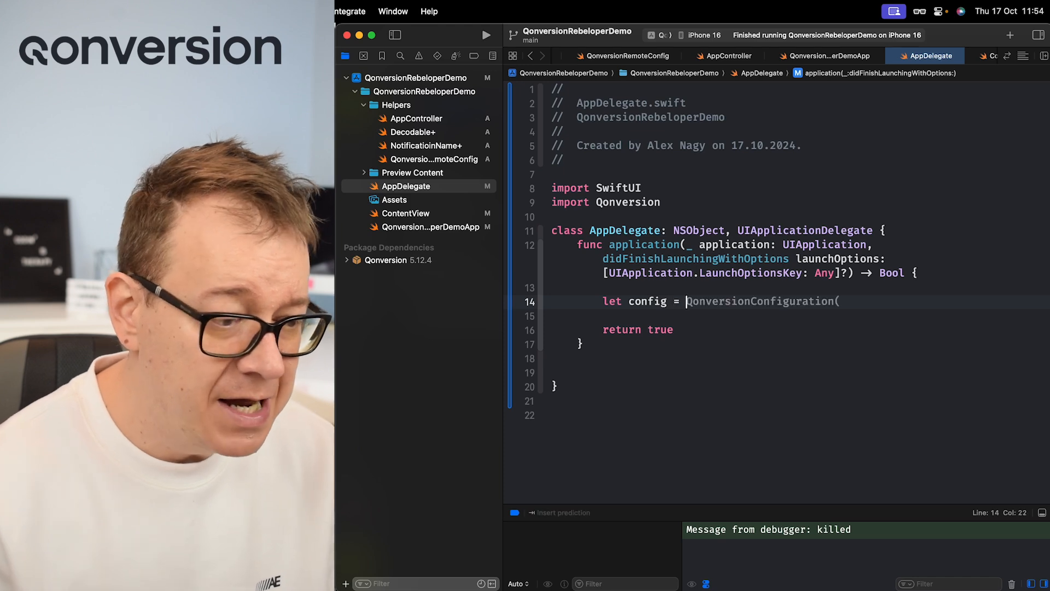
{"action": "type", "text": "Qon"}
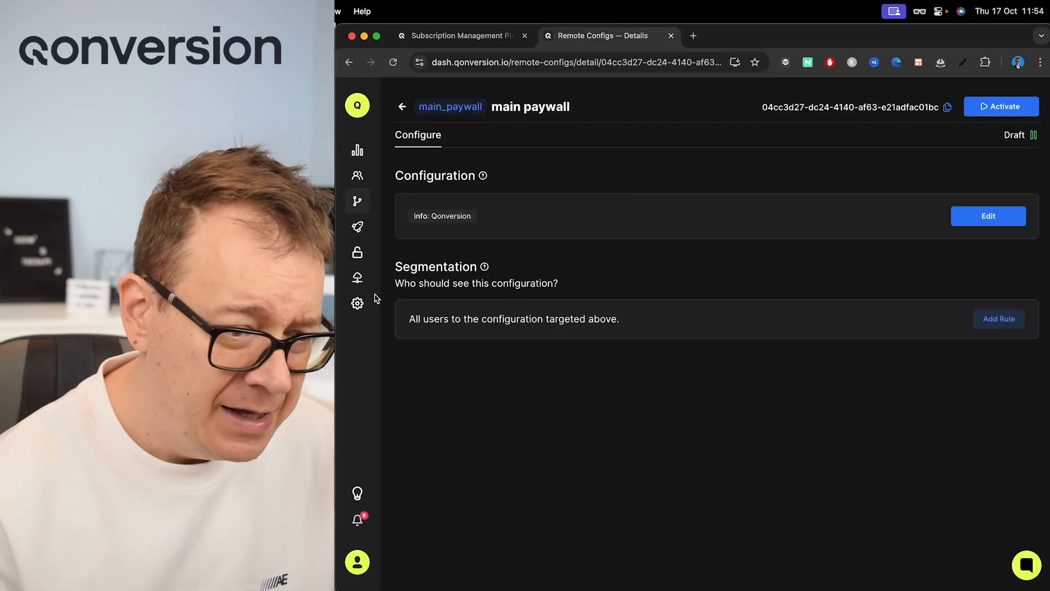
Copy the project key from the project's general settings page.
{"action": "left_click", "coordinate": [356, 303]}
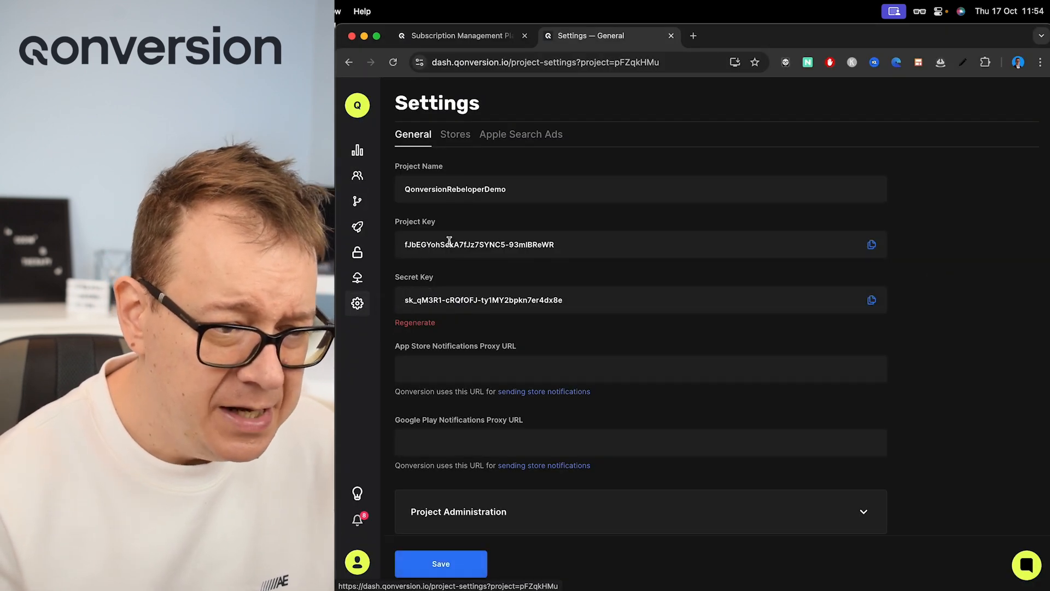
{"action": "left_click", "coordinate": [871, 244]}
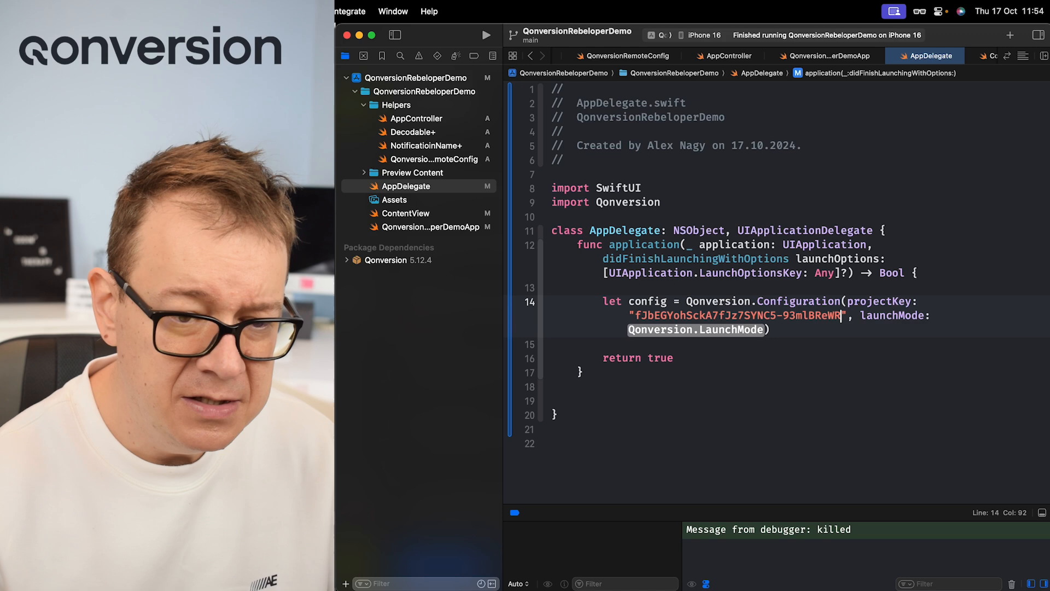
Replace the launch mode placeholder with .analytics and start Qonversion with the config.
{"action": "double_click", "coordinate": [696, 329]}
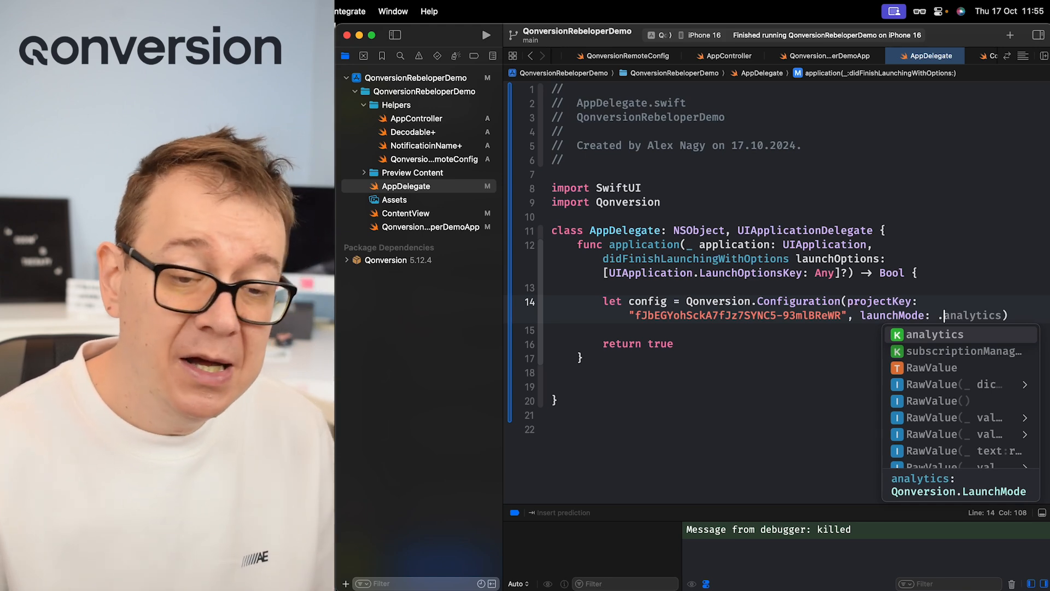
{"action": "key", "text": "Return"}
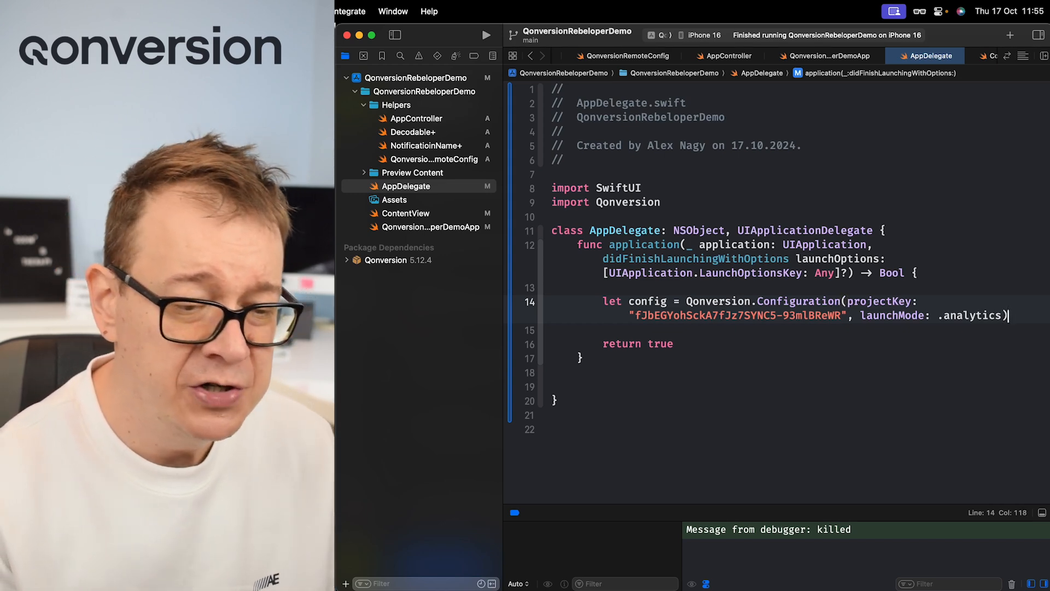
{"action": "type", "text": "Qonversion.start(configuration: config)"}
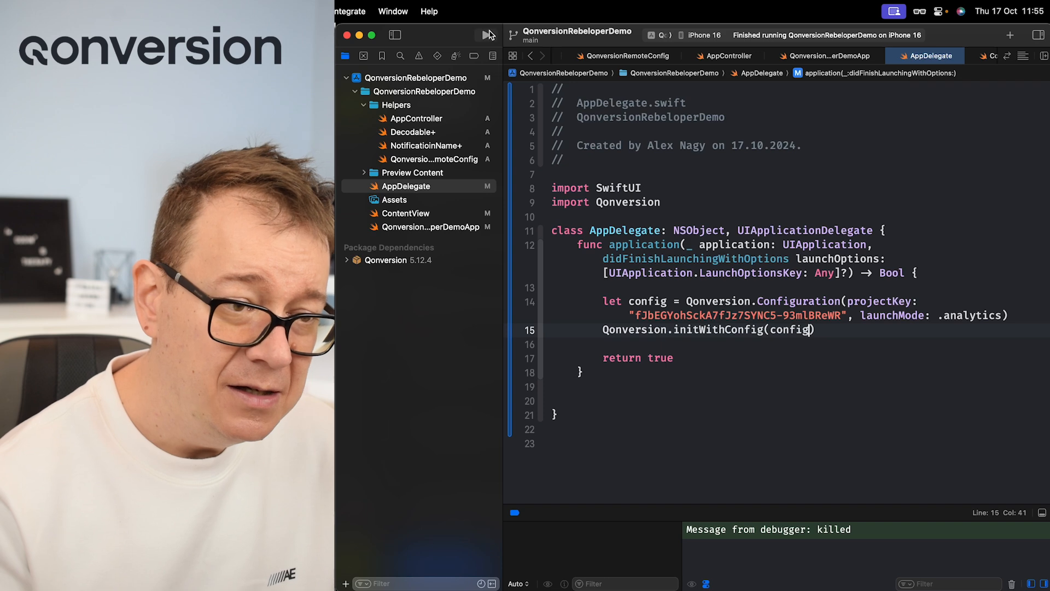
Build and run the app on iPhone 16, then place the cursor after the init call.
{"action": "left_click", "coordinate": [488, 35]}
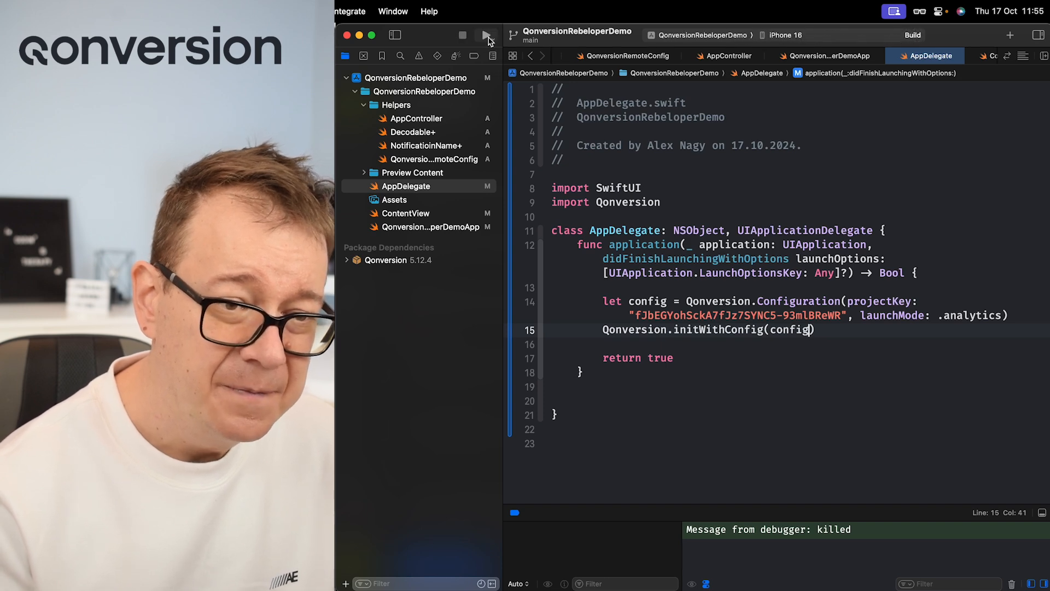
{"action": "left_click", "coordinate": [485, 35]}
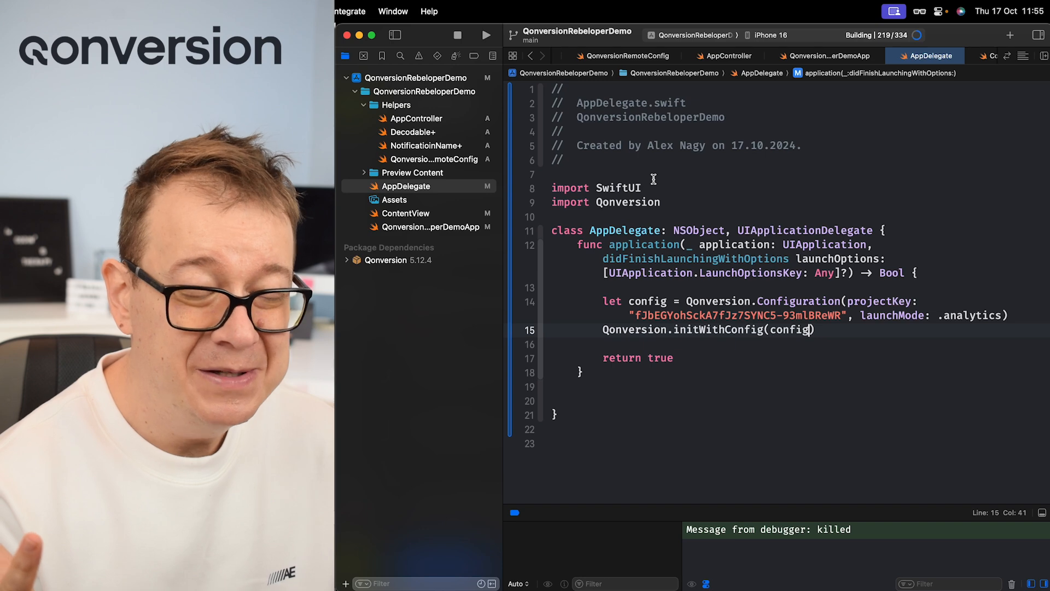
{"action": "left_click", "coordinate": [485, 35]}
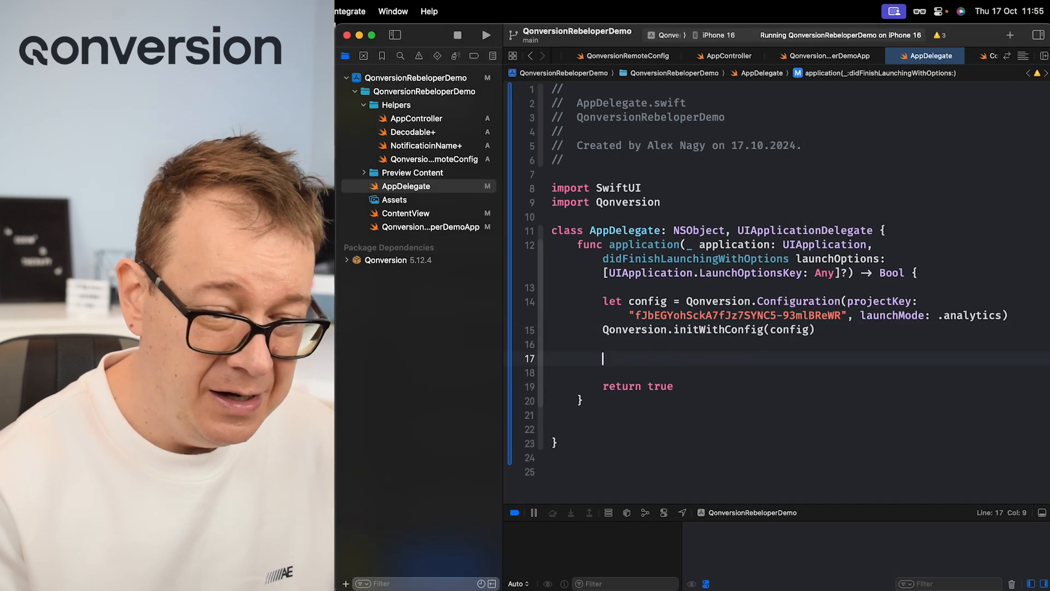
Begin a Qonversion.shared().remoteConfig fetch call after the init.
{"action": "type", "text": "Qonversion.track(\"App Launch\")"}
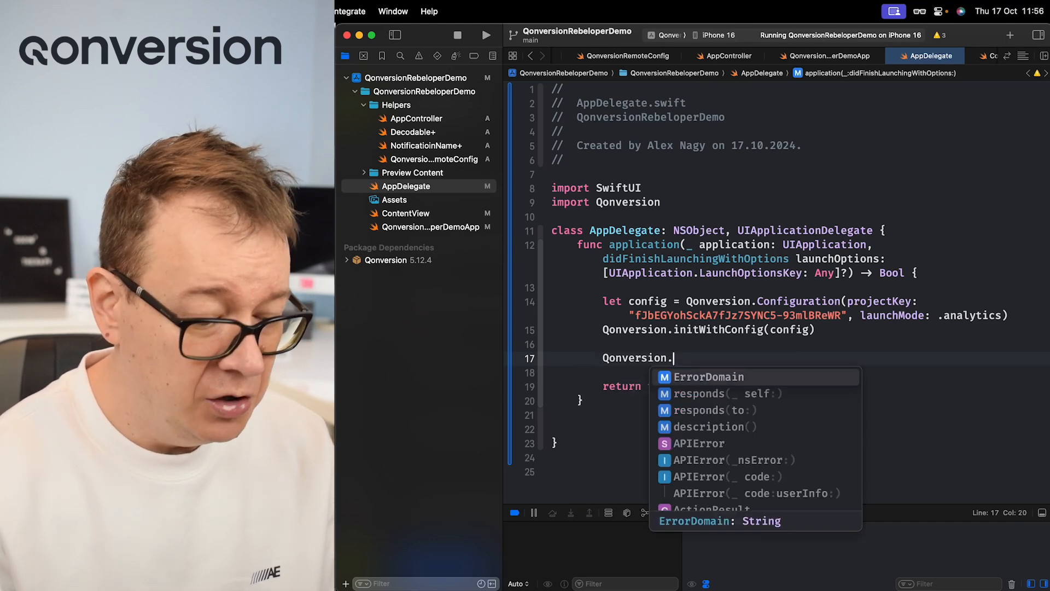
{"action": "type", "text": "shared()."}
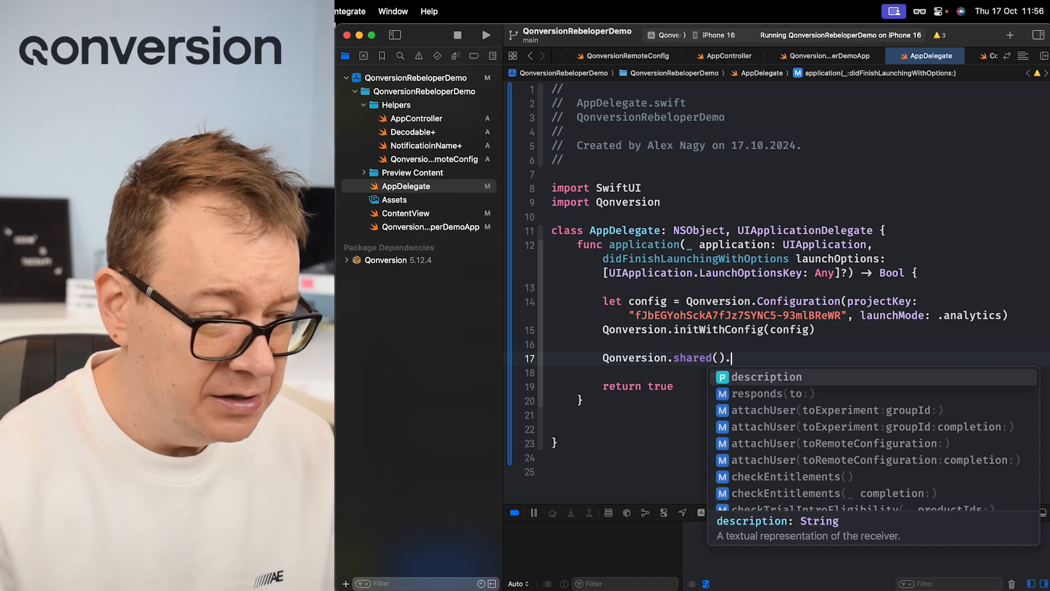
{"action": "type", "text": "remoteConfig.fetch()"}
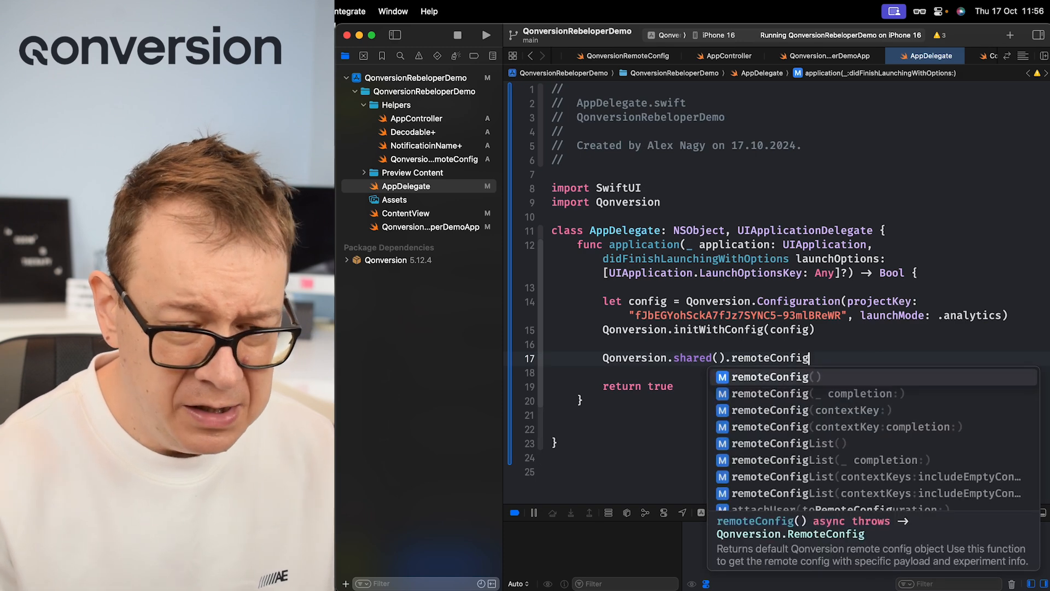
{"action": "type", "text": ".fetch()"}
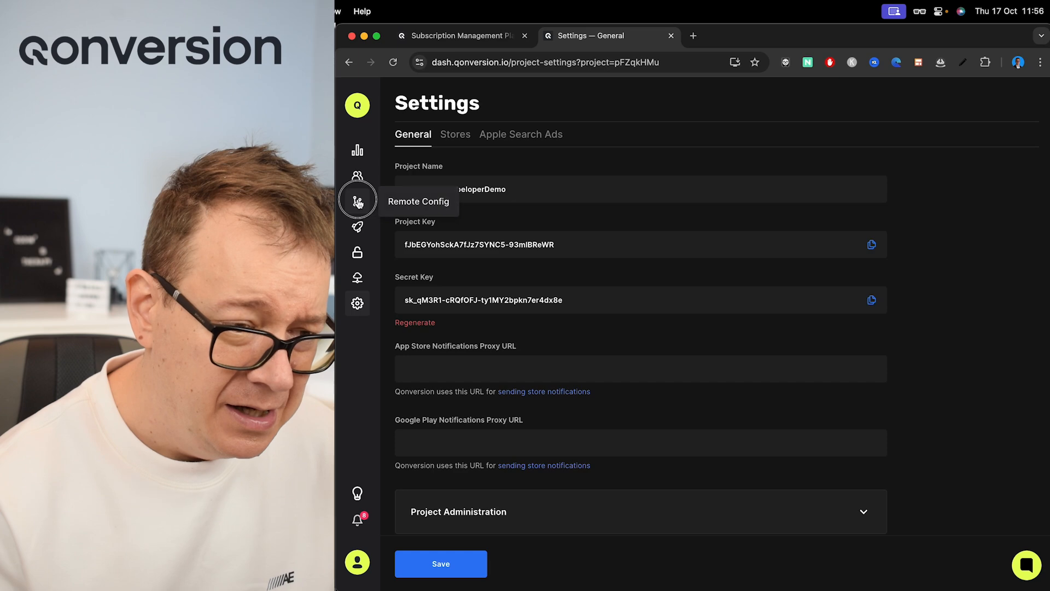
In Remote Config drafts, copy the main_paywall context key and open its details.
{"action": "left_click", "coordinate": [356, 202]}
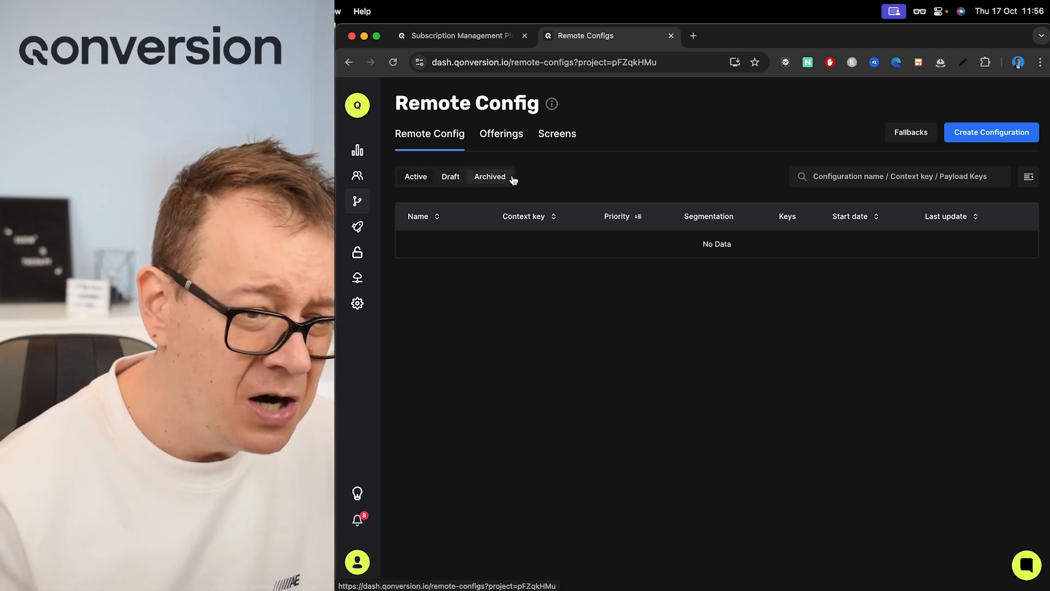
{"action": "left_click", "coordinate": [450, 176]}
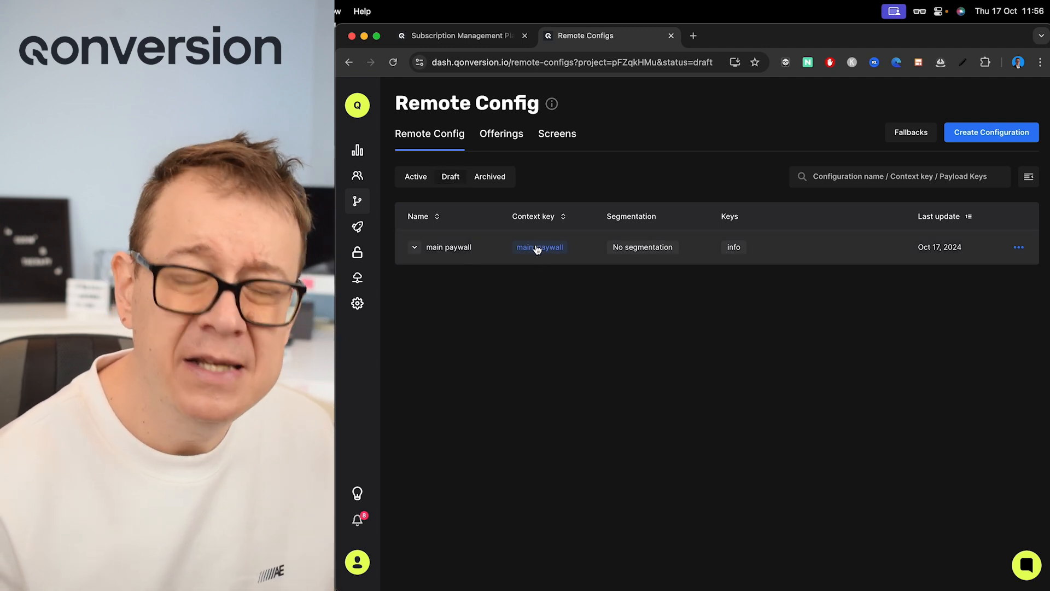
{"action": "left_click", "coordinate": [1018, 247]}
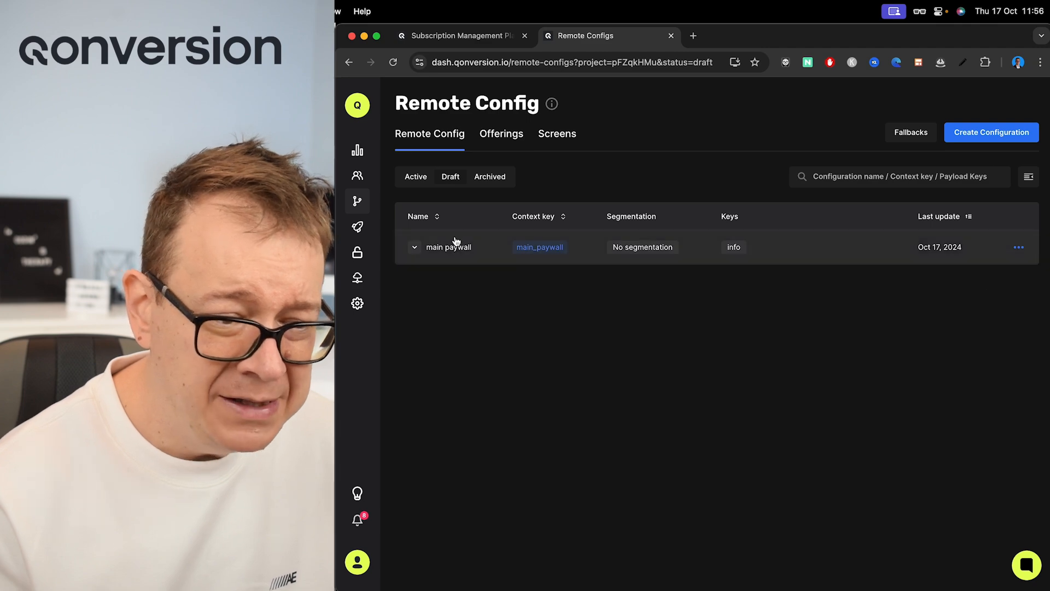
{"action": "left_click", "coordinate": [448, 246]}
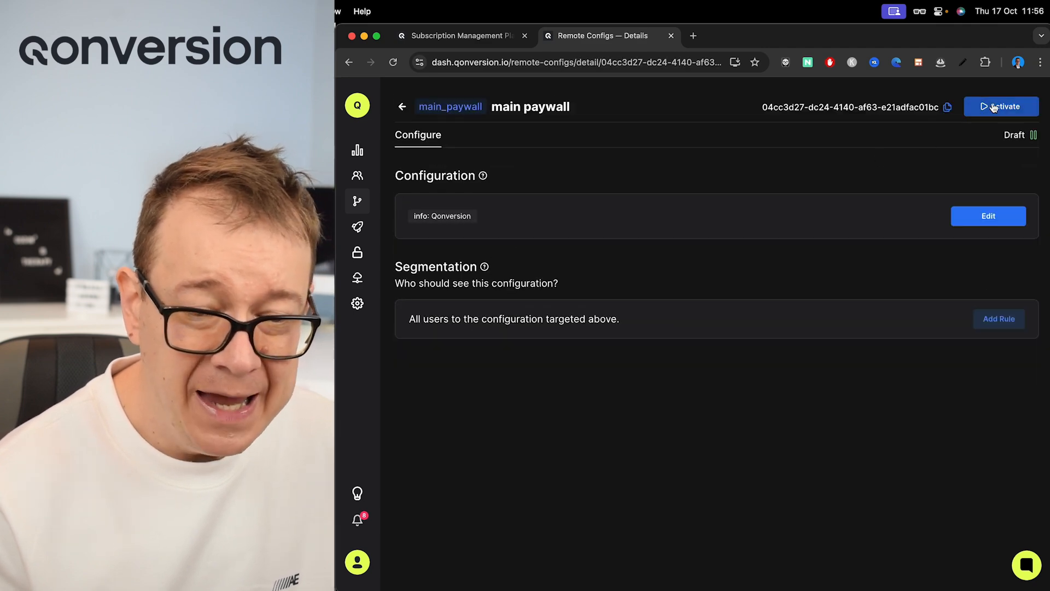
Activate the main paywall configuration, confirm it, and view the active list.
{"action": "left_click", "coordinate": [1001, 107]}
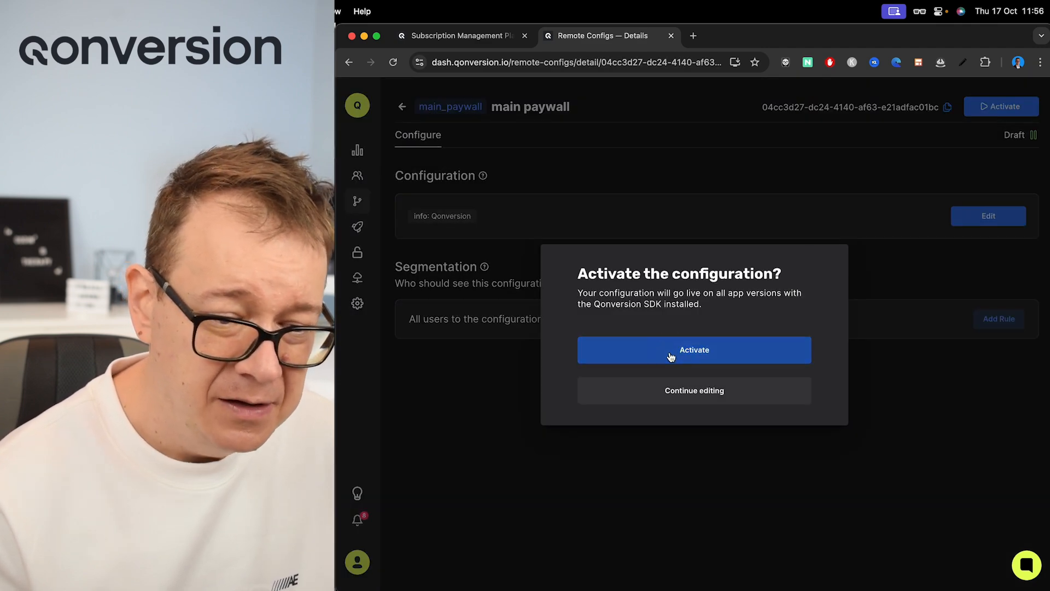
{"action": "left_click", "coordinate": [694, 350]}
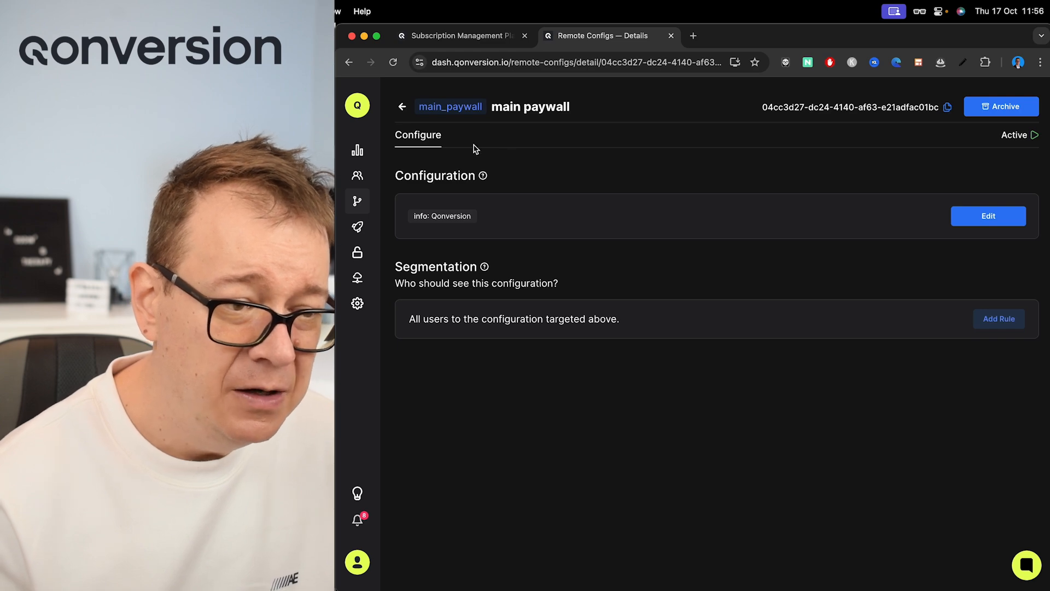
{"action": "left_click", "coordinate": [402, 106]}
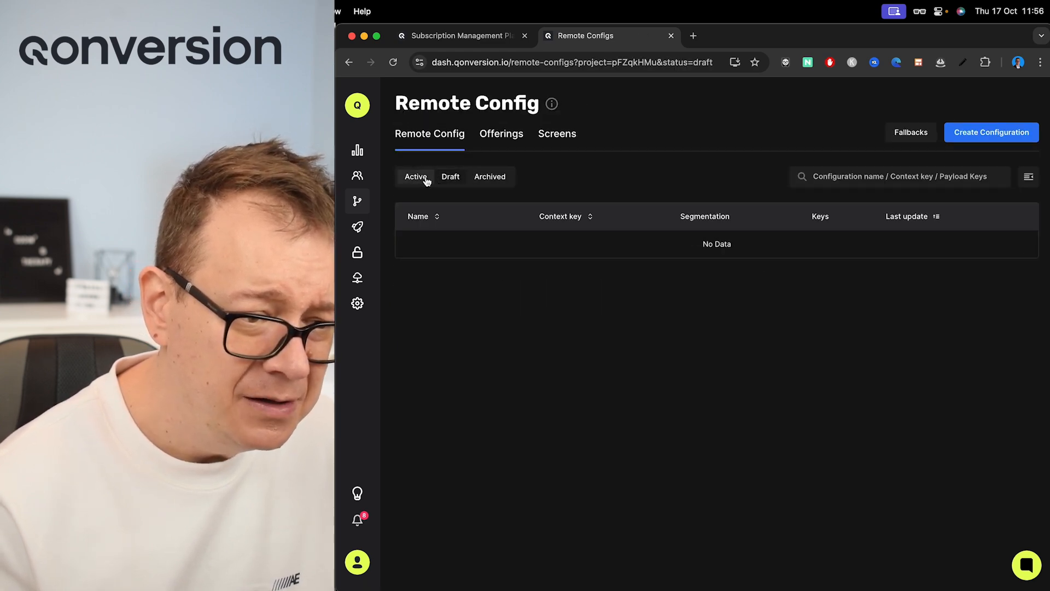
{"action": "left_click", "coordinate": [416, 176]}
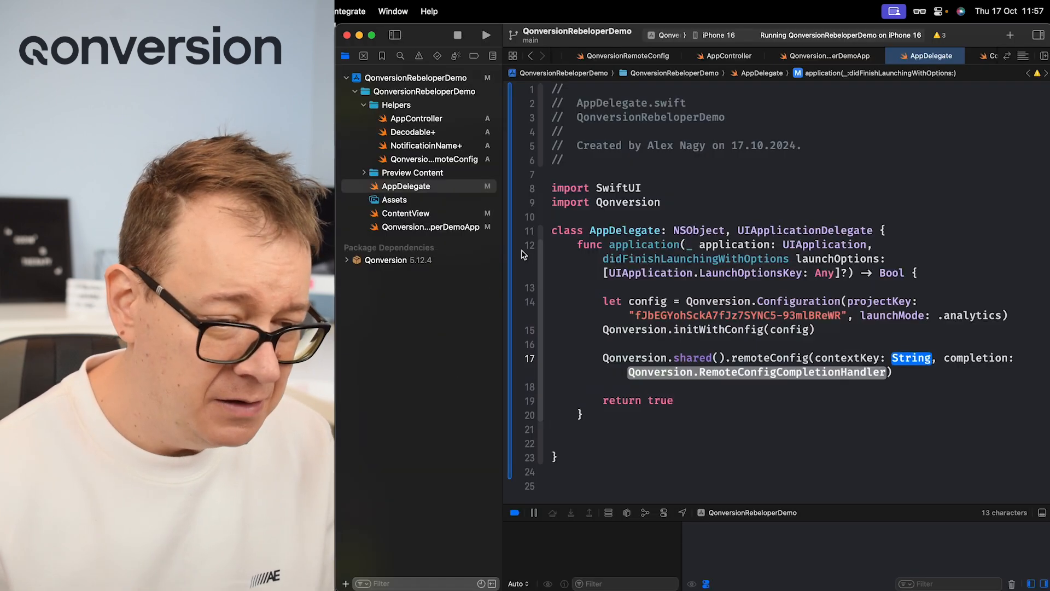
Insert remoteConfig(contextKey:completion:) with a closure taking remoteConfig and error.
{"action": "key", "text": "Delete"}
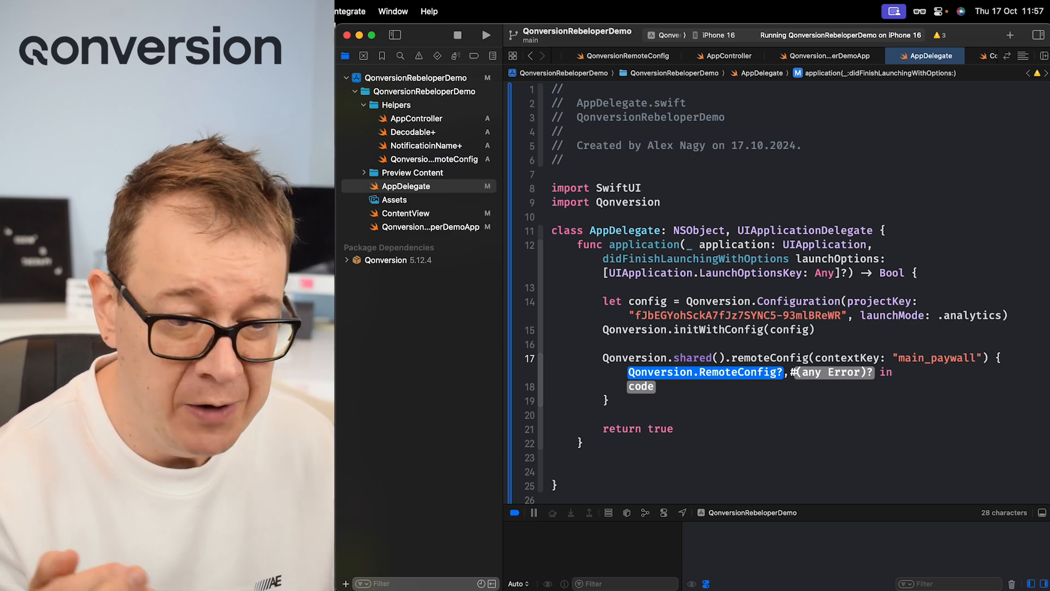
{"action": "type", "text": "remp"}
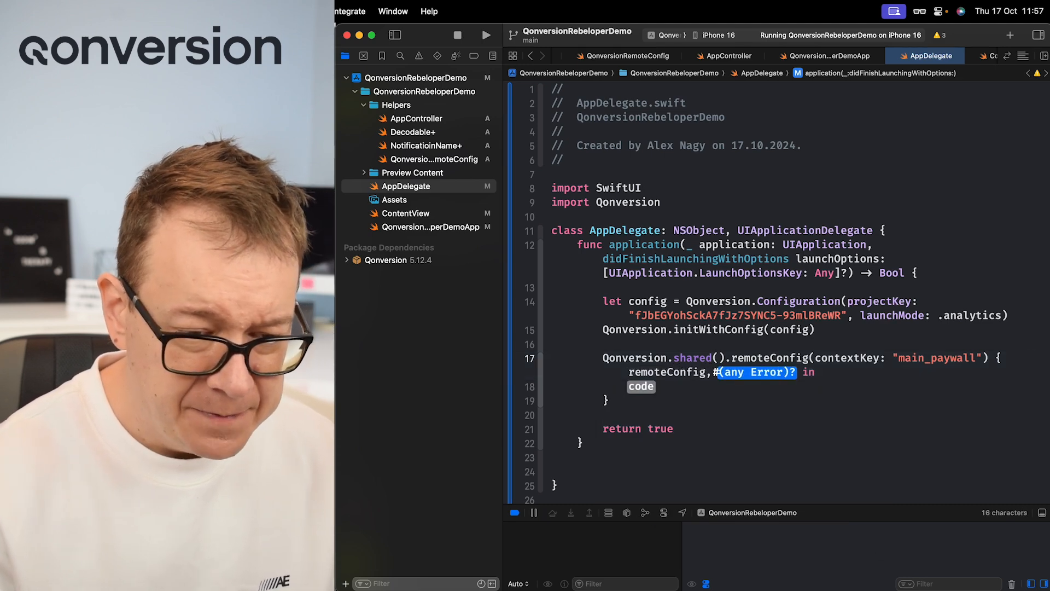
{"action": "type", "text": "error"}
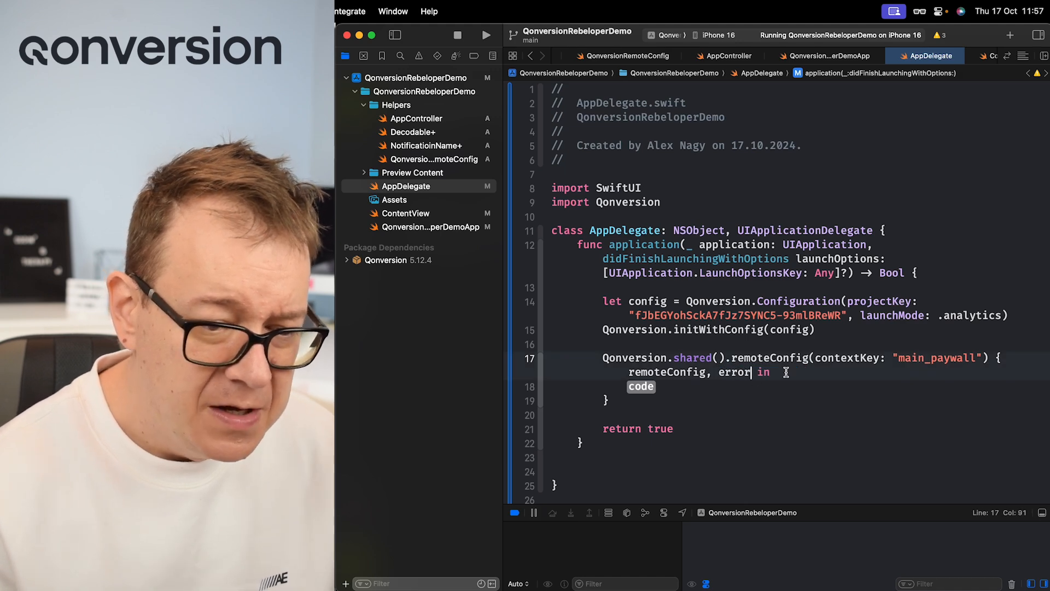
Add an if let error block that prints the fetch error and returns.
{"action": "double_click", "coordinate": [640, 387]}
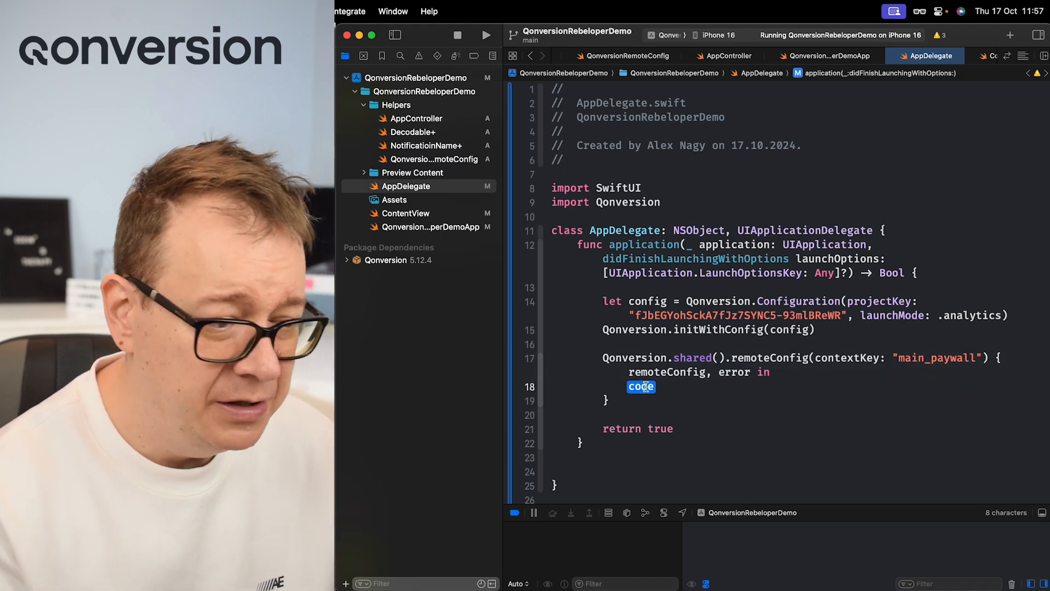
{"action": "type", "text": "if let error"}
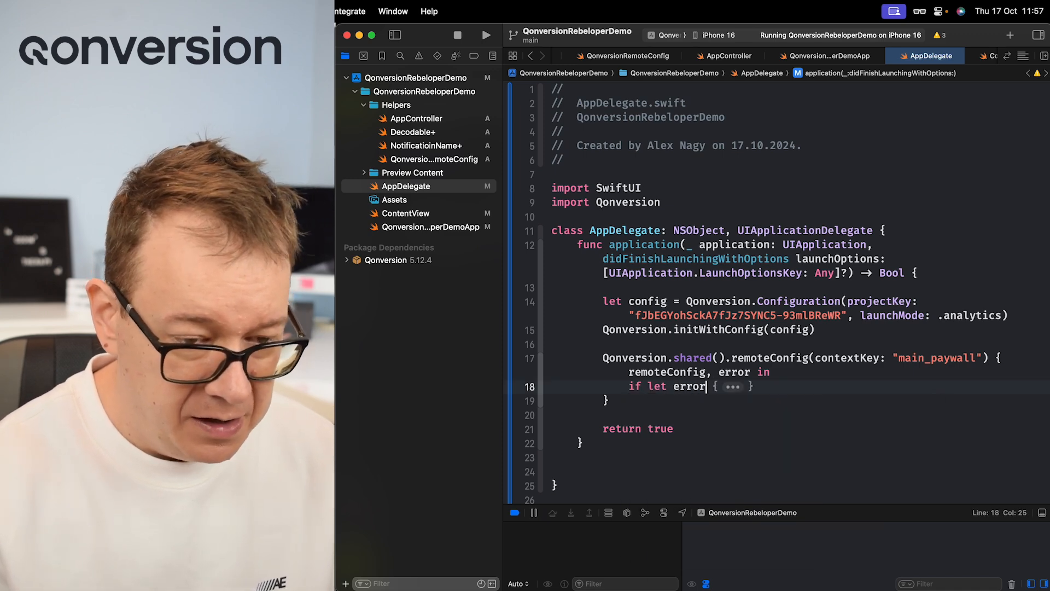
{"action": "type", "text": "print(\"Error fetching remote config: \\(error)\")"}
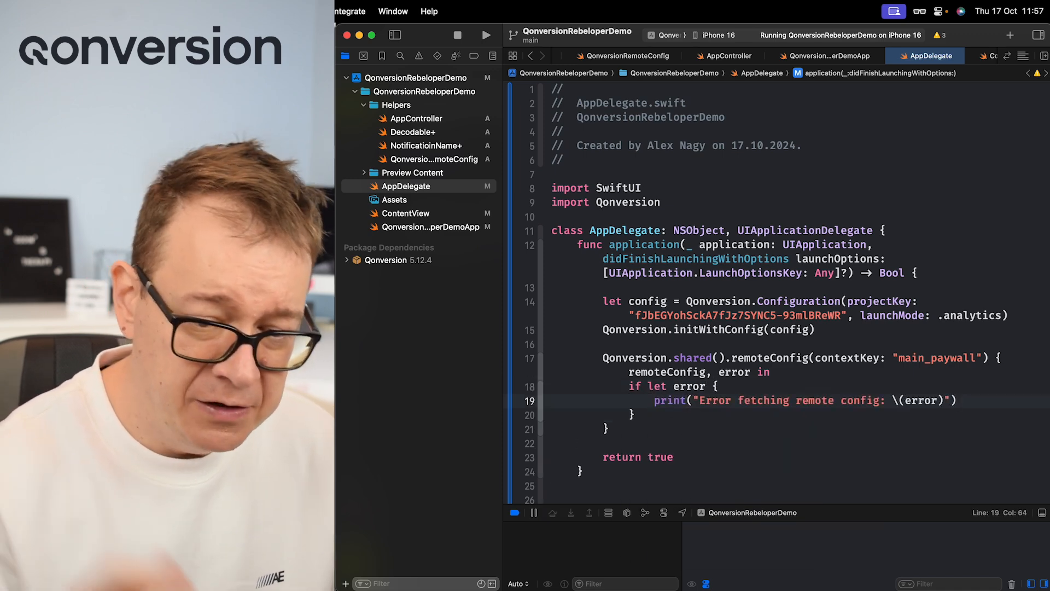
{"action": "type", "text": "ret"}
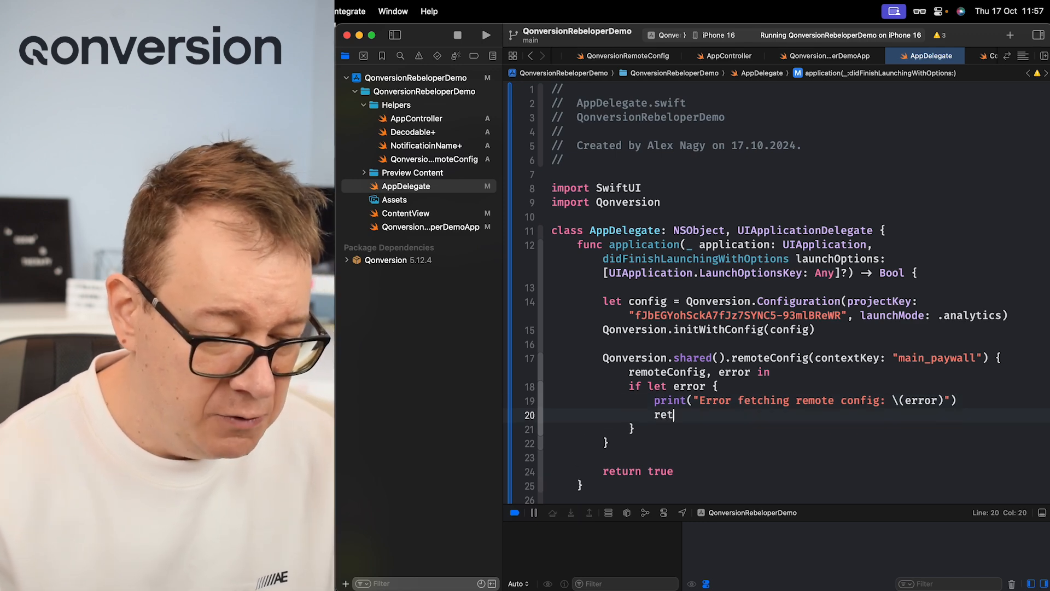
{"action": "type", "text": "urn .failure(error)"}
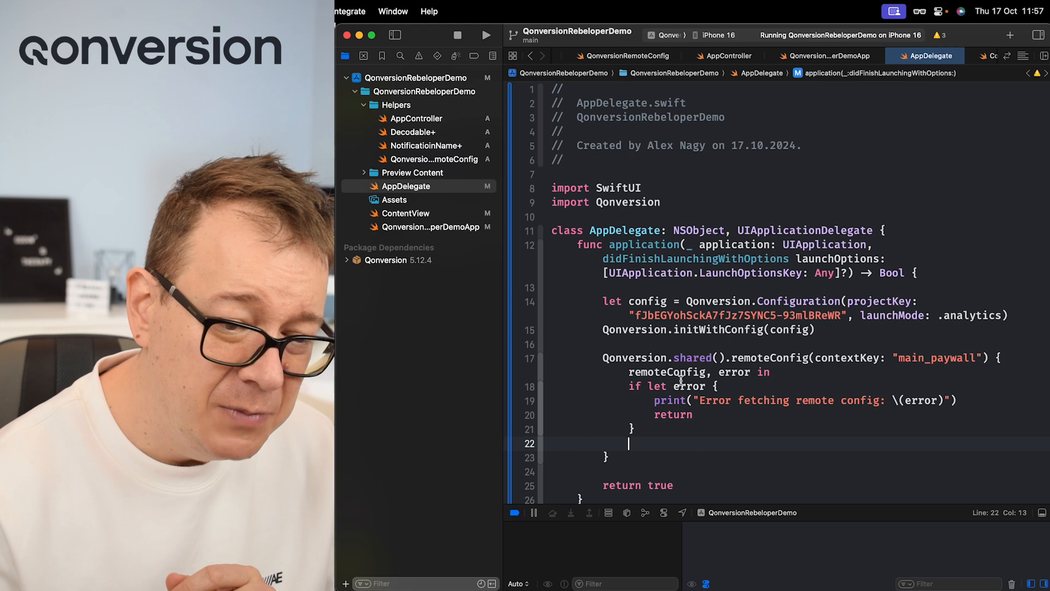
{"action": "double_click", "coordinate": [667, 372]}
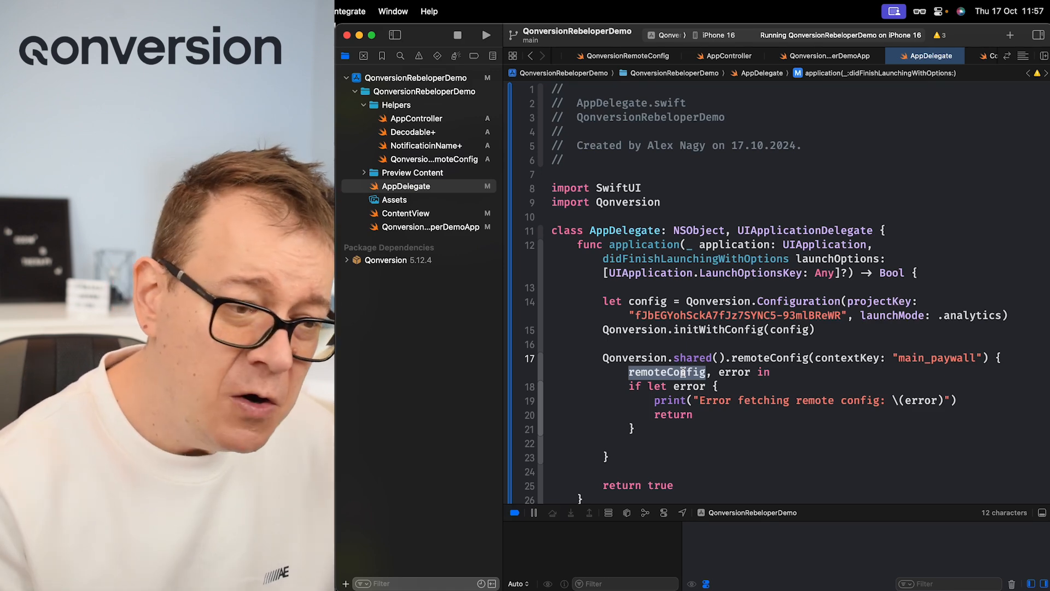
Glance at ContentView's greeting text, then return to AppDelegate.
{"action": "left_click", "coordinate": [405, 213]}
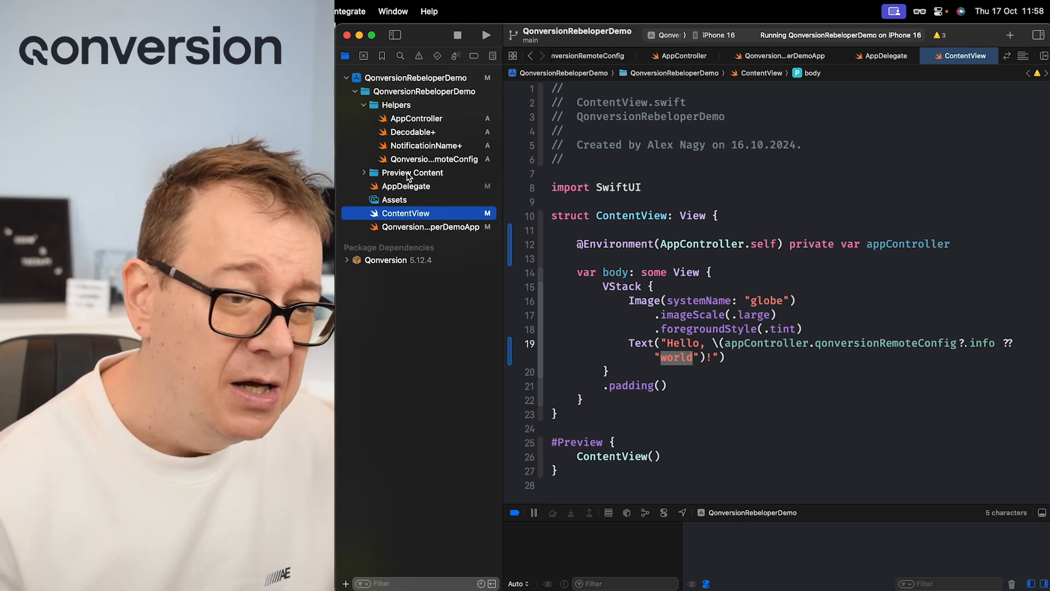
{"action": "left_click", "coordinate": [406, 186]}
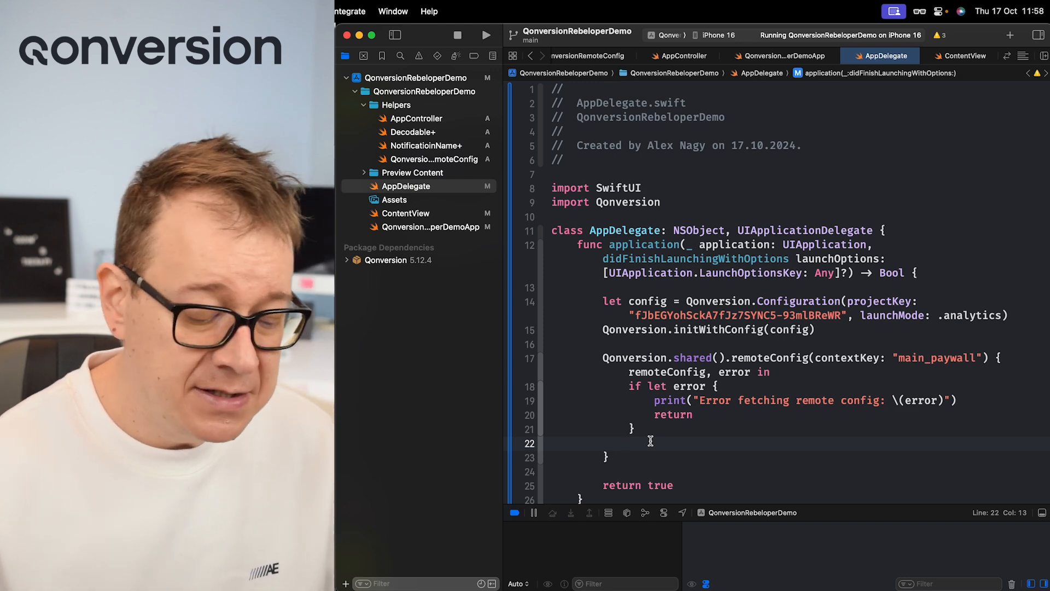
Add DispatchQueue.main.async posting a NotificationCenter notification after the error check.
{"action": "type", "text": "DispatchQueue"}
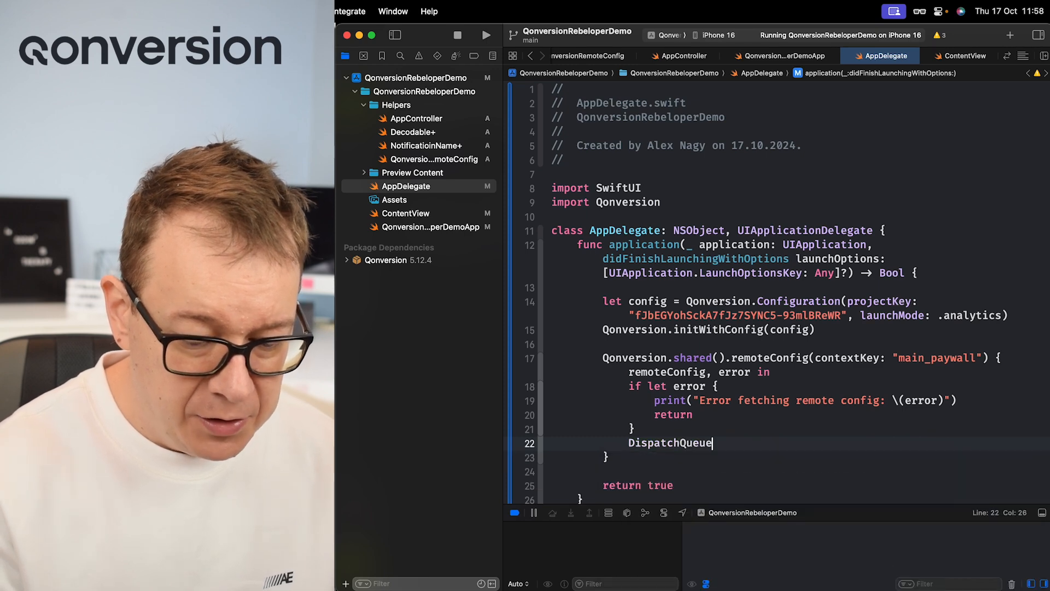
{"action": "type", "text": ".main.async {"}
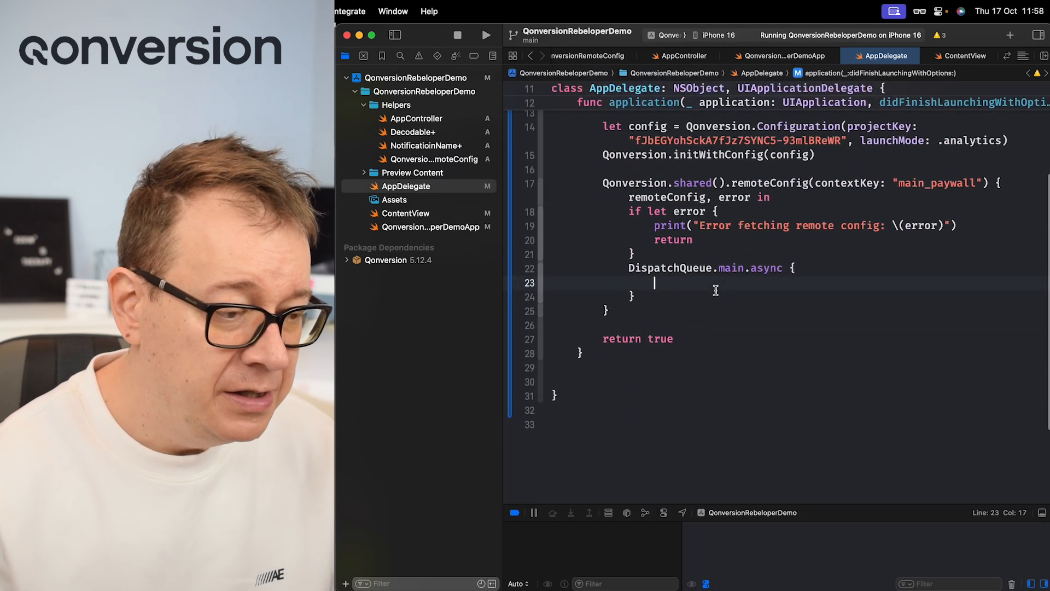
{"action": "type", "text": "NotificationCenter"}
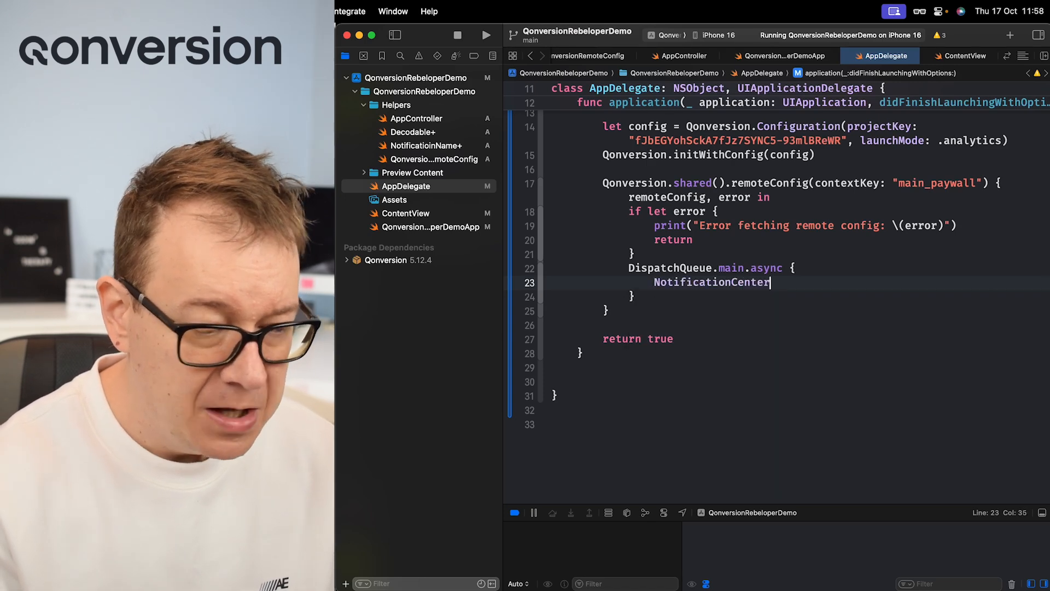
{"action": "type", "text": ".default.post(name: .remoteConfigFetched, object: nil"}
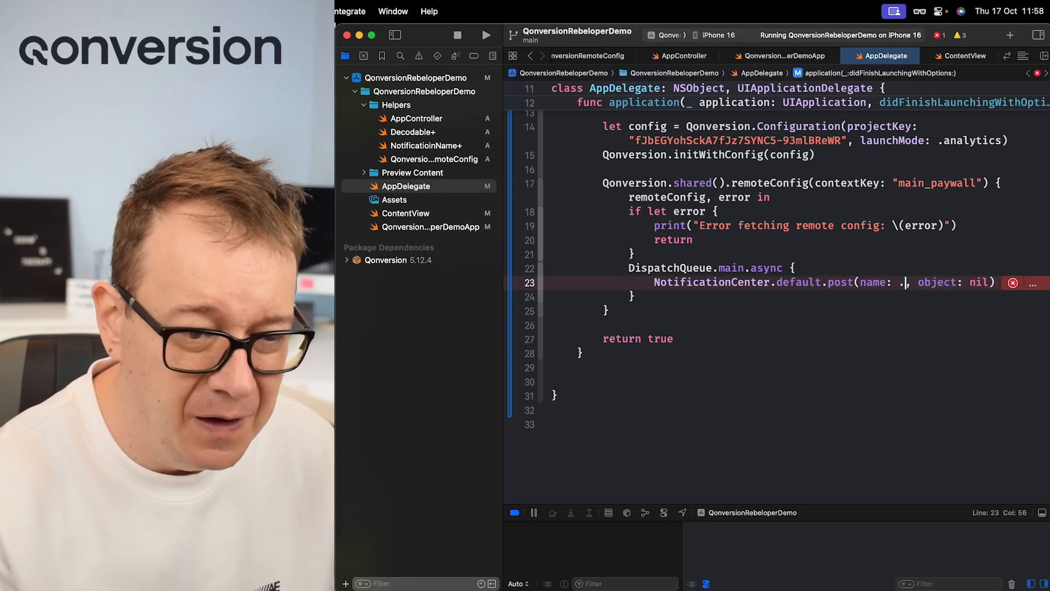
Use Notification.Name.qonversionRemoteConfig with remoteConfig as the posted object.
{"action": "key", "text": "Backspace"}
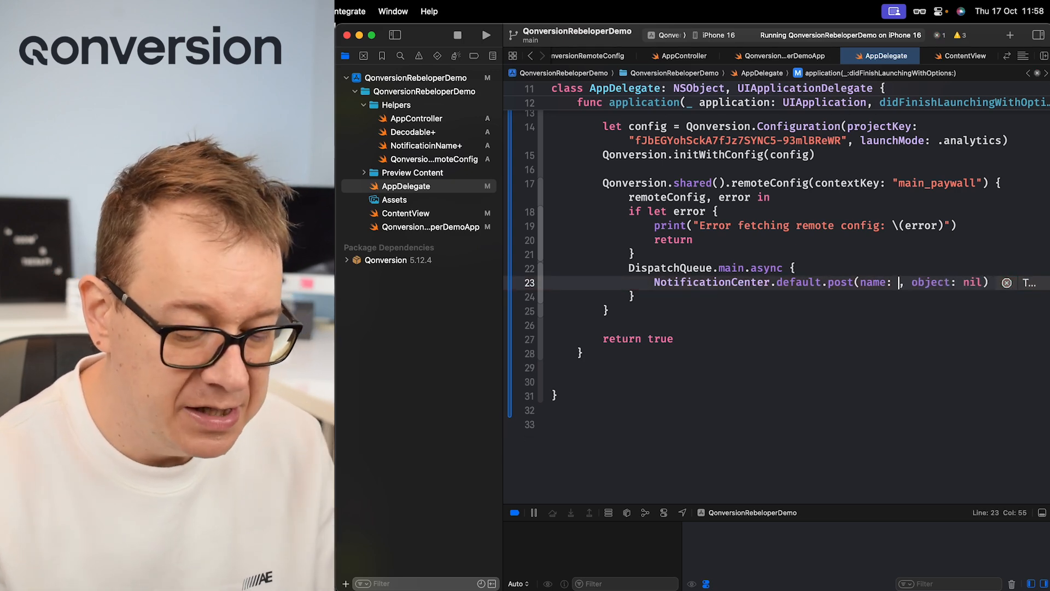
{"action": "type", "text": "Notification.Name.qonversionRemoteConfig"}
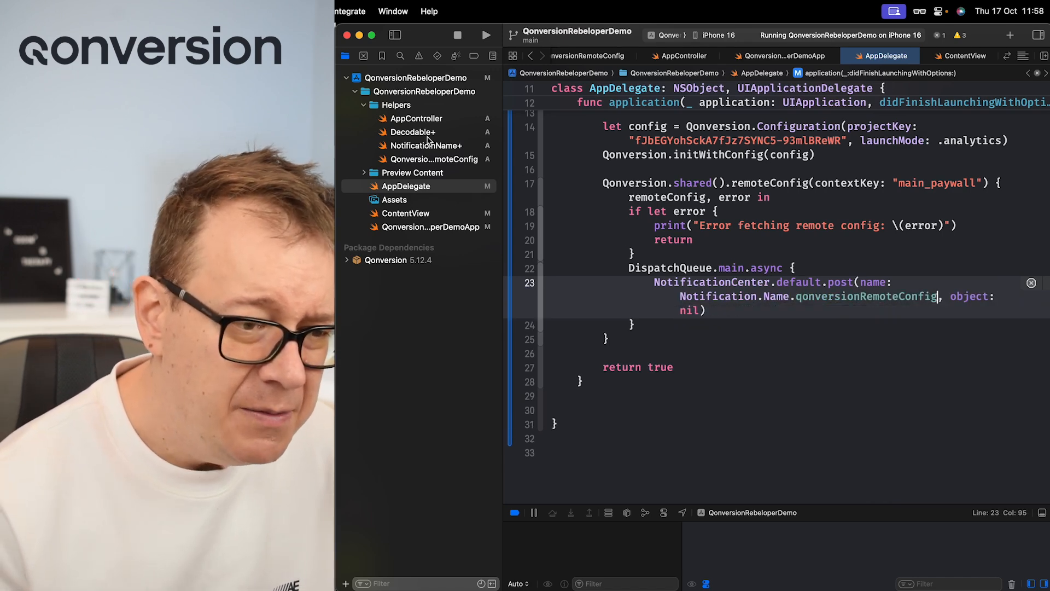
{"action": "left_click", "coordinate": [426, 145]}
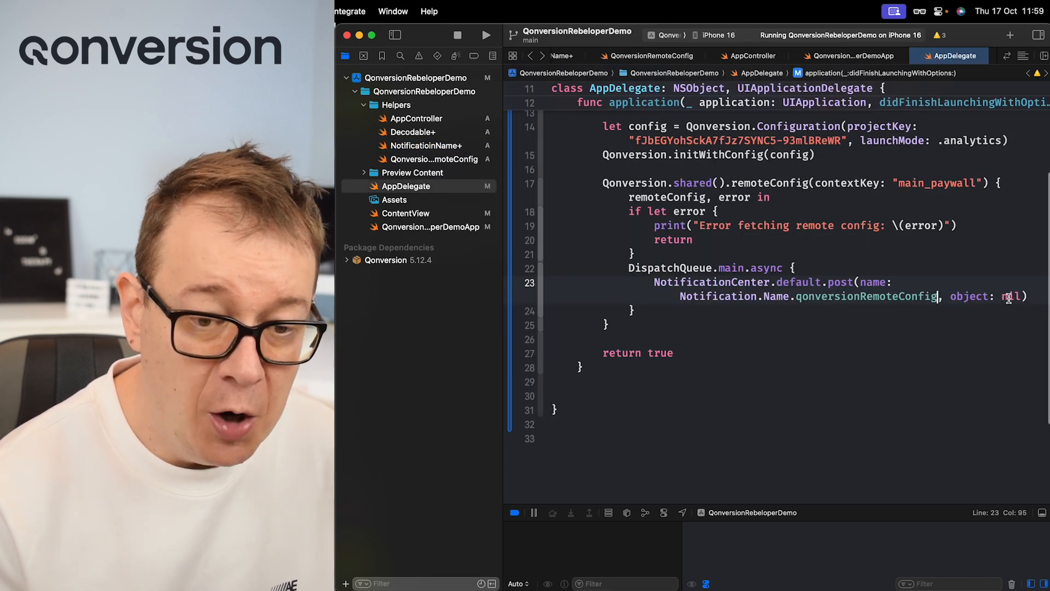
{"action": "double_click", "coordinate": [1011, 296]}
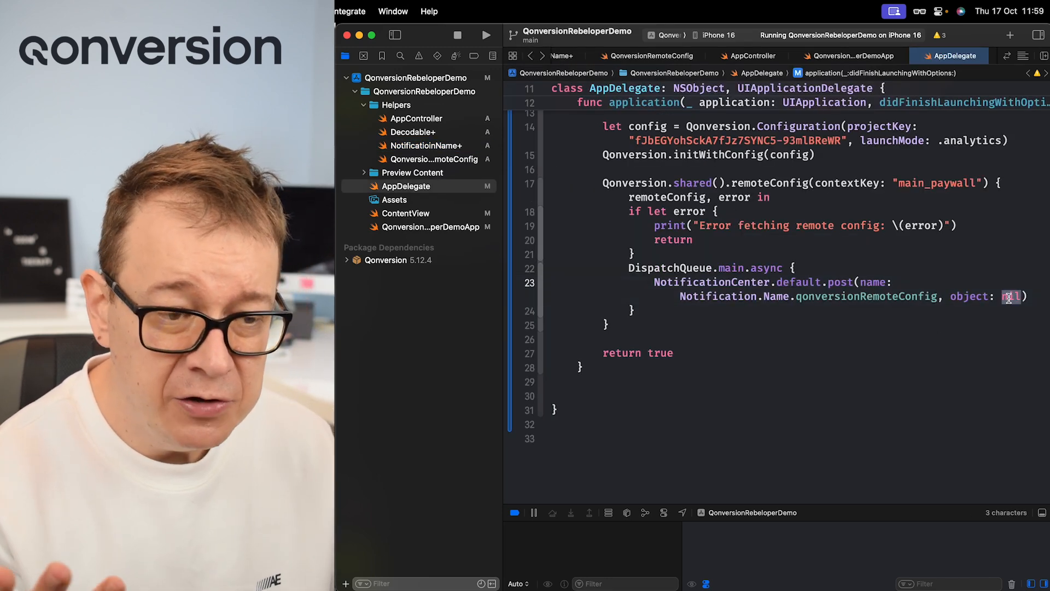
{"action": "type", "text": "remoteConfig"}
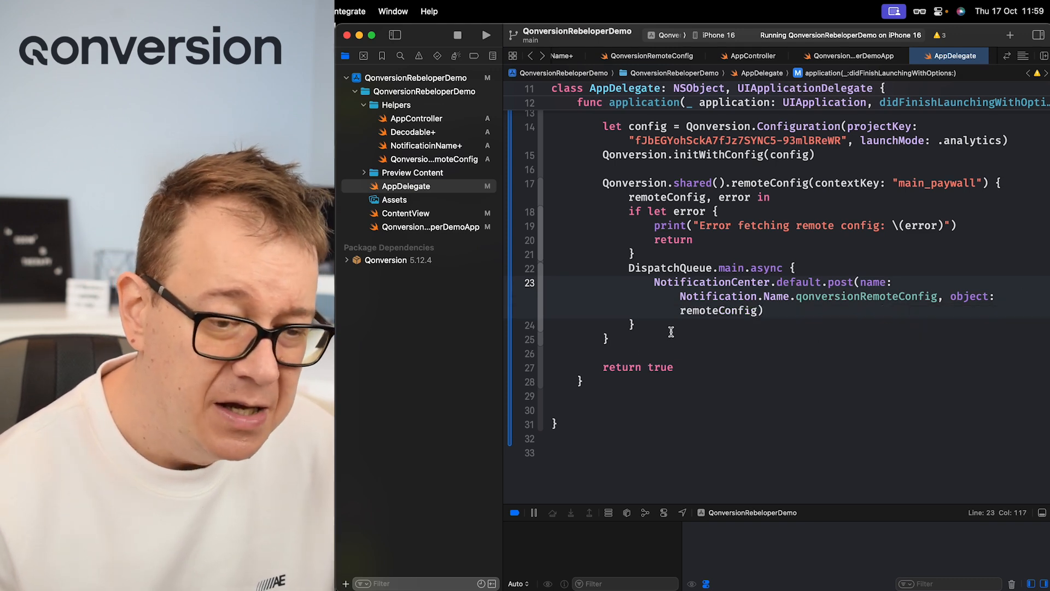
{"action": "left_click", "coordinate": [679, 367]}
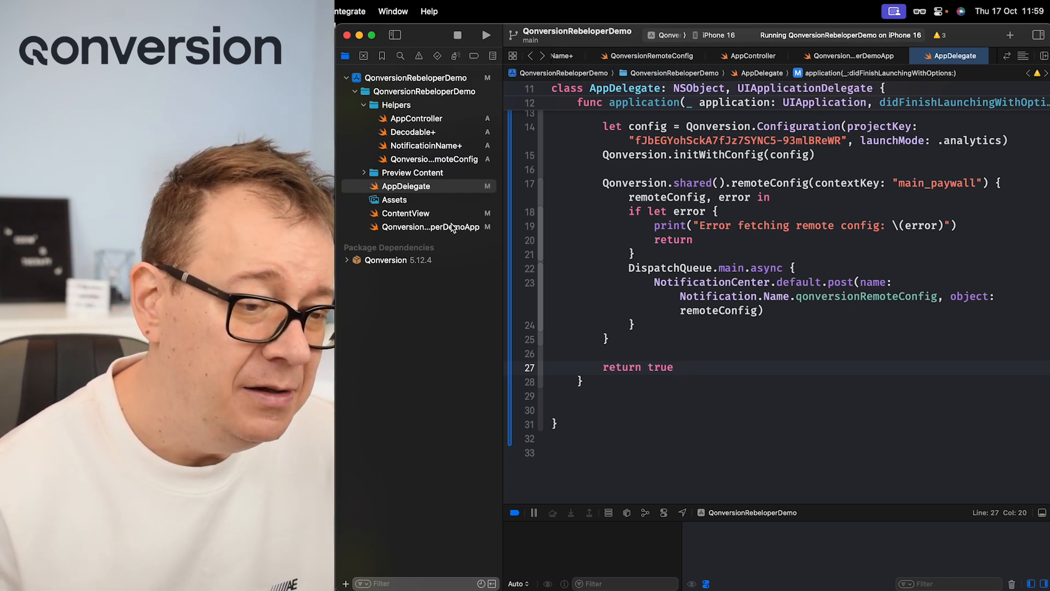
{"action": "left_click", "coordinate": [431, 226]}
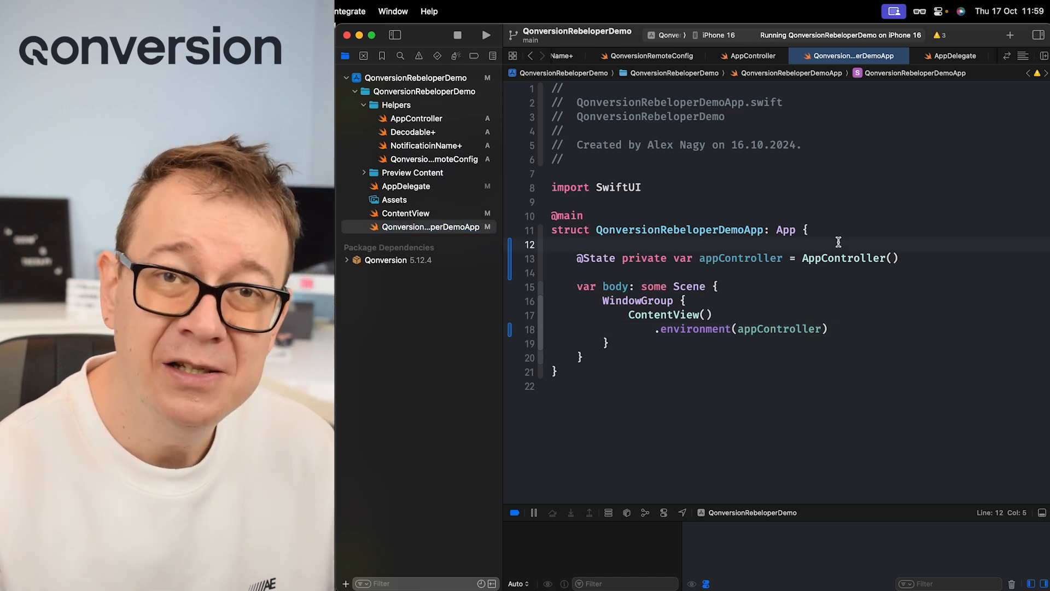
{"action": "type", "text": "@"}
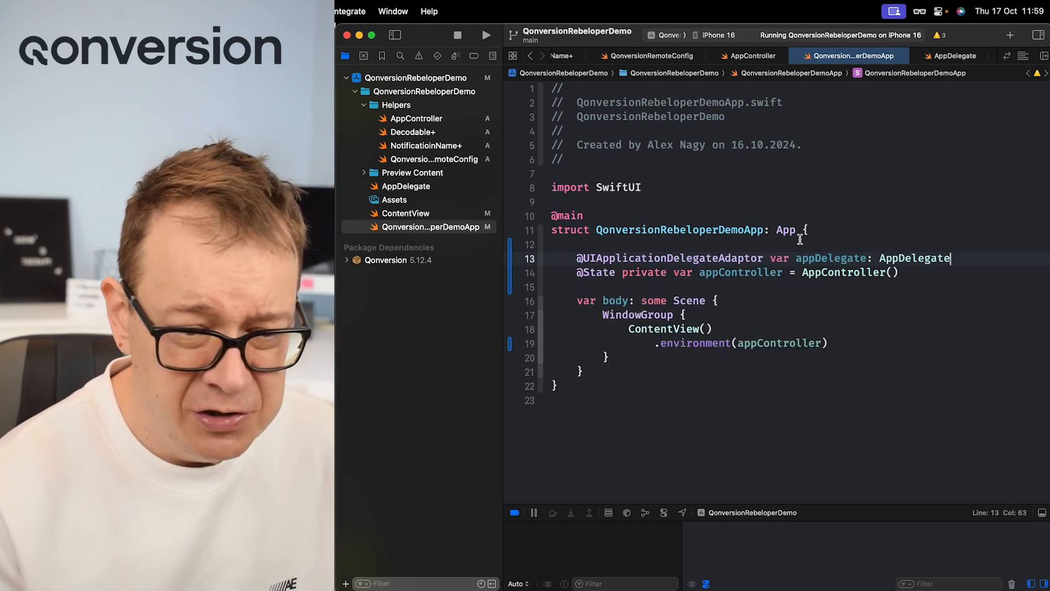
{"action": "type", "text": "private"}
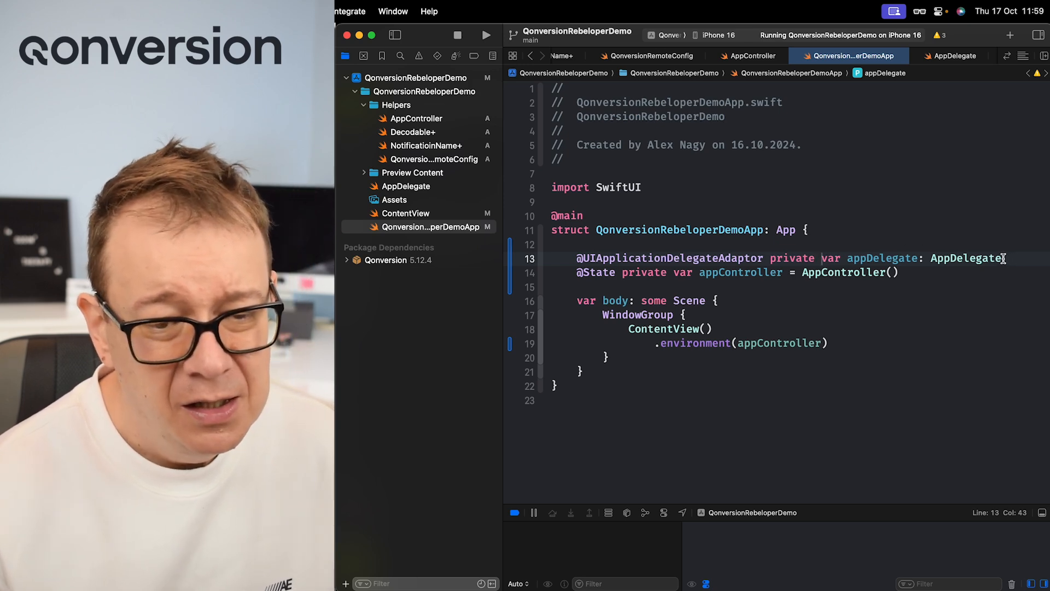
{"action": "type", "text": "("}
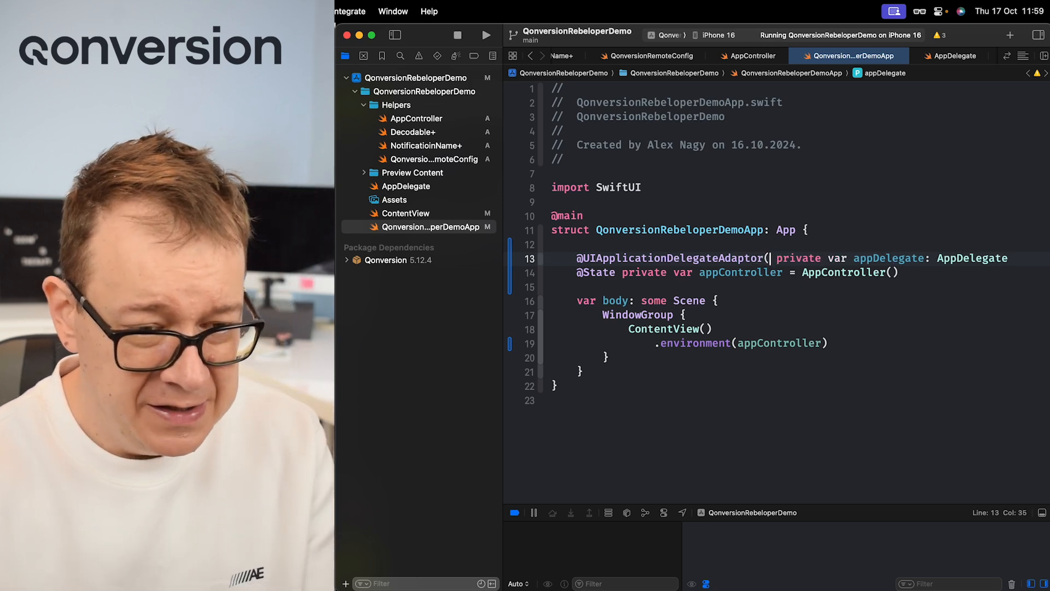
{"action": "type", "text": "AppDelegate"}
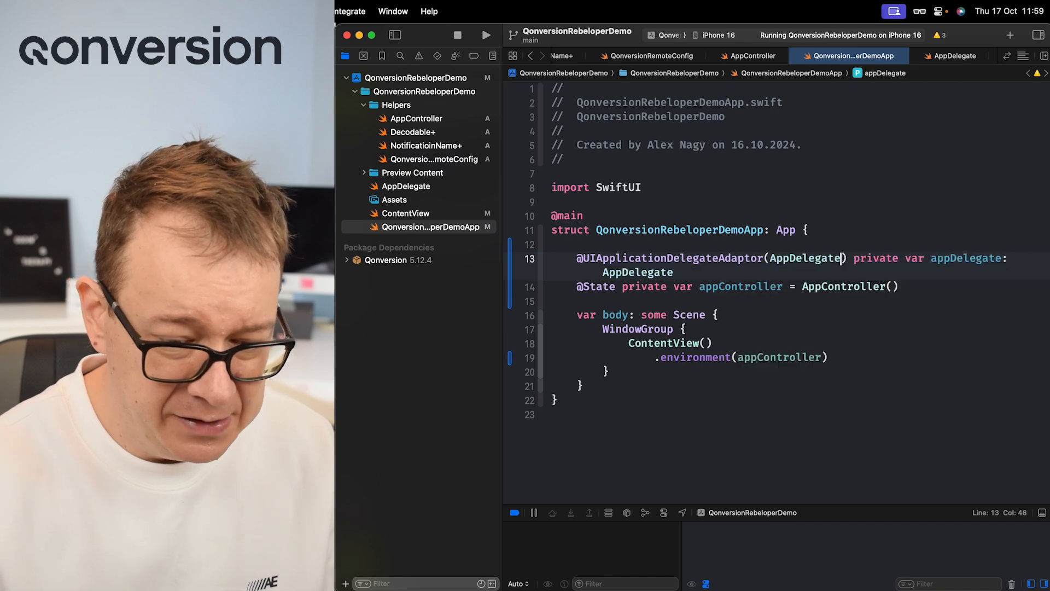
{"action": "type", "text": "."}
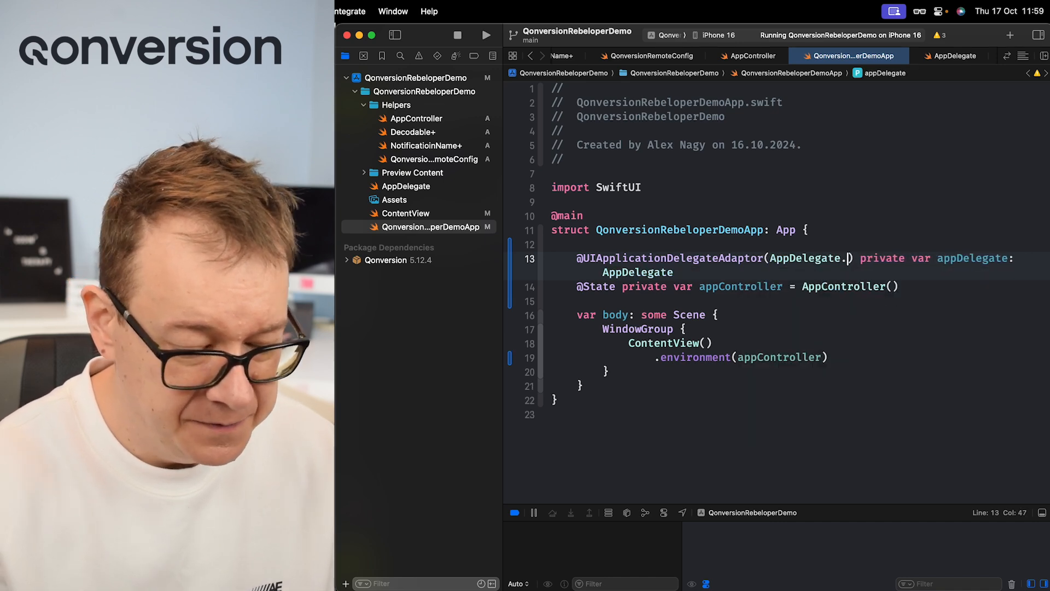
{"action": "type", "text": "self"}
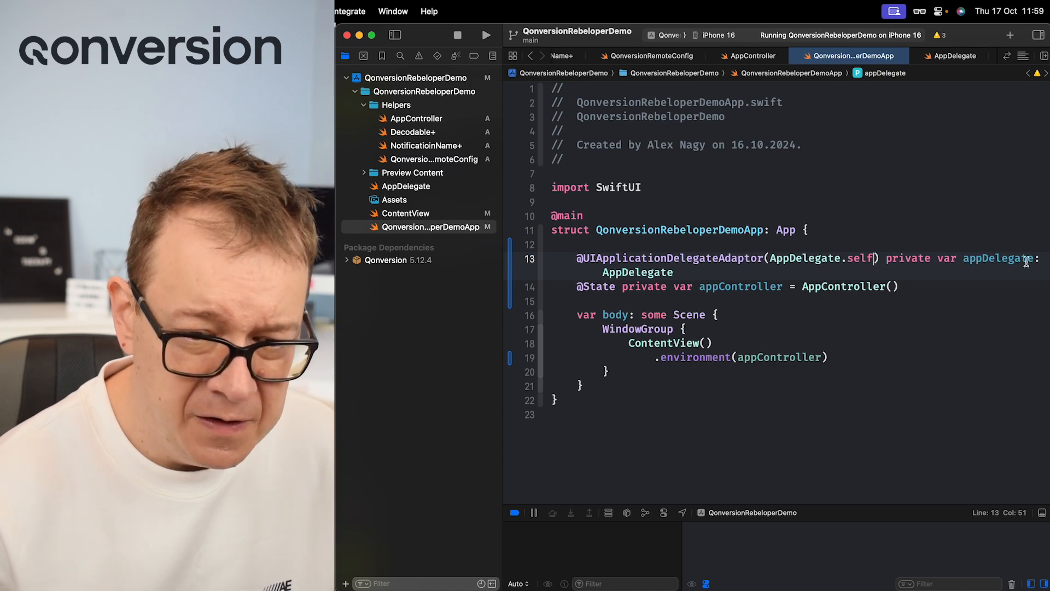
{"action": "double_click", "coordinate": [637, 273]}
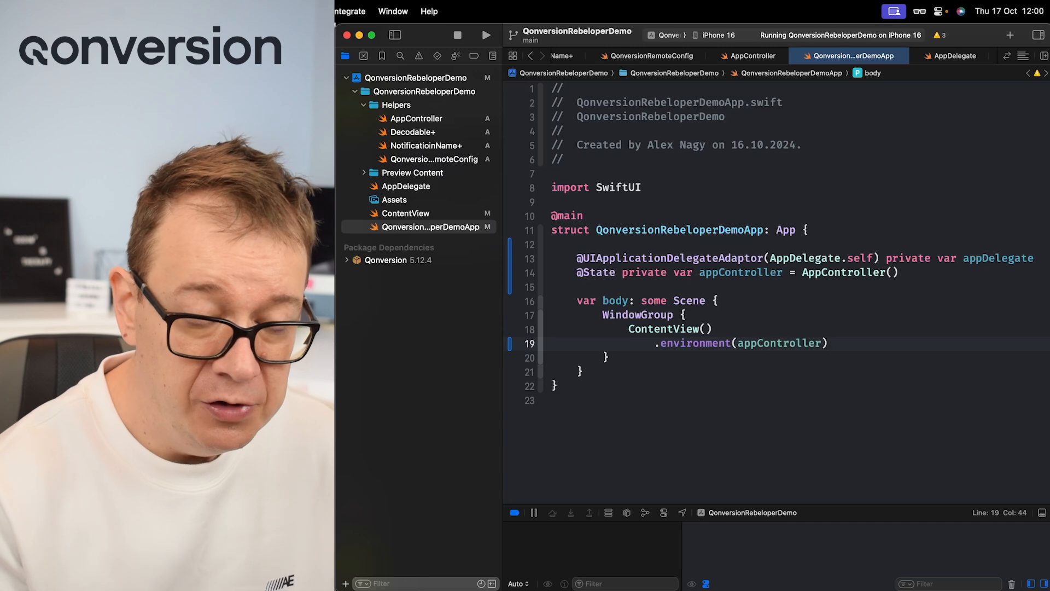
{"action": "type", "text": ".onr"}
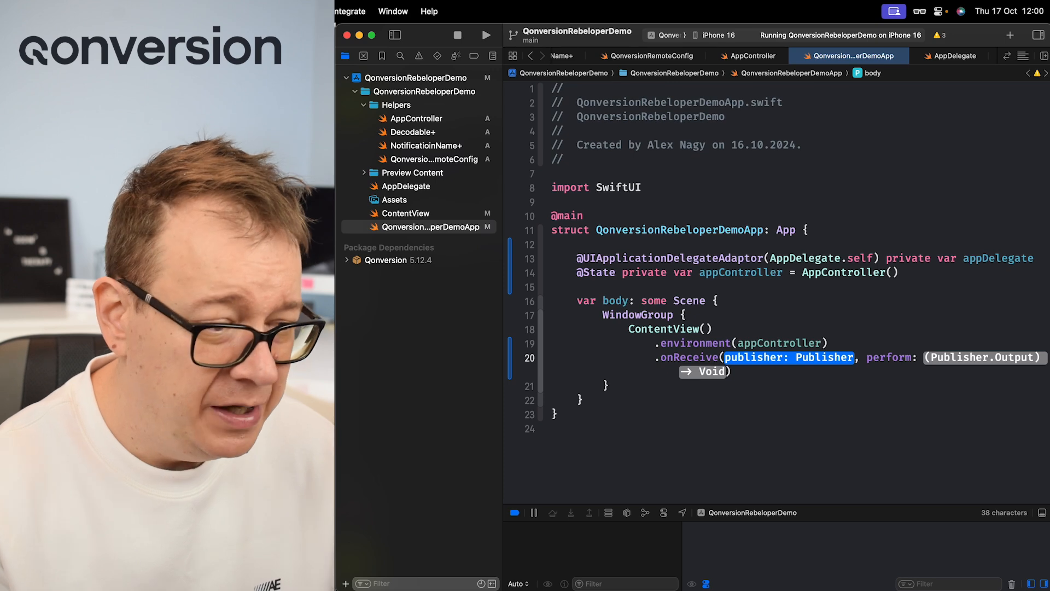
Add .onReceive for NotificationCenter's qonversionRemoteConfig publisher with an object closure.
{"action": "type", "text": "NotificationCenter"}
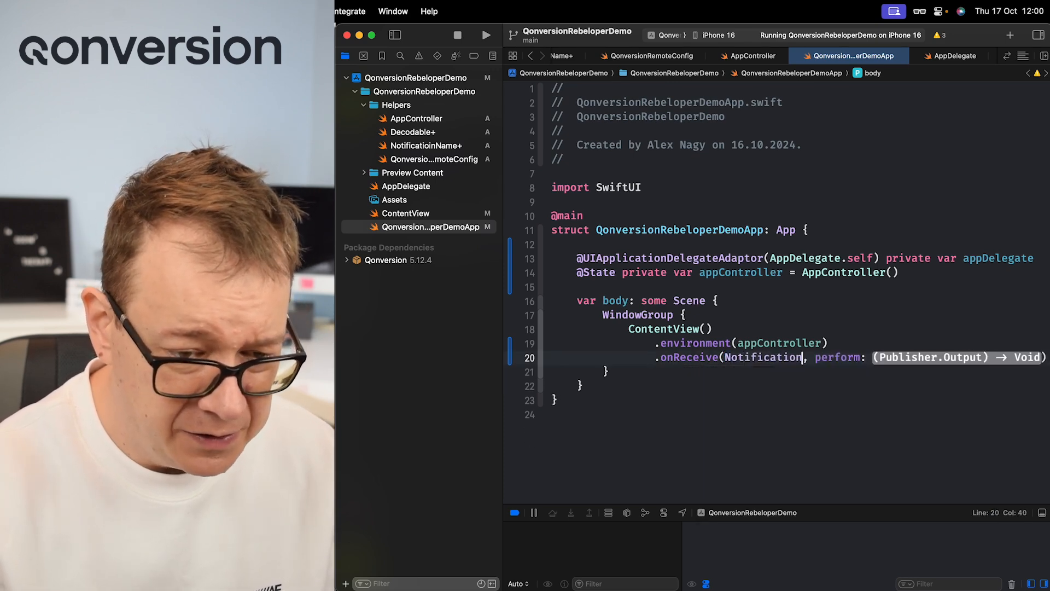
{"action": "type", "text": "Center"}
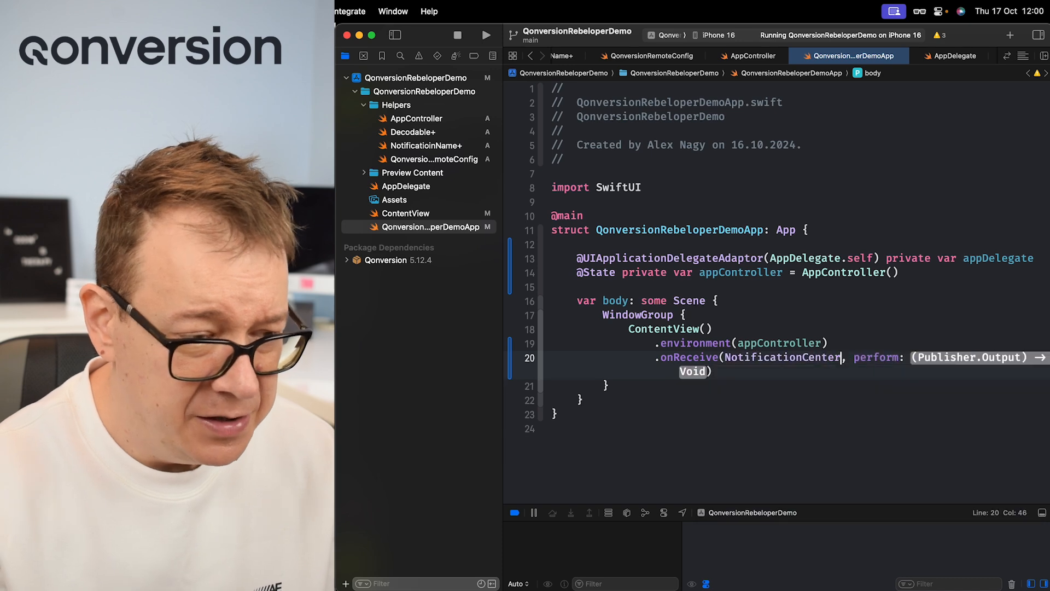
{"action": "type", "text": ".onReceive(NotificationCenter."}
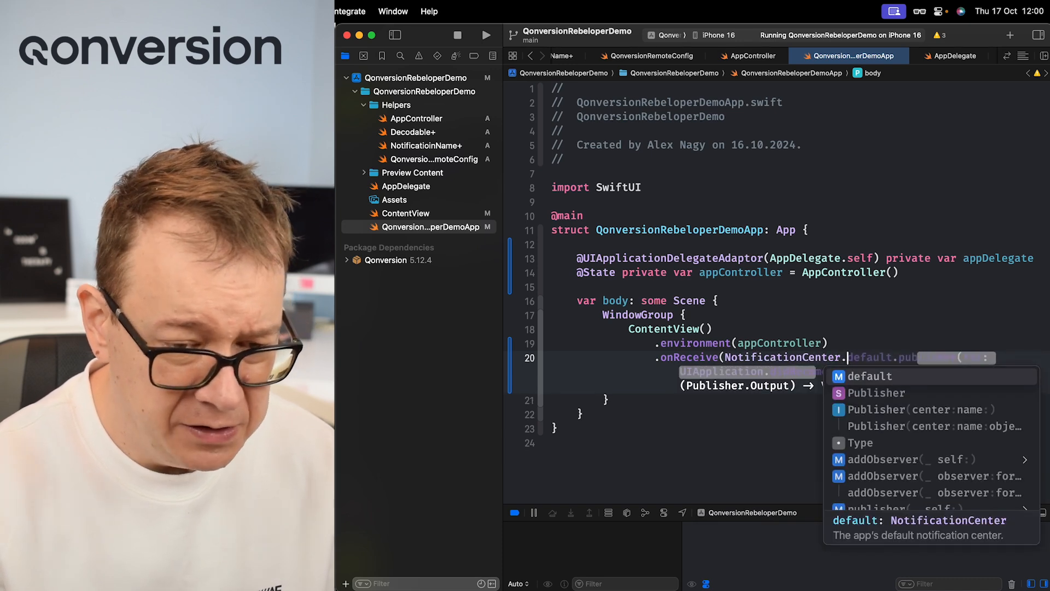
{"action": "type", "text": "de"}
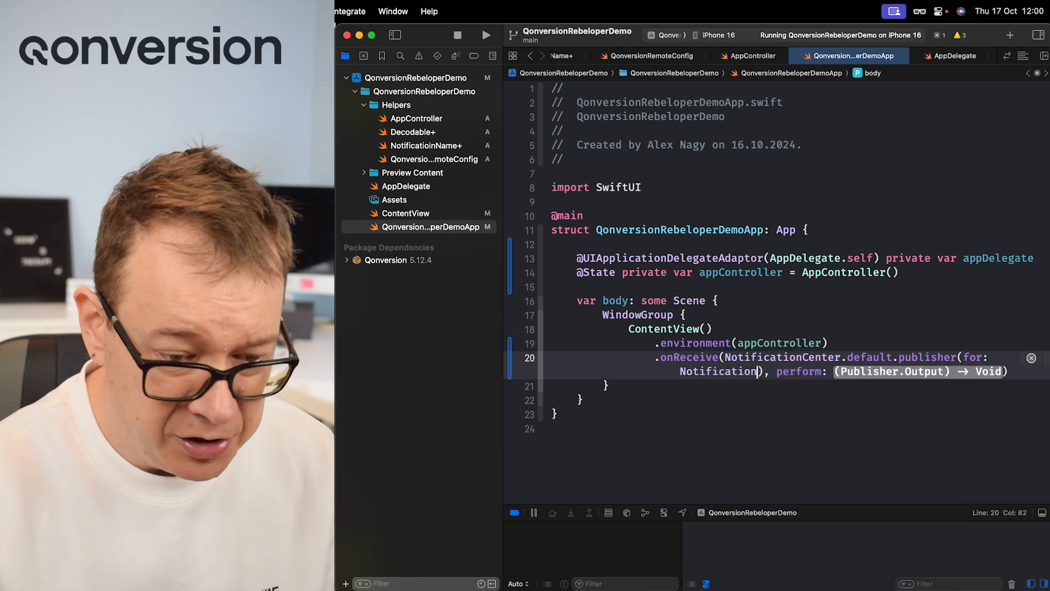
{"action": "type", "text": ".Name.qonversionRemoteConfig))"}
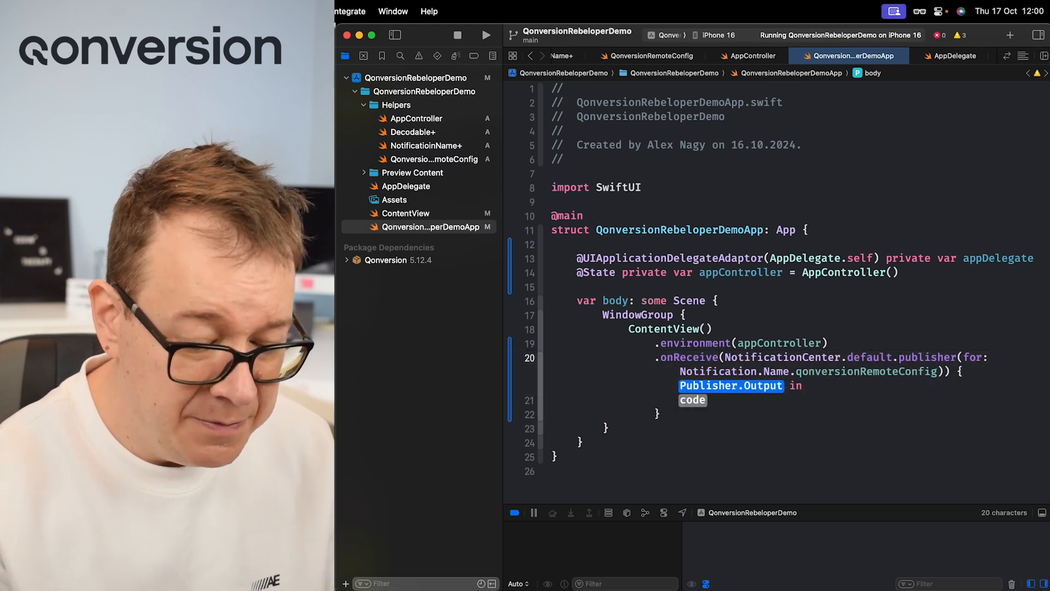
{"action": "type", "text": "object"}
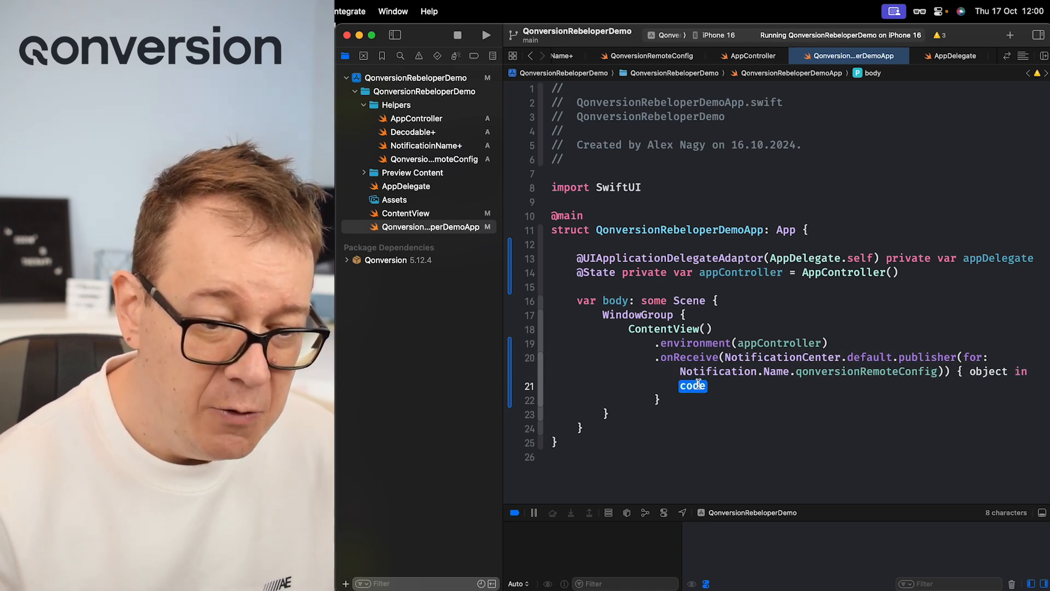
Start a guard let casting the object, returning from the else branch.
{"action": "key", "text": "Delete"}
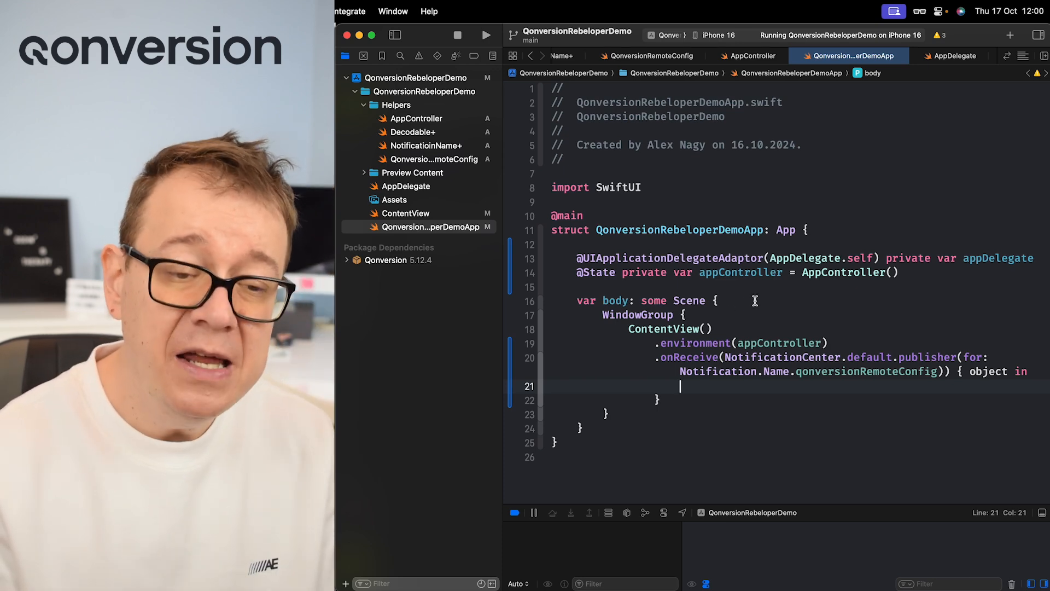
{"action": "double_click", "coordinate": [741, 273]}
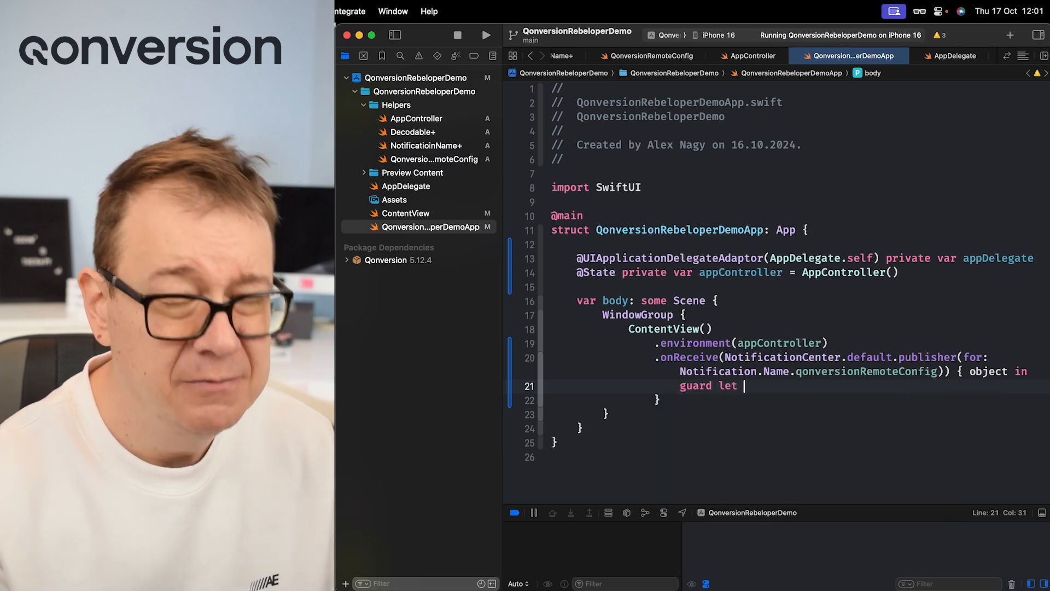
{"action": "type", "text": "object as? [String: Any] else { return }"}
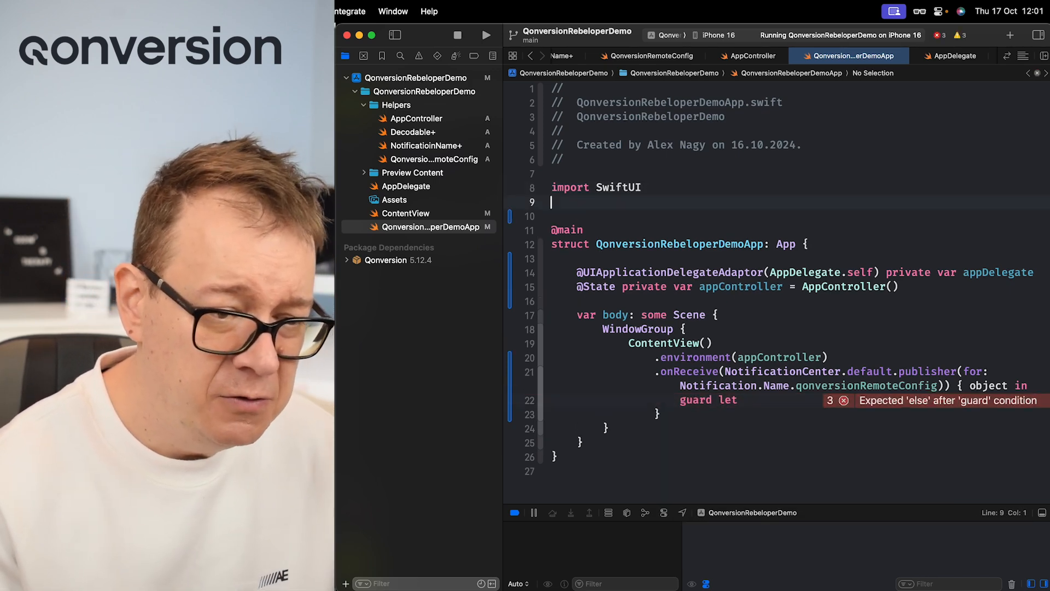
Import Qonversion and assign the remoteConfig to appController.qonversionRemoteConfig.
{"action": "type", "text": "import Qonversion"}
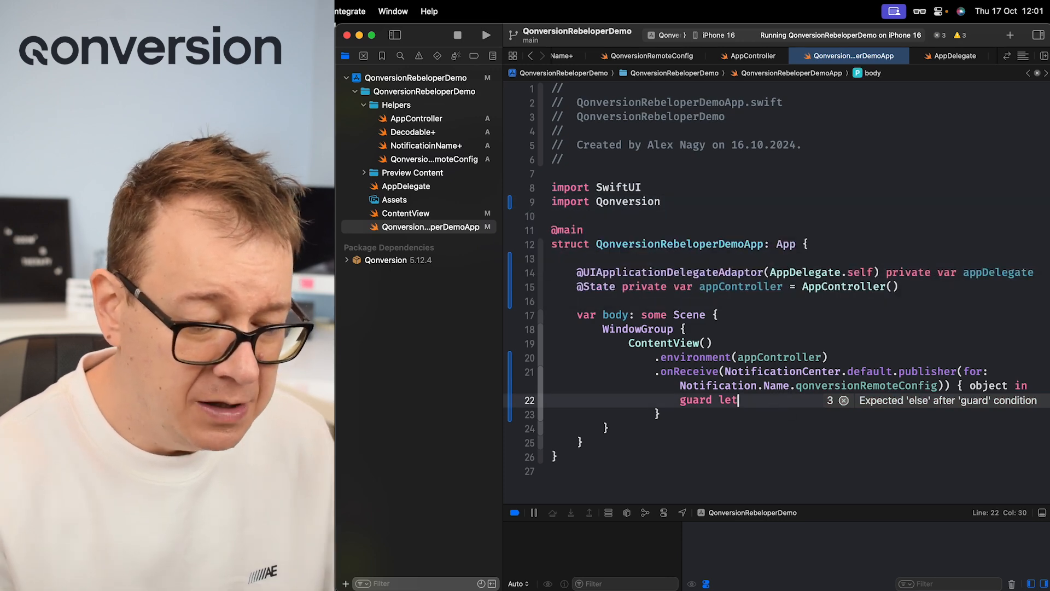
{"action": "type", "text": "remoteConfig ="}
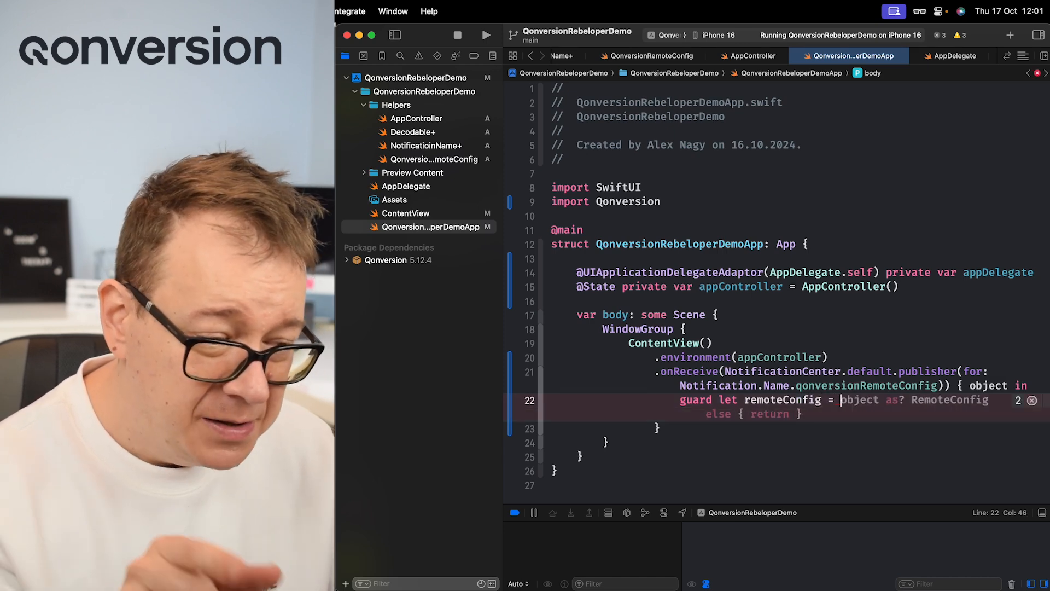
{"action": "type", "text": "appController.qonversionRemoteConfig = remoteConfig"}
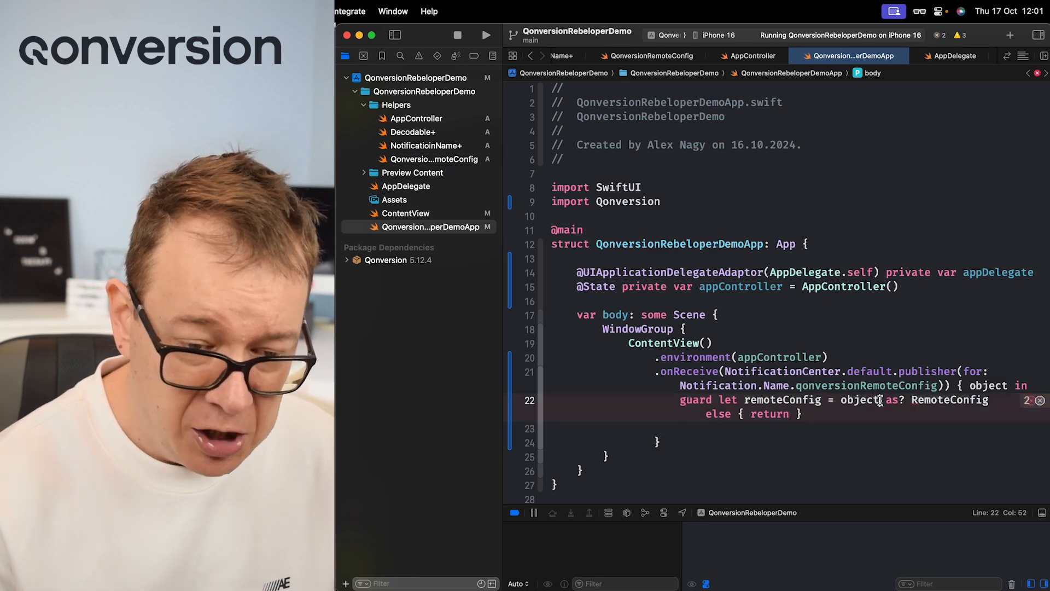
{"action": "type", "text": "."}
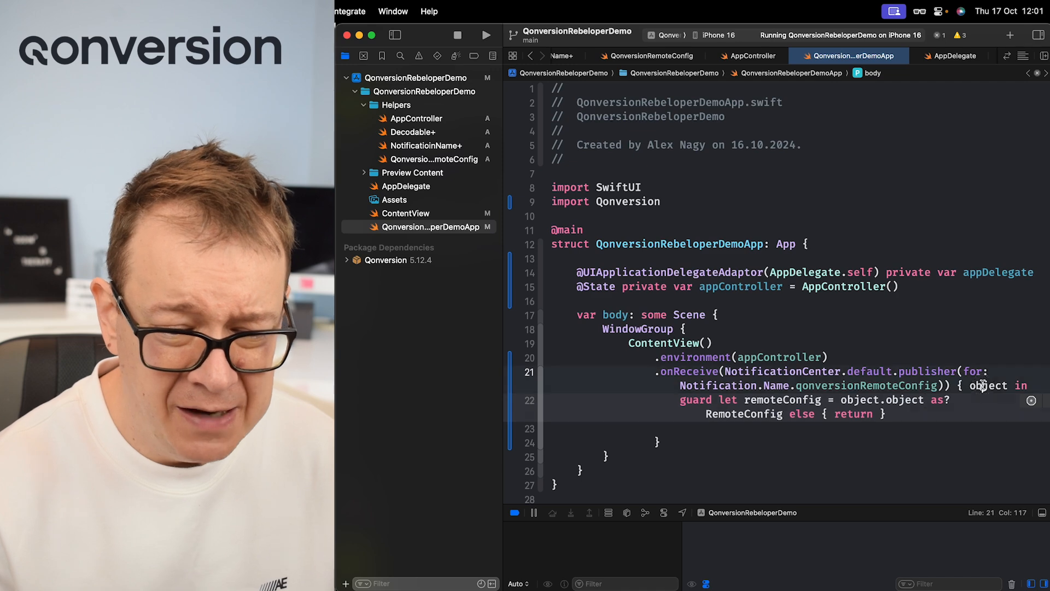
Cast object.object to Qonversion.RemoteConfig in the guard and begin a second statement.
{"action": "double_click", "coordinate": [988, 385]}
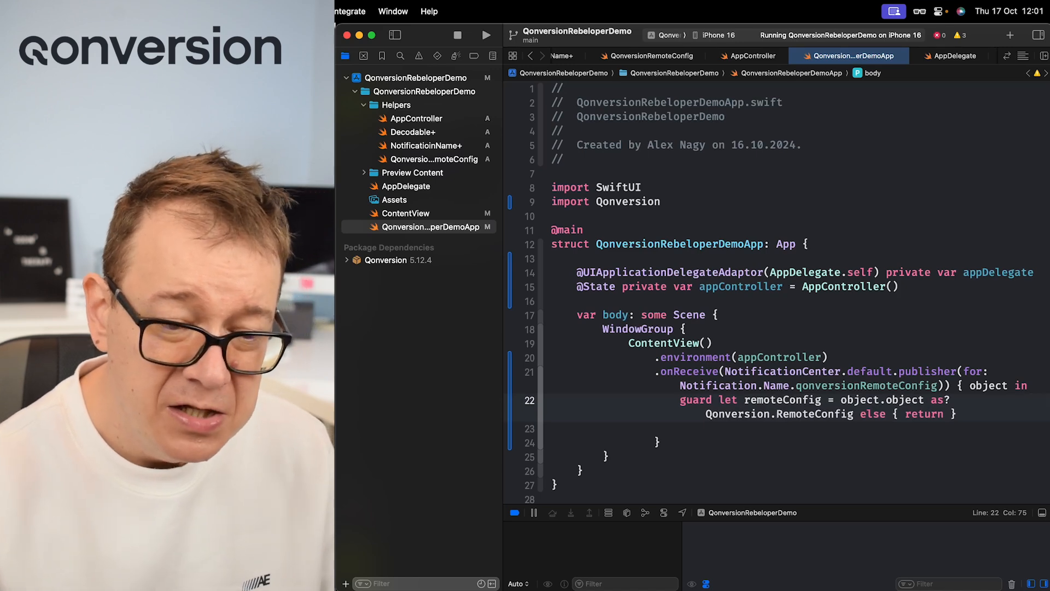
{"action": "double_click", "coordinate": [781, 400]}
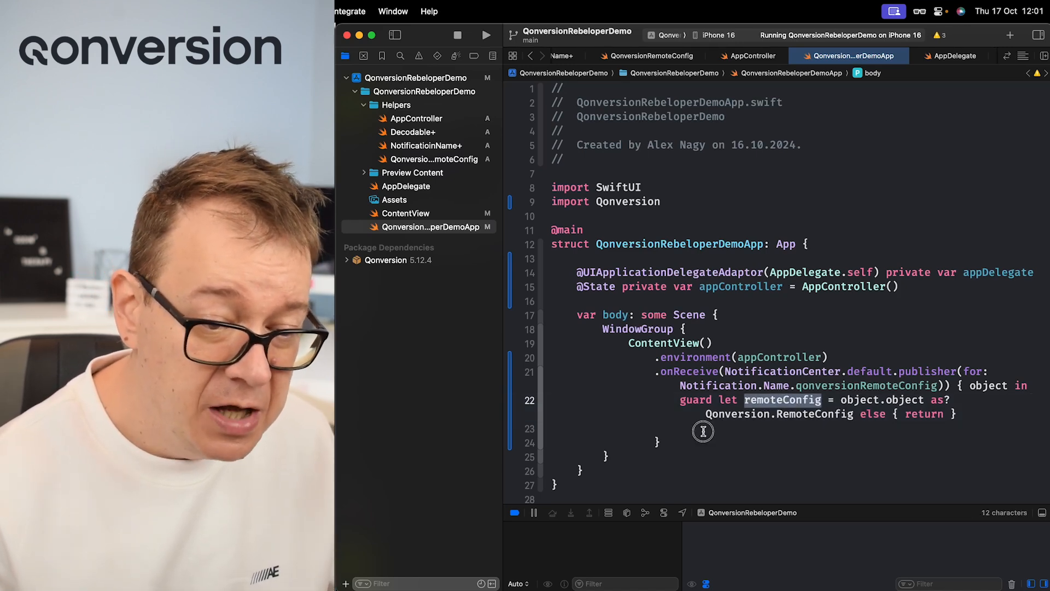
{"action": "left_click", "coordinate": [703, 431]}
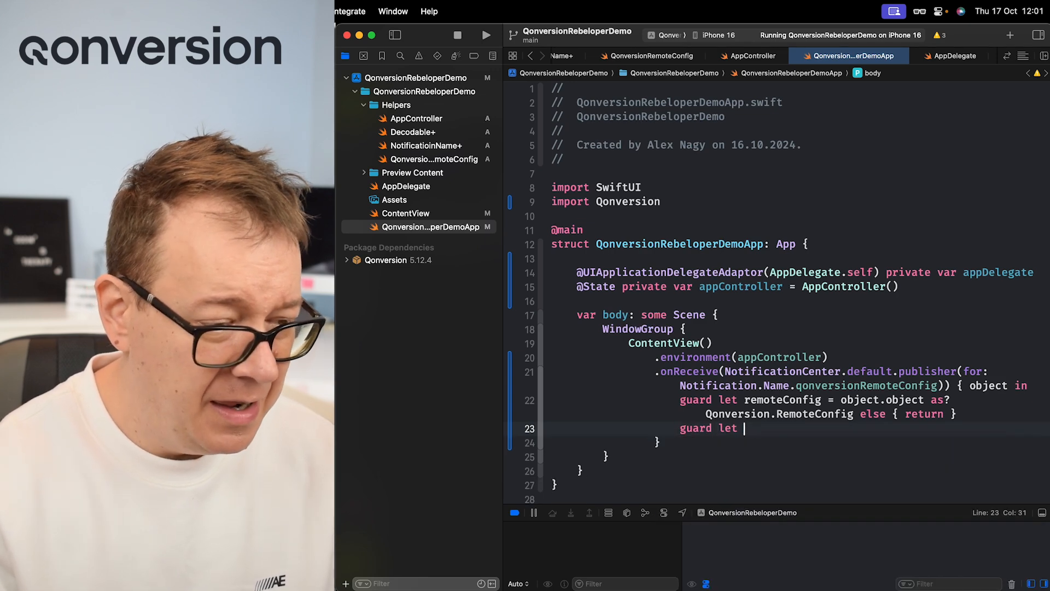
Write 'guard let payload = remoteConfig.payload as? [String: Any] else { return }' on line 23.
{"action": "type", "text": "paylo"}
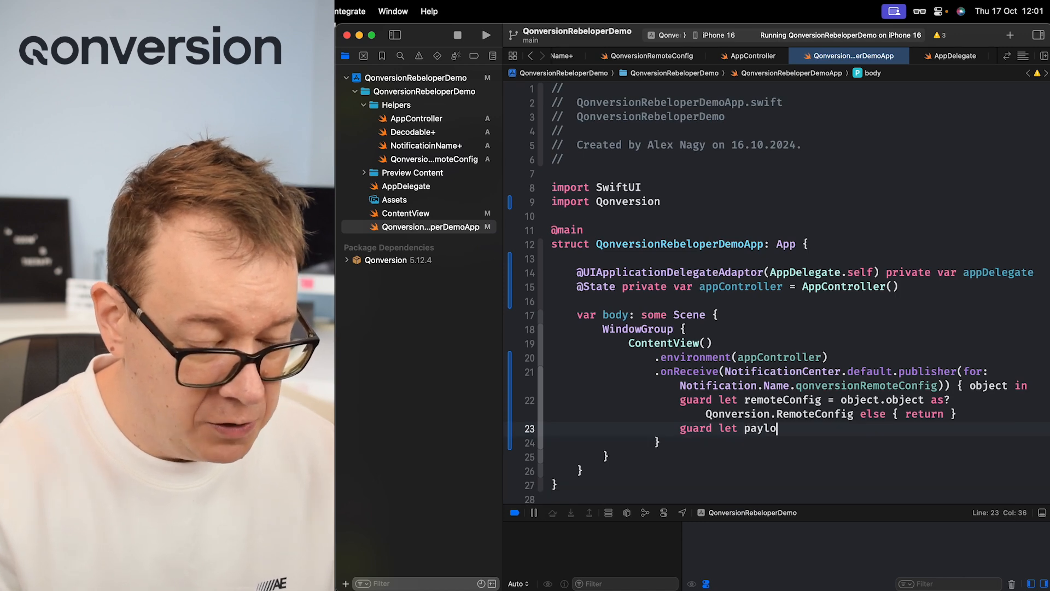
{"action": "type", "text": "d = remoteConfig.payload else { return }"}
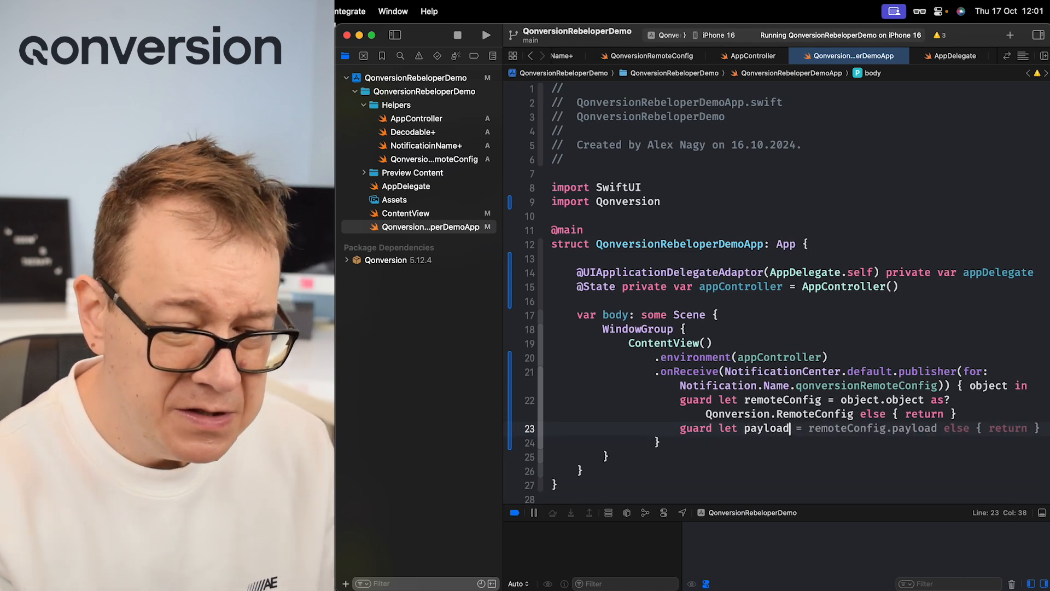
{"action": "type", "text": "appController.qonversionRemoteConfig(payload: payload)"}
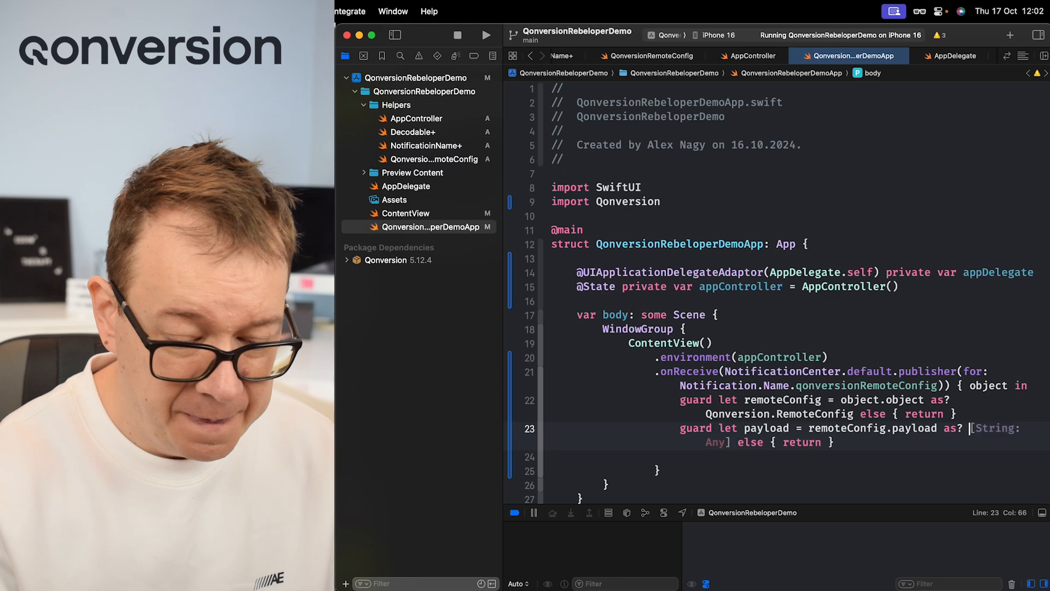
{"action": "type", "text": "[String:"}
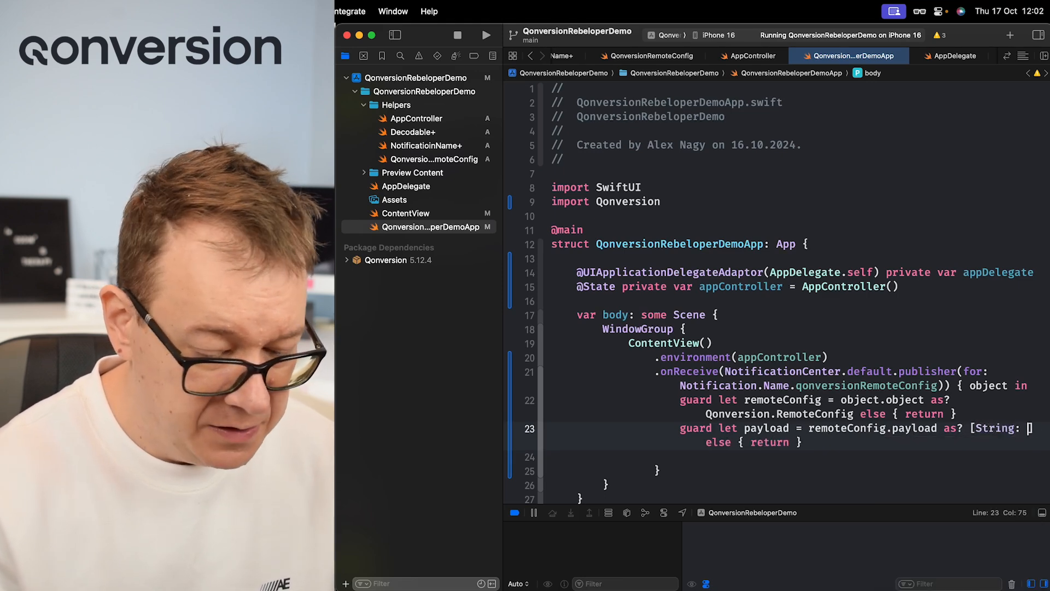
{"action": "type", "text": "Any]"}
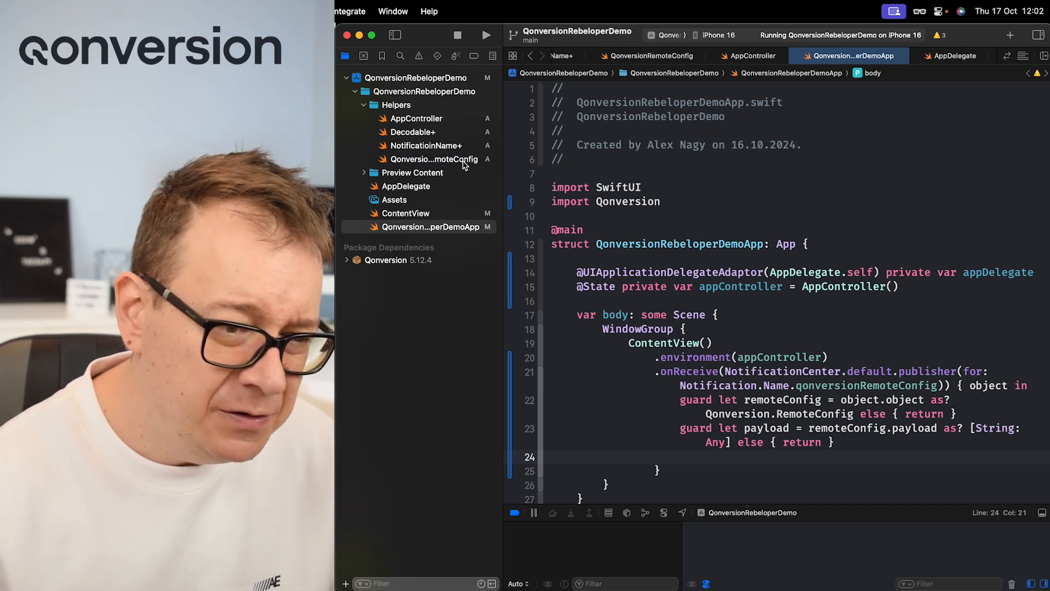
{"action": "left_click", "coordinate": [432, 159]}
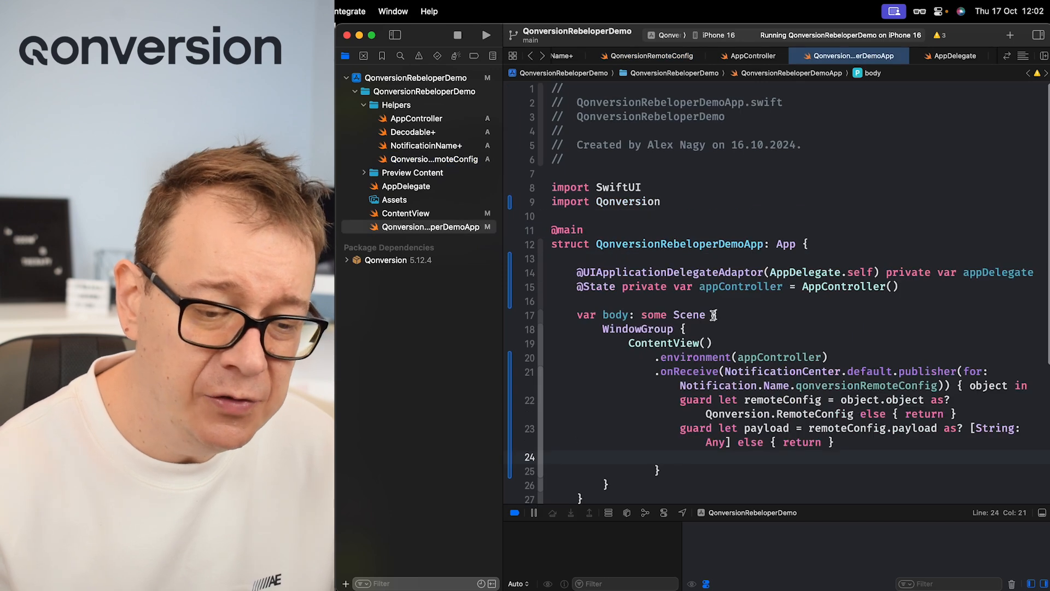
{"action": "scroll", "scroll_direction": "down", "scroll_amount": 3}
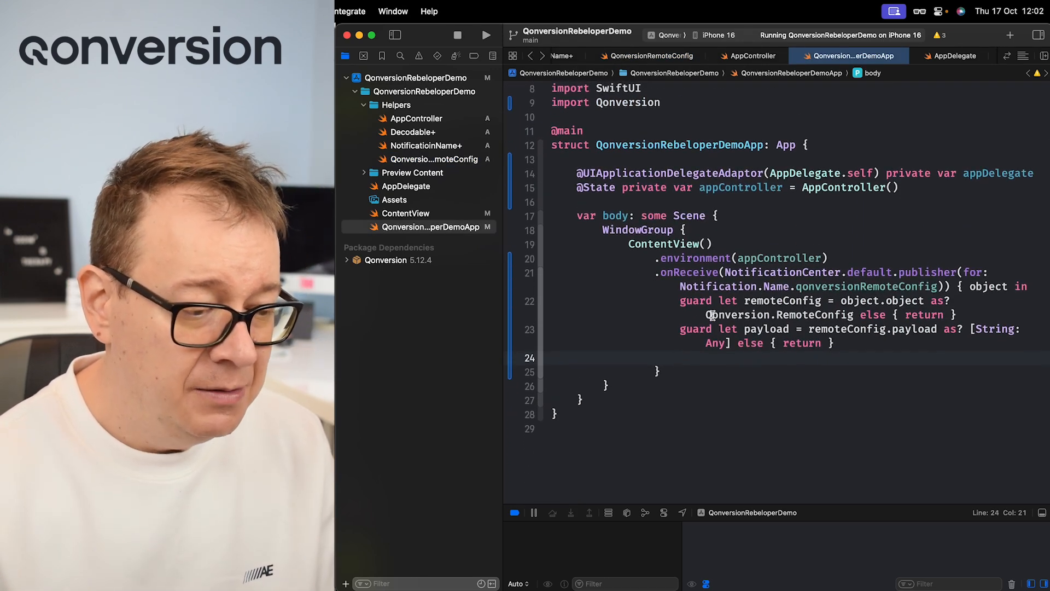
Start a do-catch block whose catch prints "Error: \(error)".
{"action": "type", "text": "do {"}
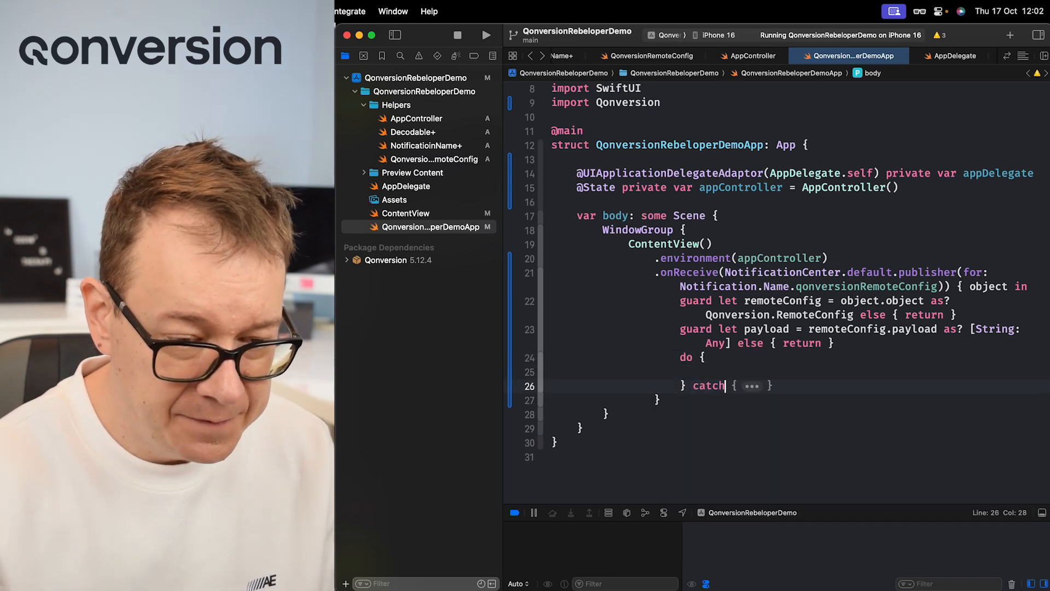
{"action": "type", "text": "#expect(false)"}
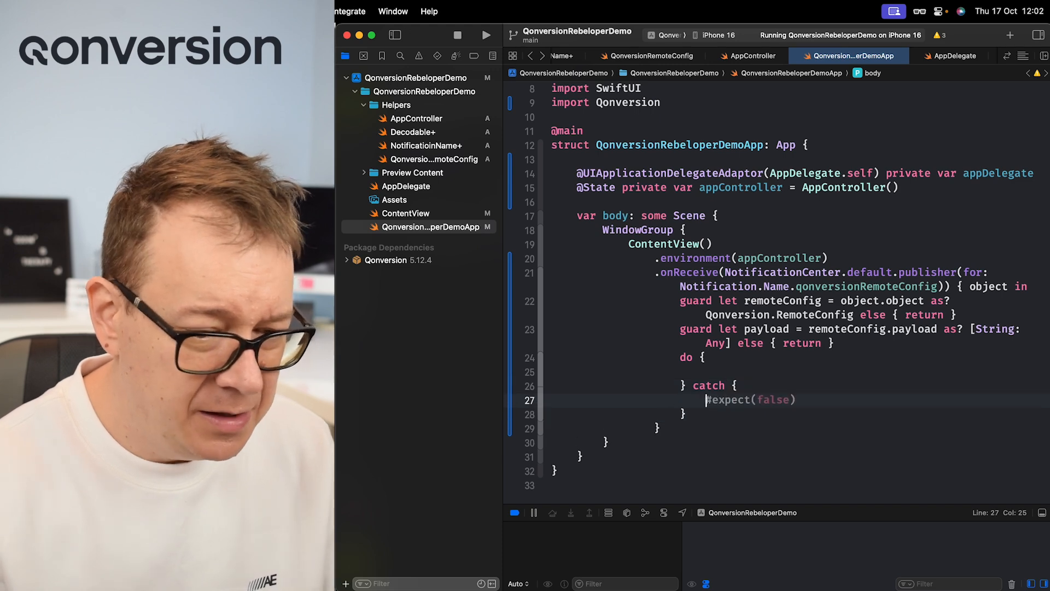
{"action": "type", "text": "p"}
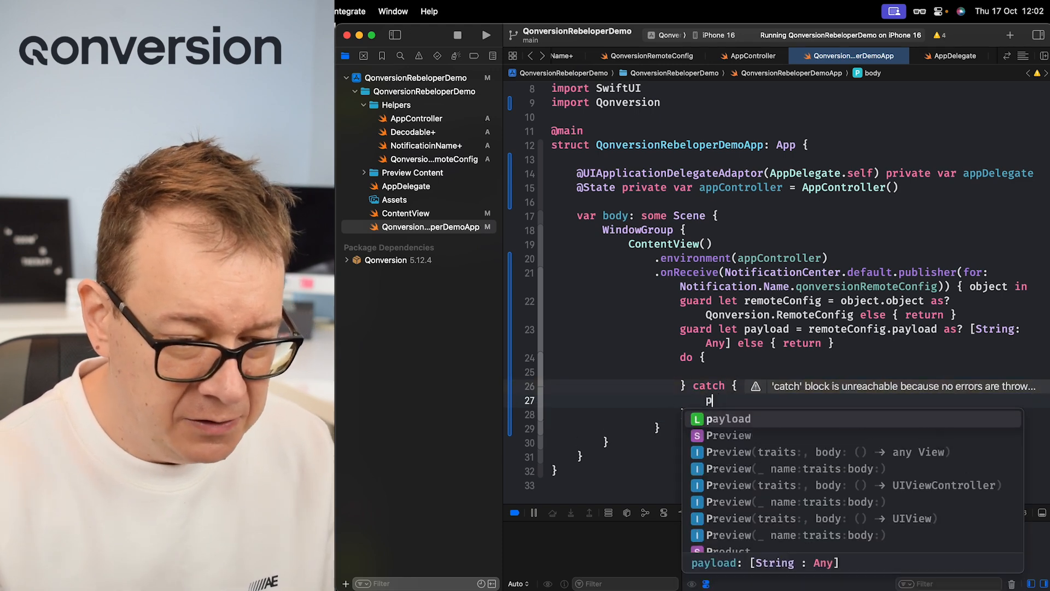
{"action": "type", "text": "rint(\"Error: \\(error)\")"}
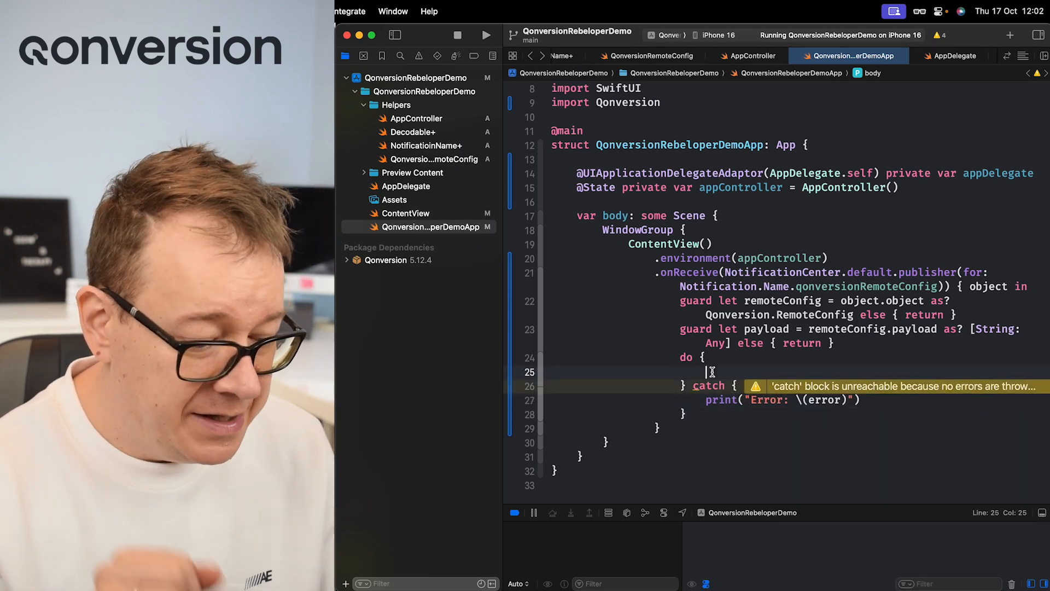
Assign appController.qonversionRemoteConfig from try QonversionRemoteConfig(payload) inside the do block.
{"action": "type", "text": "appDelegate.appController.remoteConfig = try"}
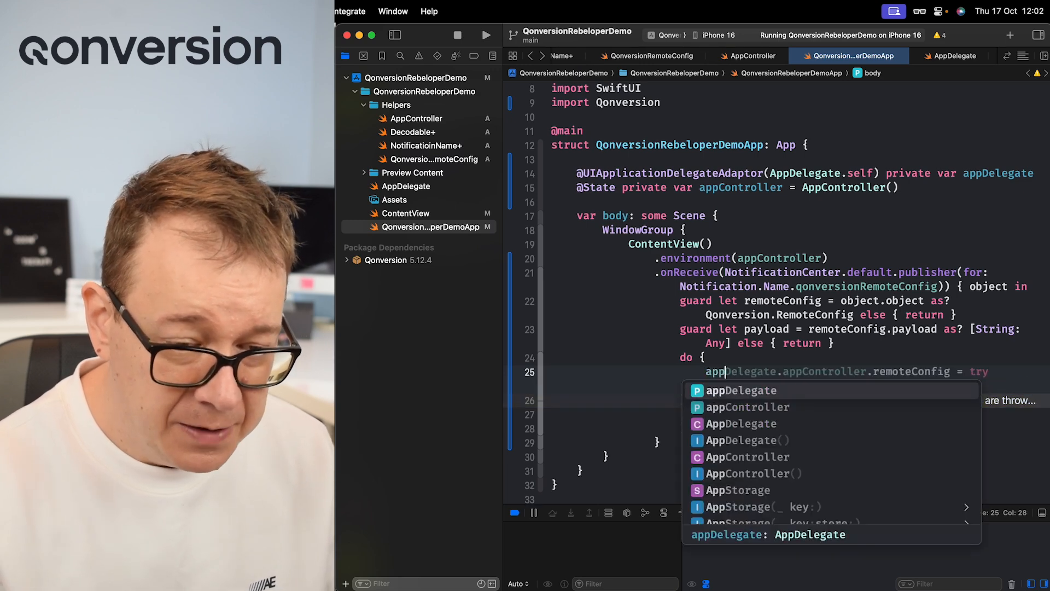
{"action": "type", "text": "qonversionRemoteConfig"}
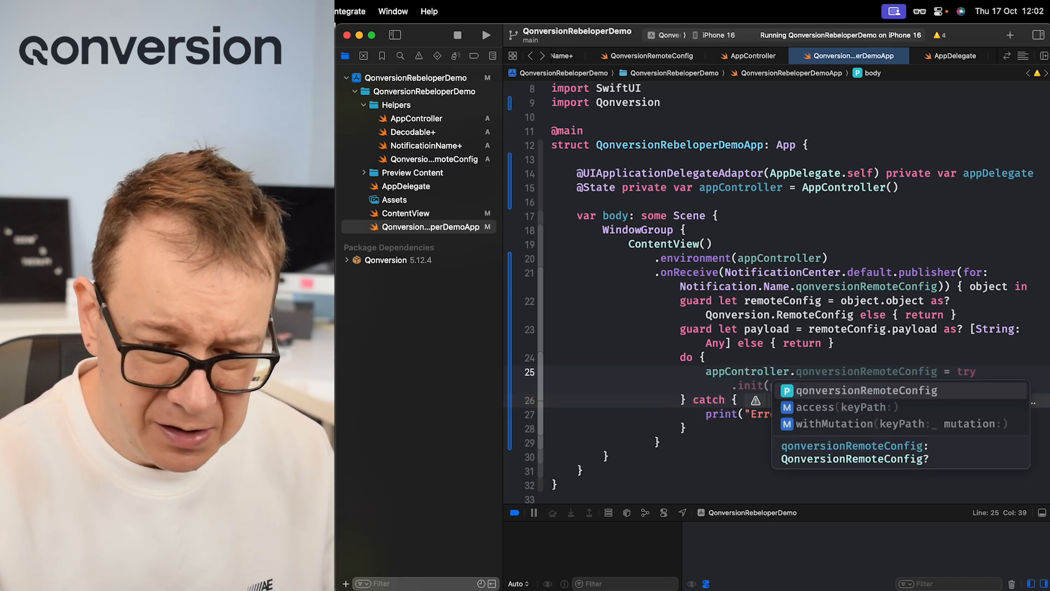
{"action": "type", "text": "payload: payload)"}
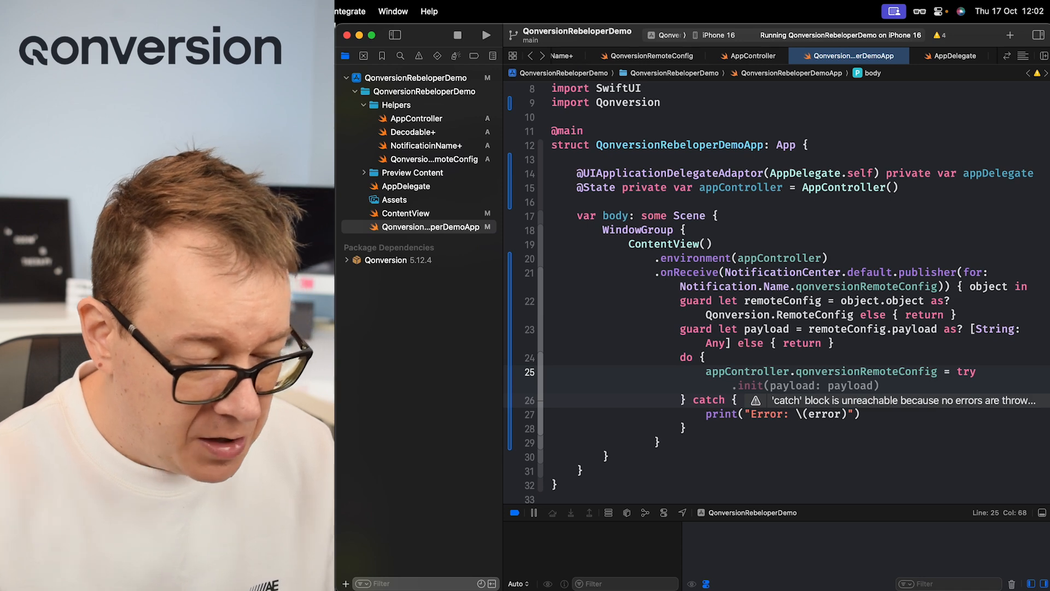
{"action": "type", "text": "QonversionRemoteConfig(p[a])"}
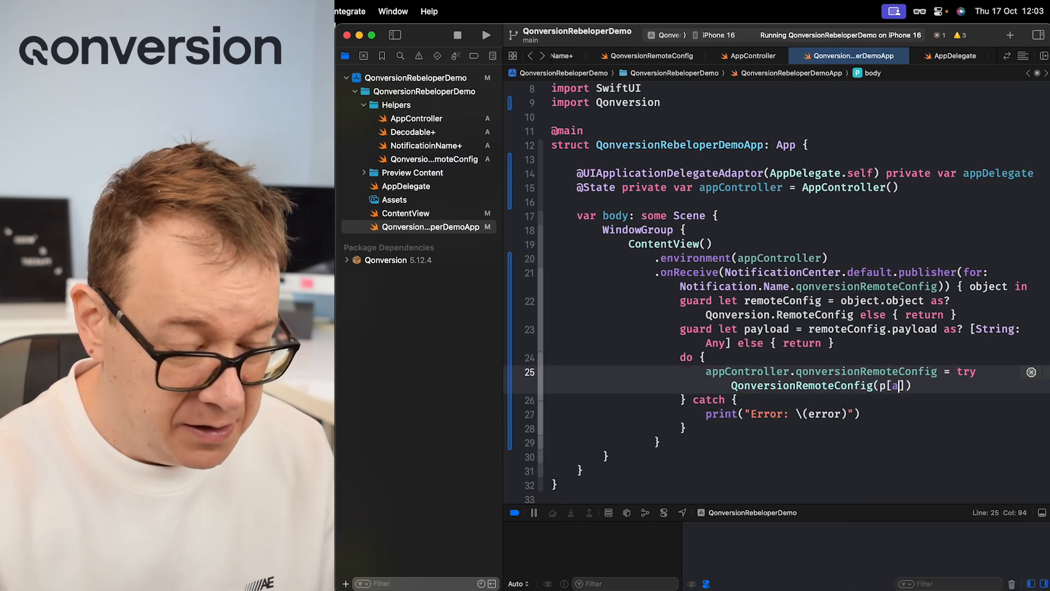
{"action": "type", "text": "ayload"}
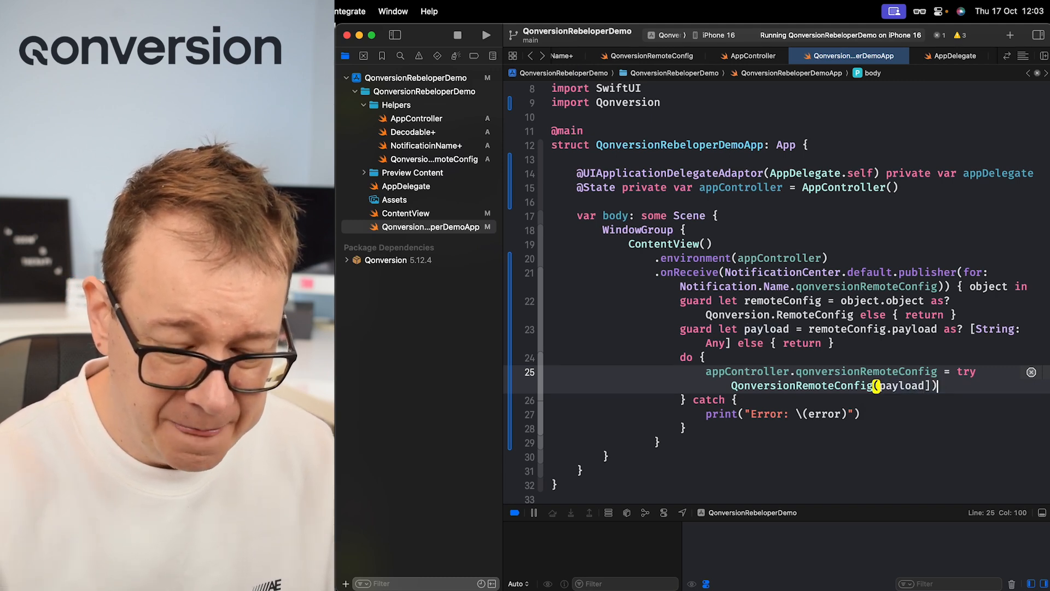
{"action": "key", "text": "Backspace"}
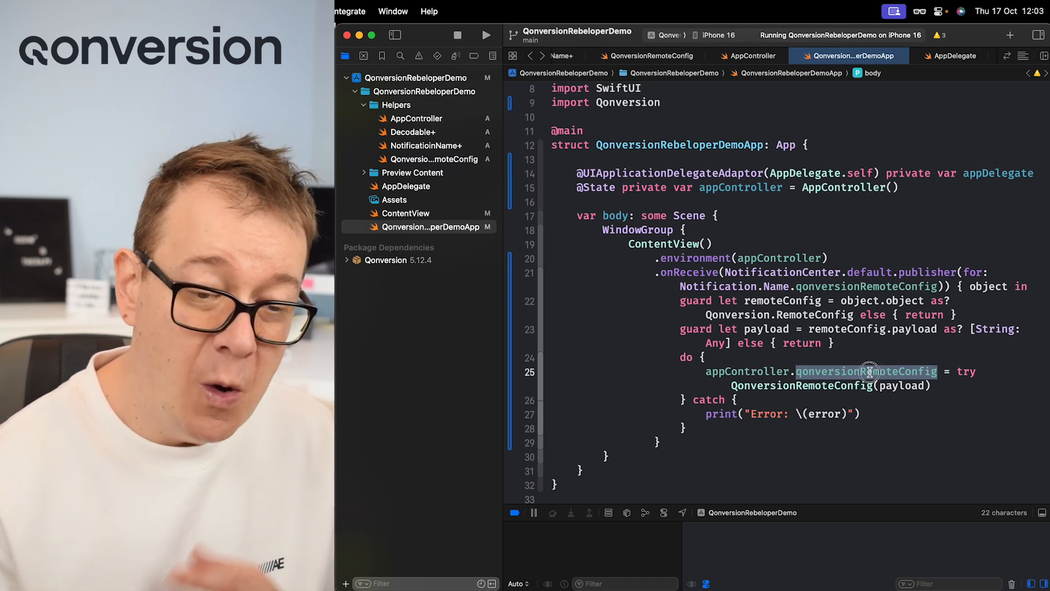
Switch to ContentView showing the remote config's info greeting, then rebuild and launch the app.
{"action": "left_click", "coordinate": [404, 213]}
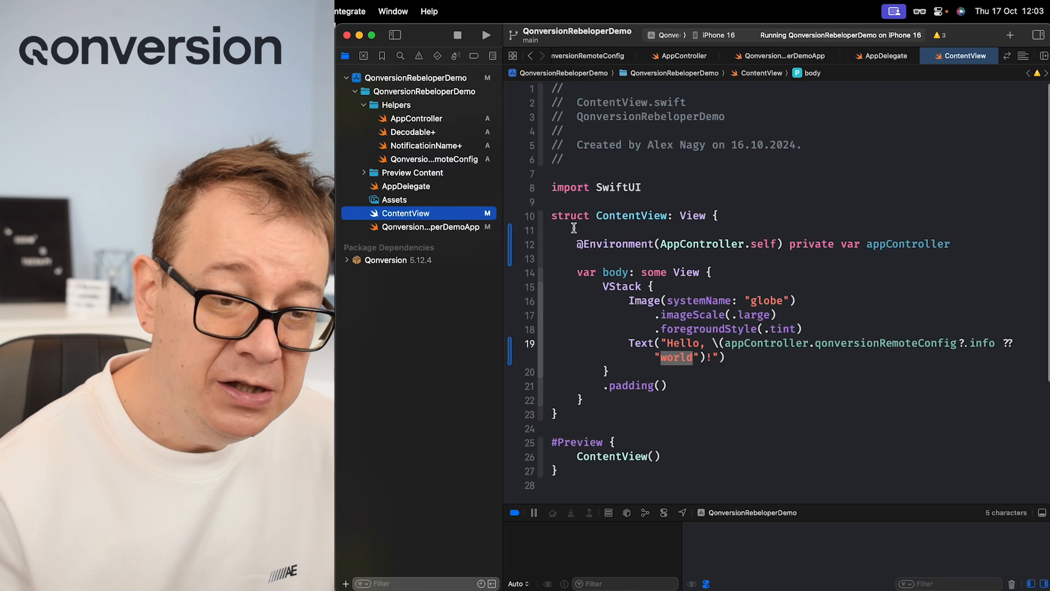
{"action": "left_click", "coordinate": [870, 343]}
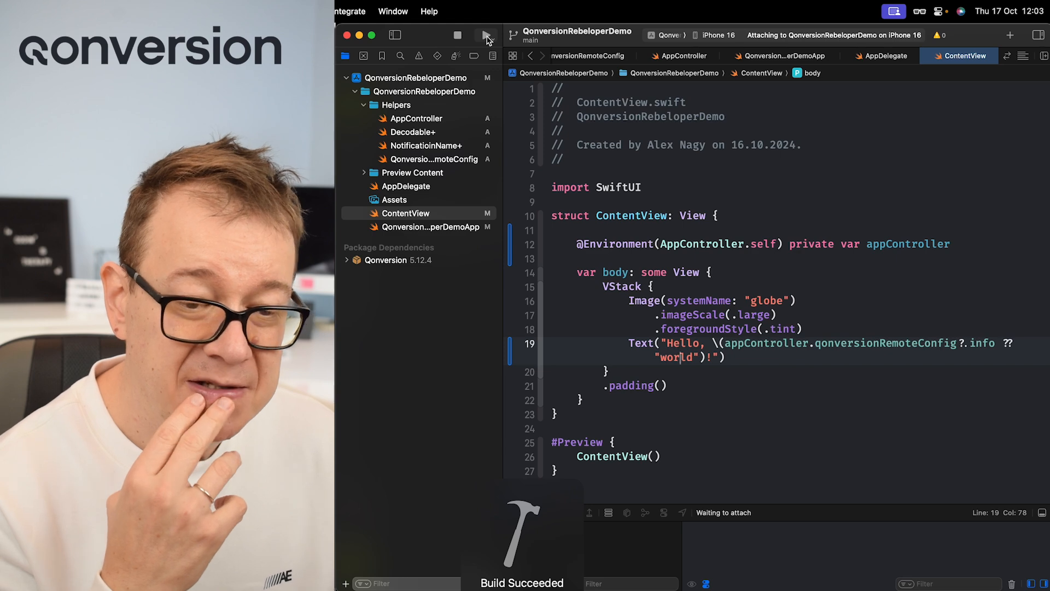
{"action": "left_click", "coordinate": [485, 35]}
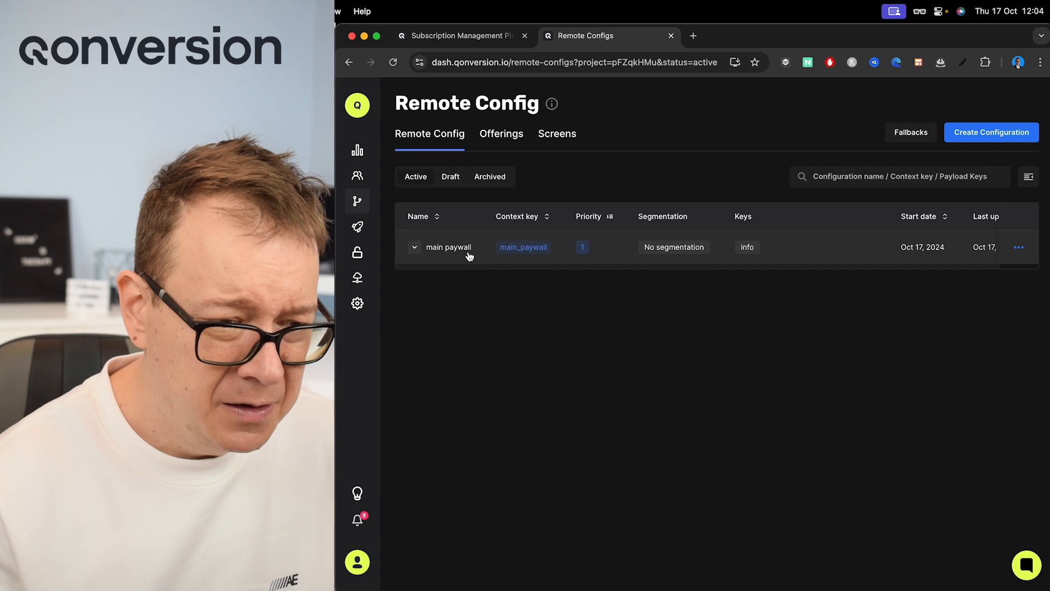
Edit the main paywall config's info value to 'Rebeloper' and save it.
{"action": "left_click", "coordinate": [449, 248]}
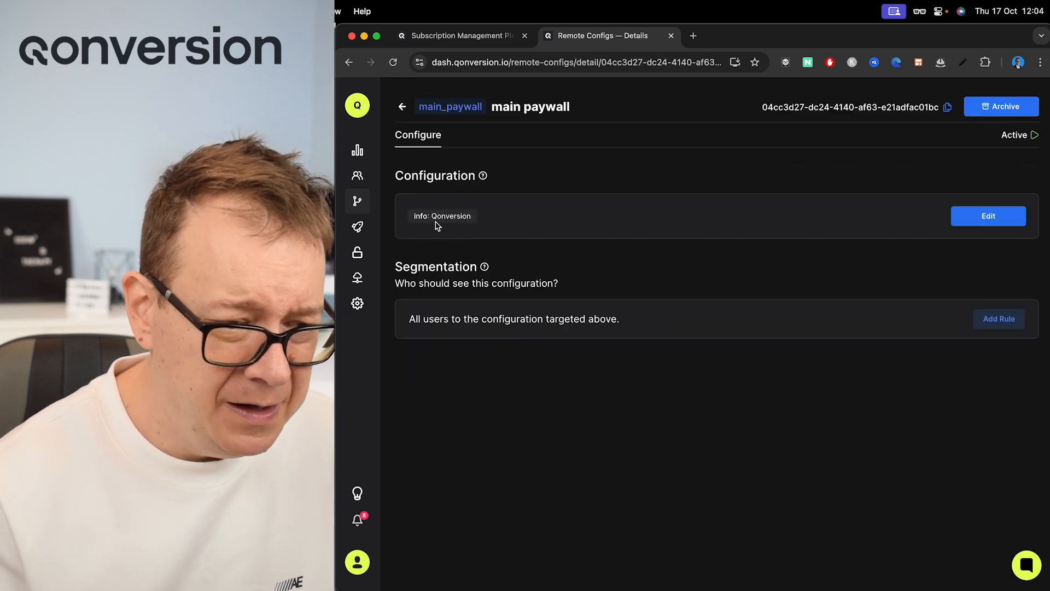
{"action": "left_click", "coordinate": [987, 216]}
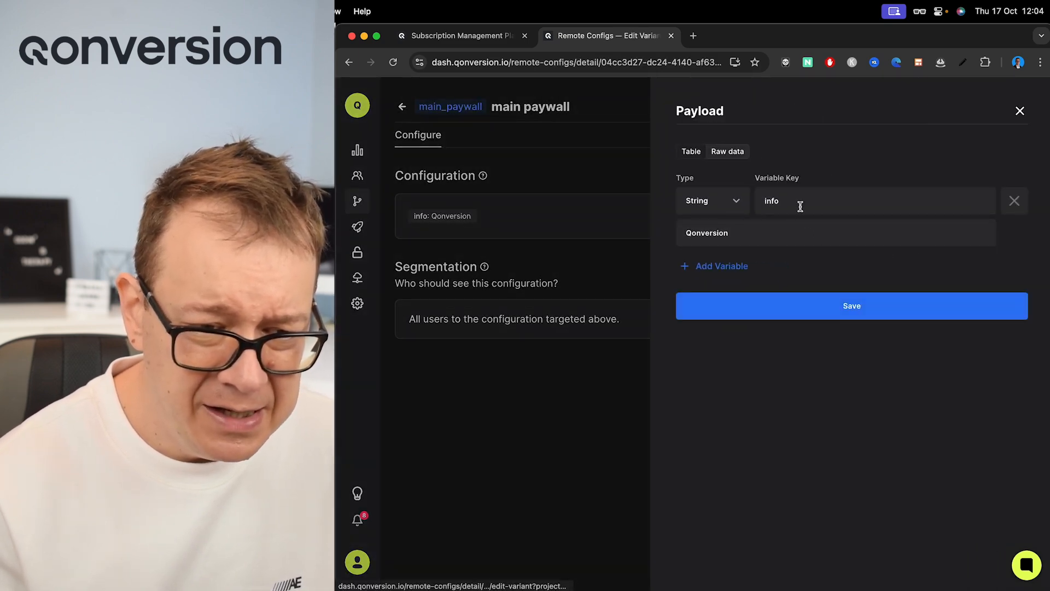
{"action": "type", "text": "Rebeloper"}
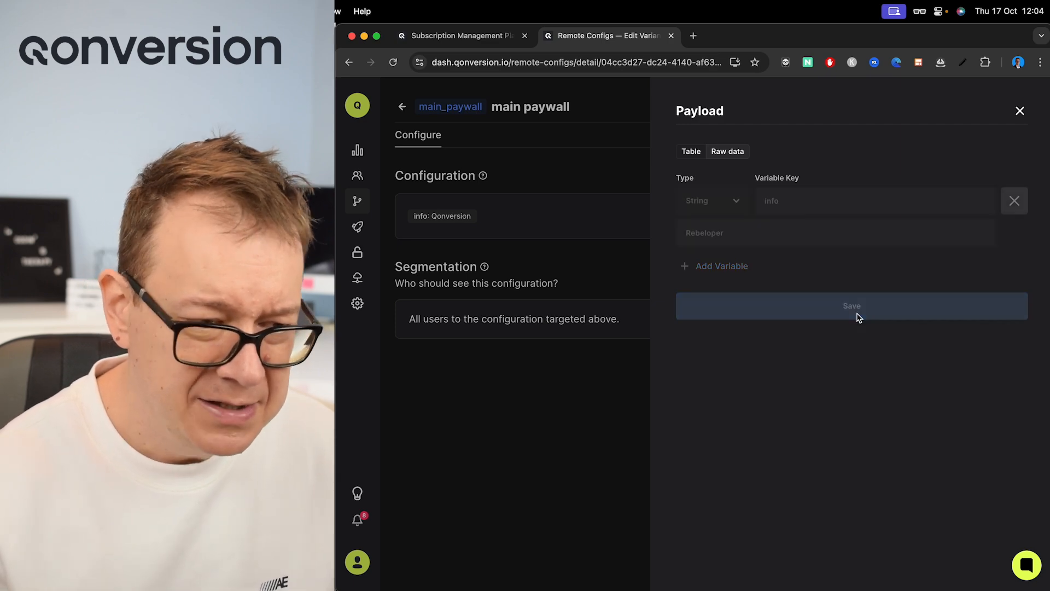
{"action": "left_click", "coordinate": [852, 306]}
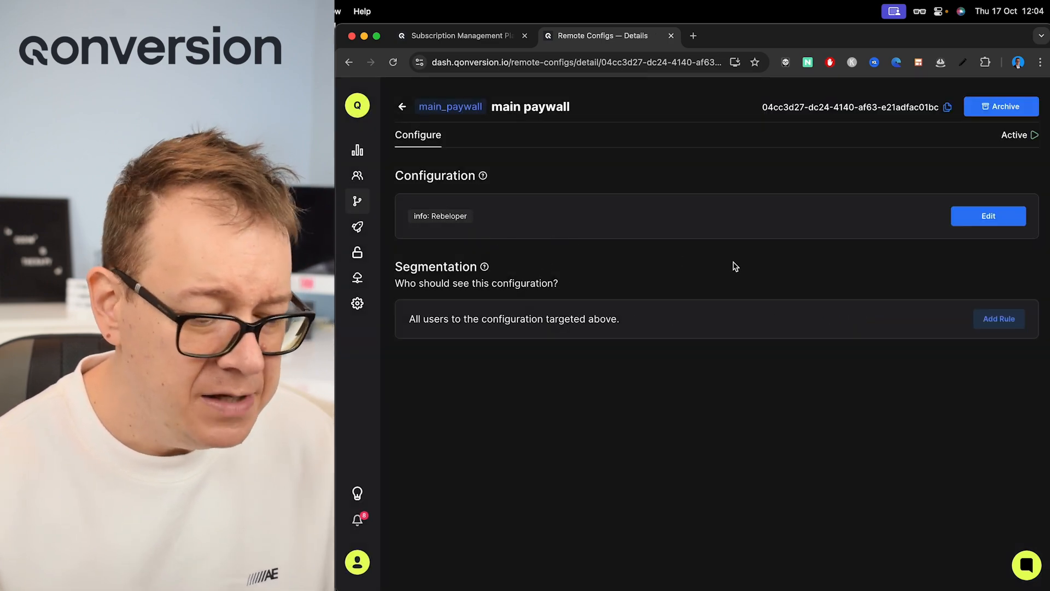